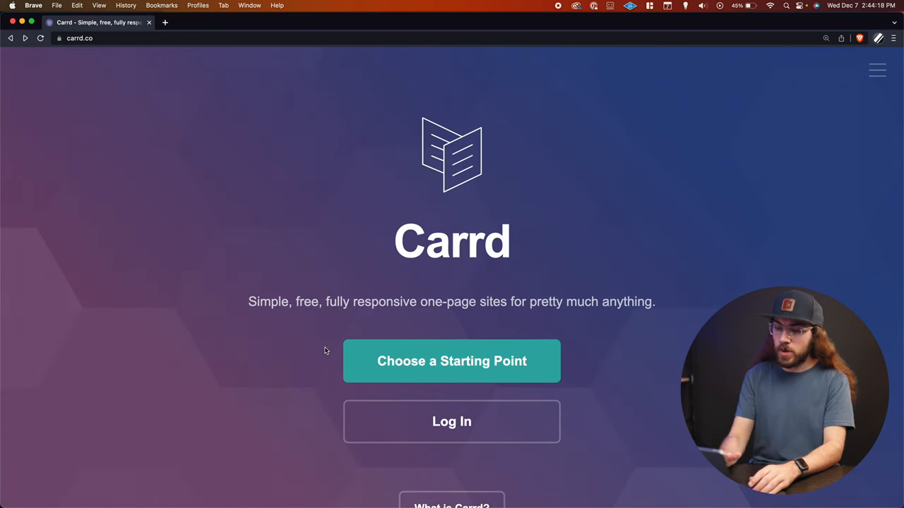
{"action": "mouse_move", "coordinate": [367, 356]}
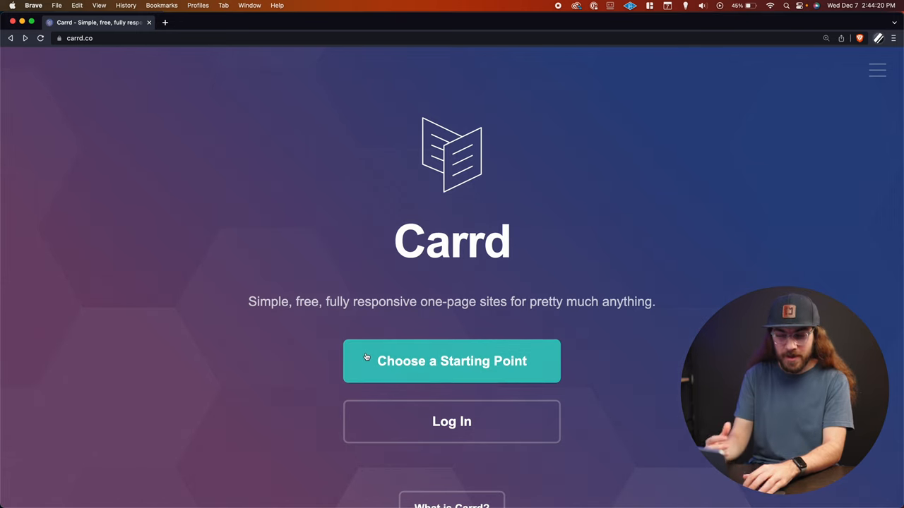
Step: Browse the starting-point templates and pick the Vala profile template as the new site
{"action": "left_click", "coordinate": [452, 361]}
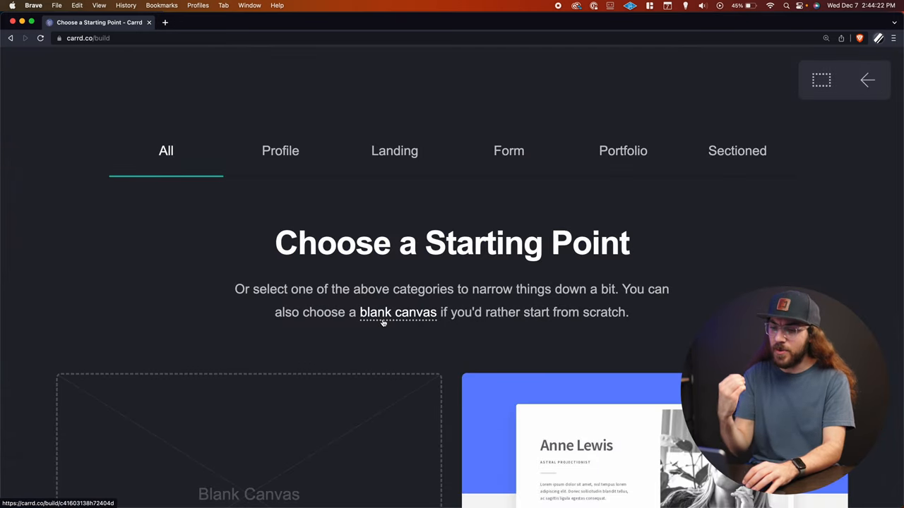
{"action": "scroll", "scroll_direction": "down", "scroll_amount": 3}
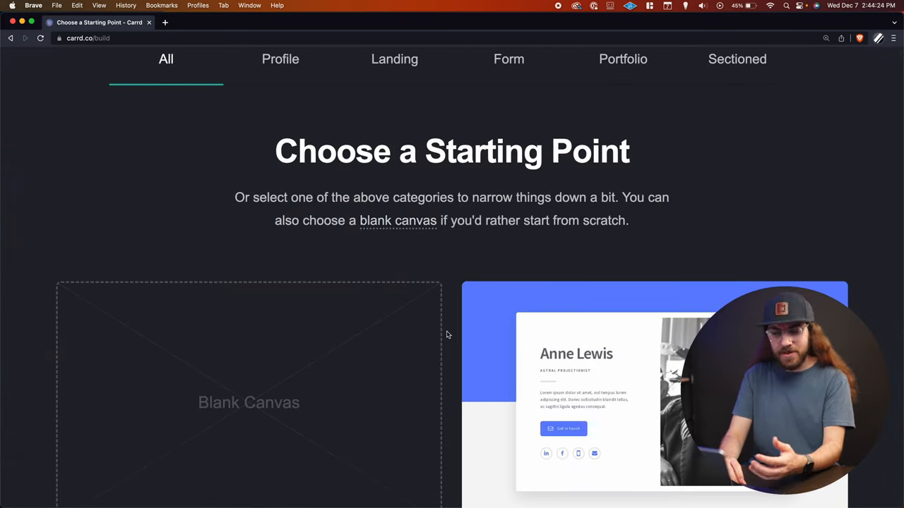
{"action": "scroll", "scroll_direction": "down", "scroll_amount": 3}
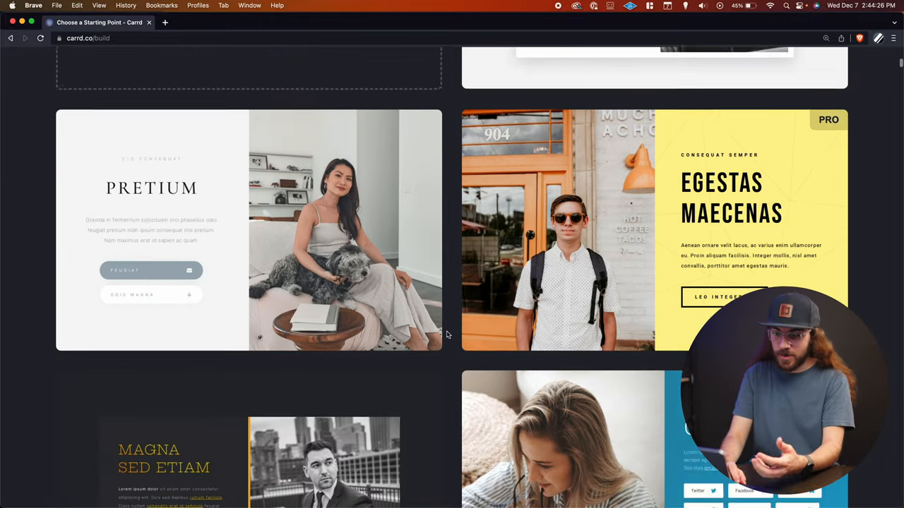
{"action": "scroll", "scroll_direction": "down", "scroll_amount": 3}
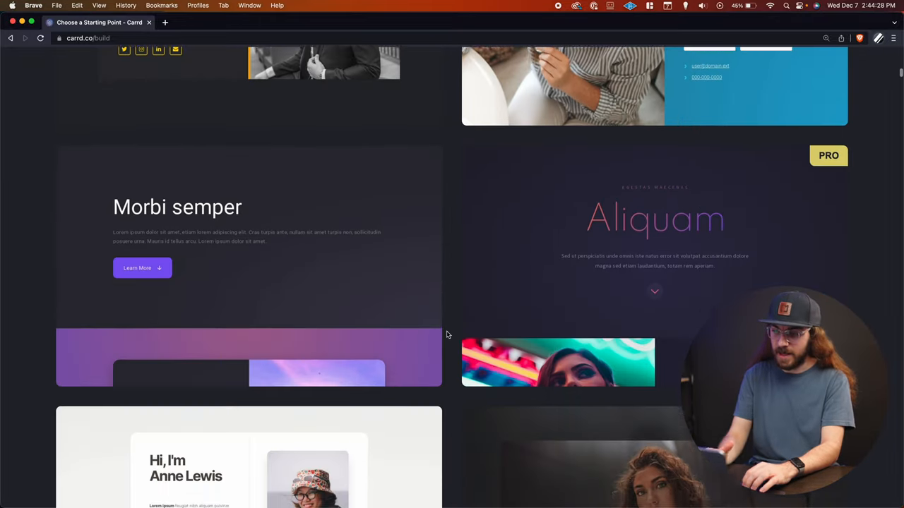
{"action": "scroll", "scroll_direction": "down", "scroll_amount": 3}
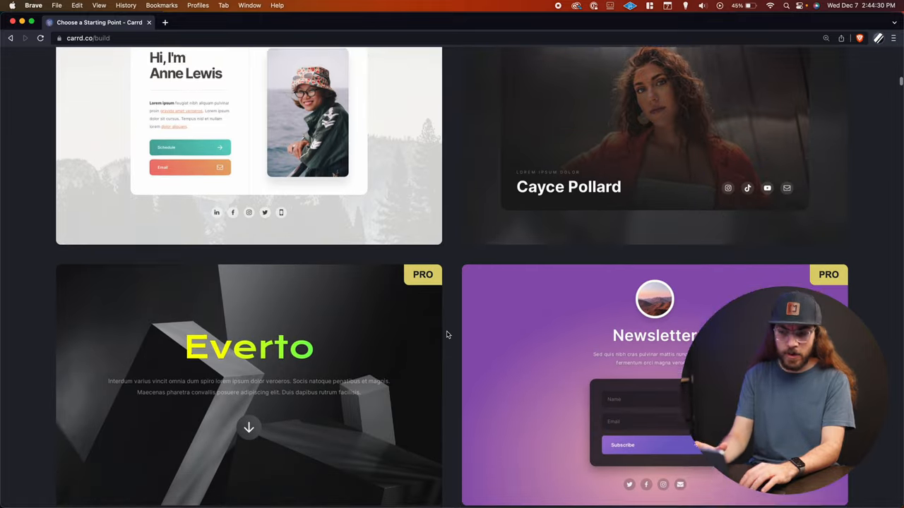
{"action": "scroll", "scroll_direction": "down", "scroll_amount": 3}
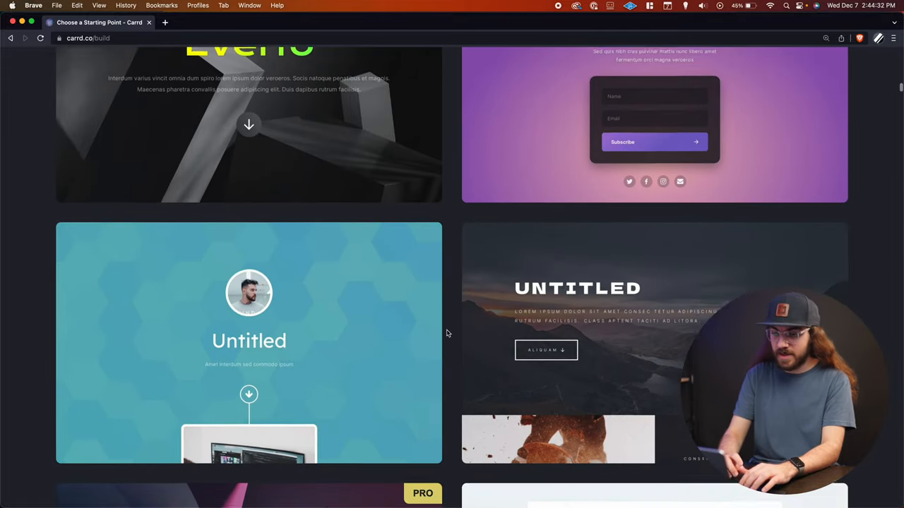
{"action": "scroll", "scroll_direction": "down", "scroll_amount": 3}
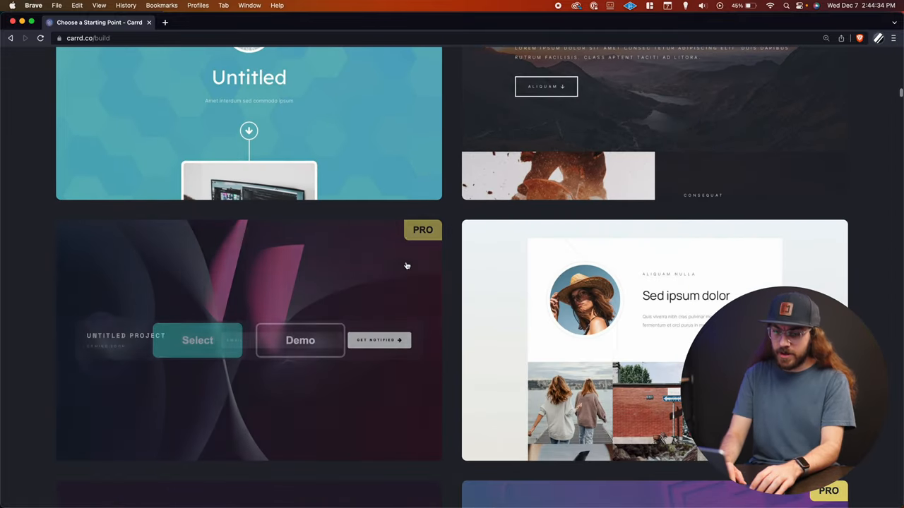
{"action": "scroll", "scroll_direction": "down", "scroll_amount": 3}
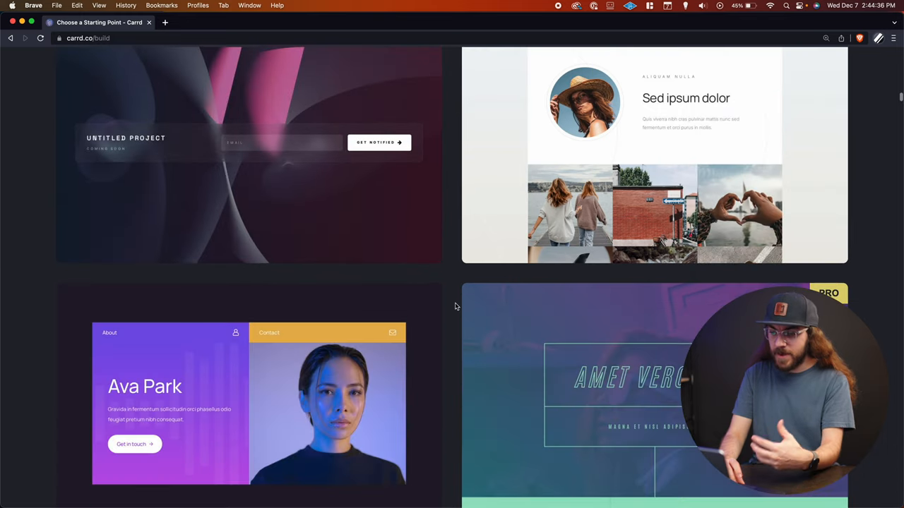
{"action": "scroll", "scroll_direction": "down", "scroll_amount": 3}
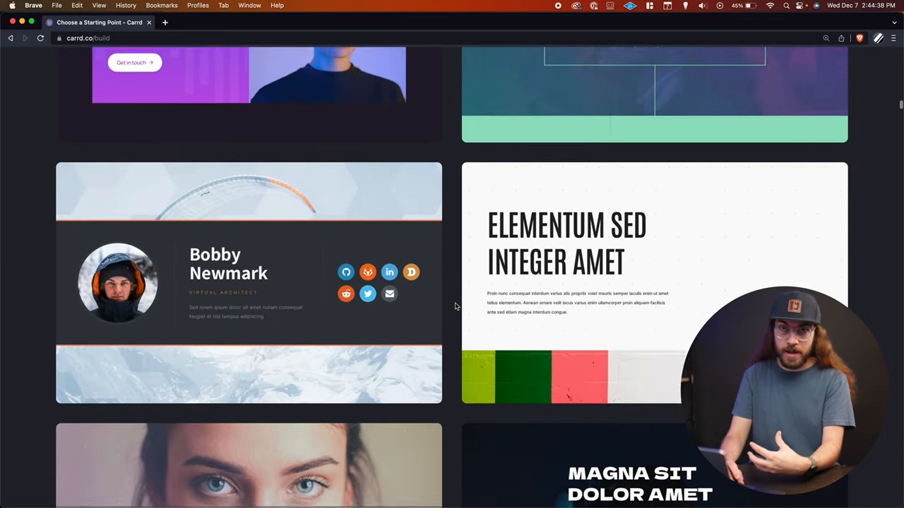
{"action": "scroll", "scroll_direction": "down", "scroll_amount": 3}
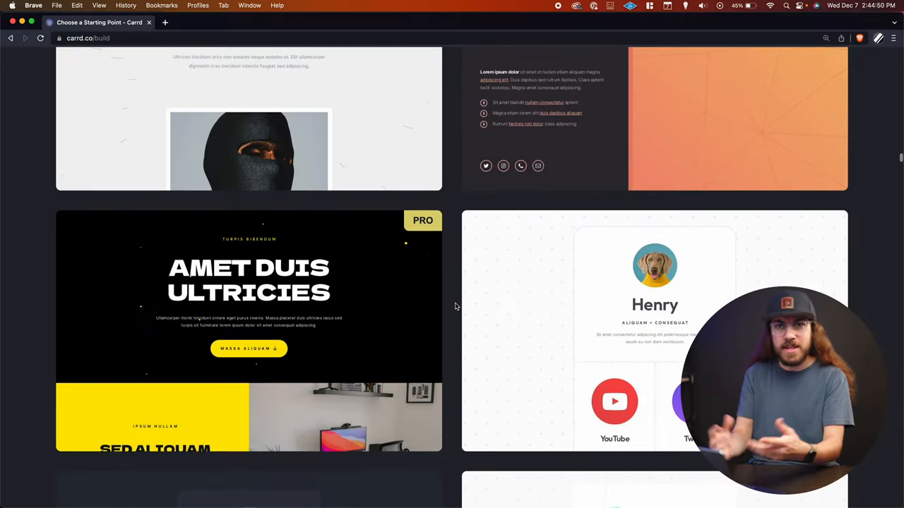
{"action": "scroll", "scroll_direction": "down", "scroll_amount": 3}
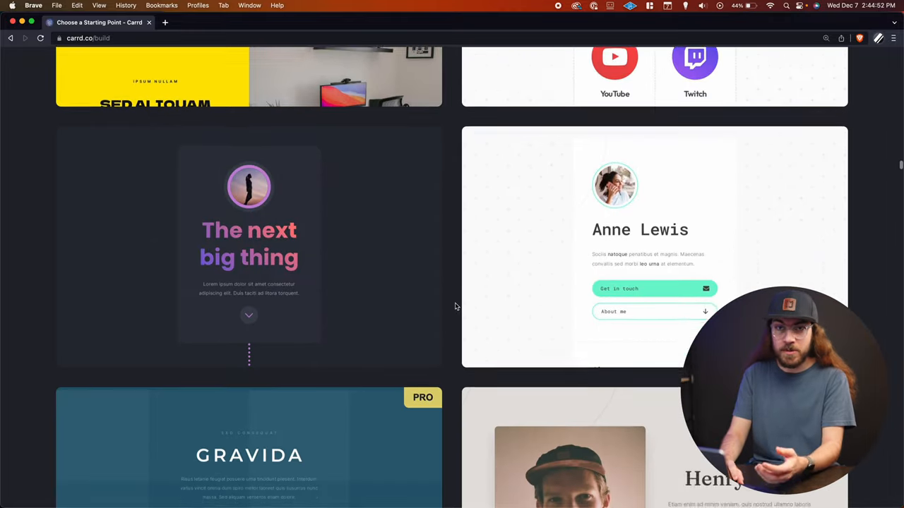
{"action": "scroll", "scroll_direction": "down", "scroll_amount": 3}
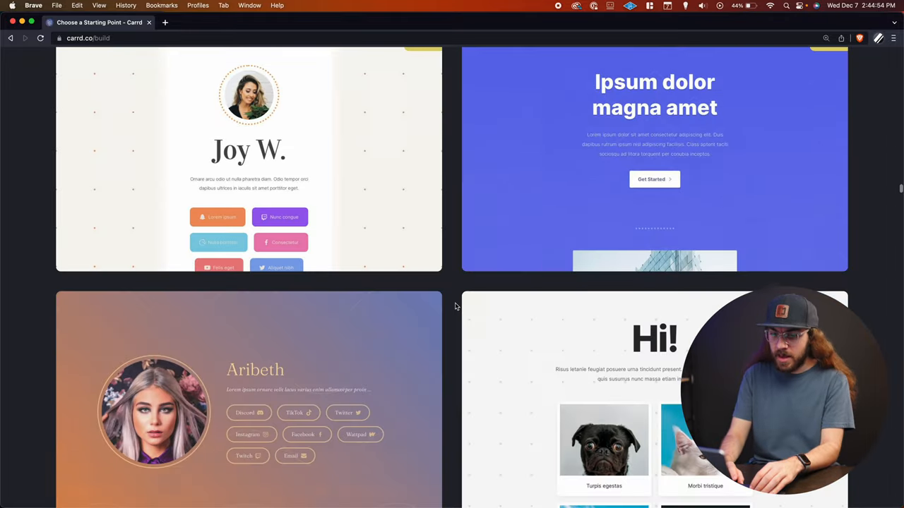
{"action": "scroll", "scroll_direction": "down", "scroll_amount": 3}
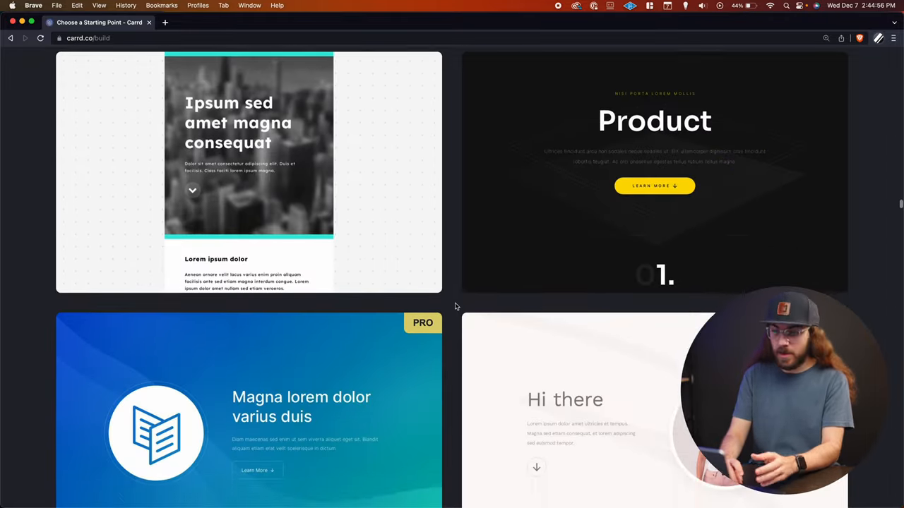
{"action": "scroll", "scroll_direction": "down", "scroll_amount": 3}
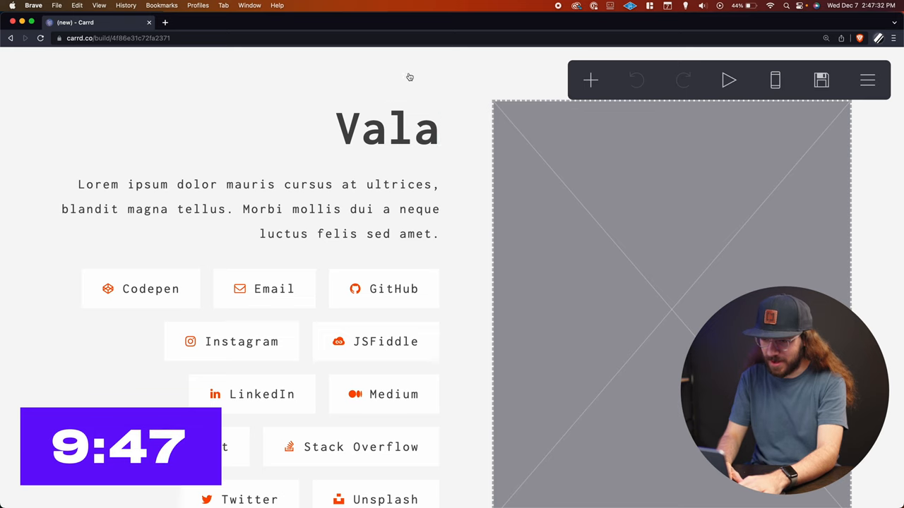
Step: Change the site title to 'Christian Taylor'
{"action": "left_click", "coordinate": [387, 127]}
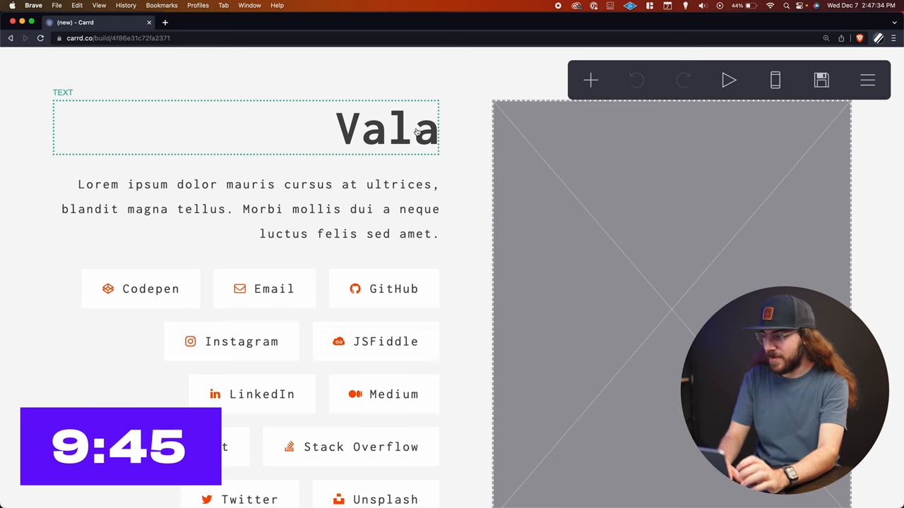
{"action": "left_click", "coordinate": [386, 127]}
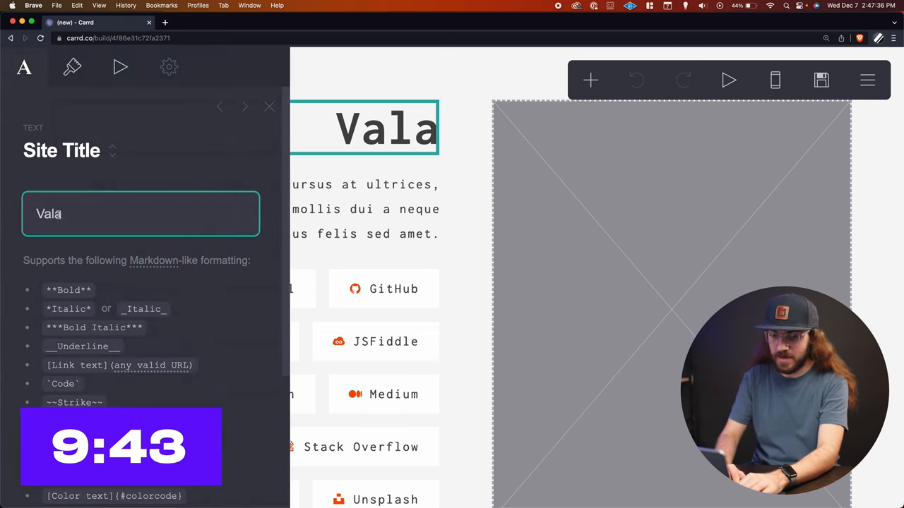
{"action": "type", "text": "Christian T"}
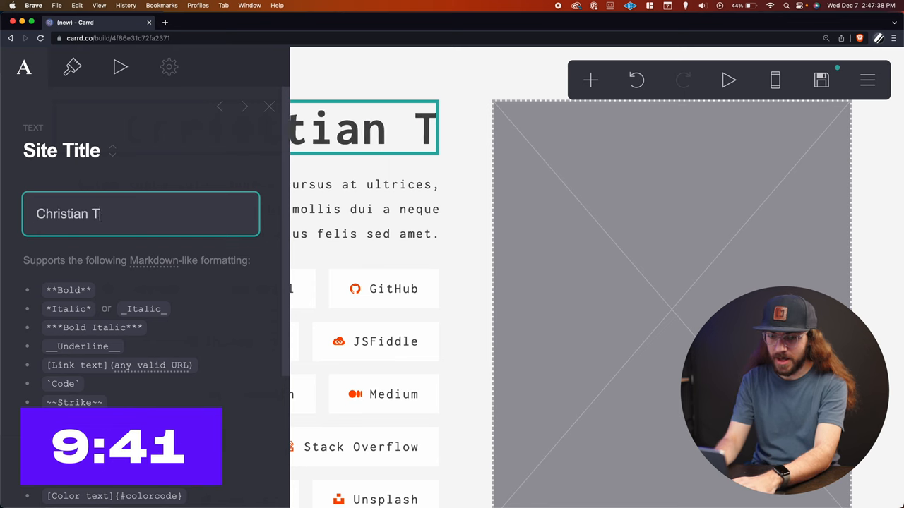
Step: Rewrite the intro about online tech YouTube videos, ending 'Follow me on my socials!' without bold markers
{"action": "left_click", "coordinate": [364, 266]}
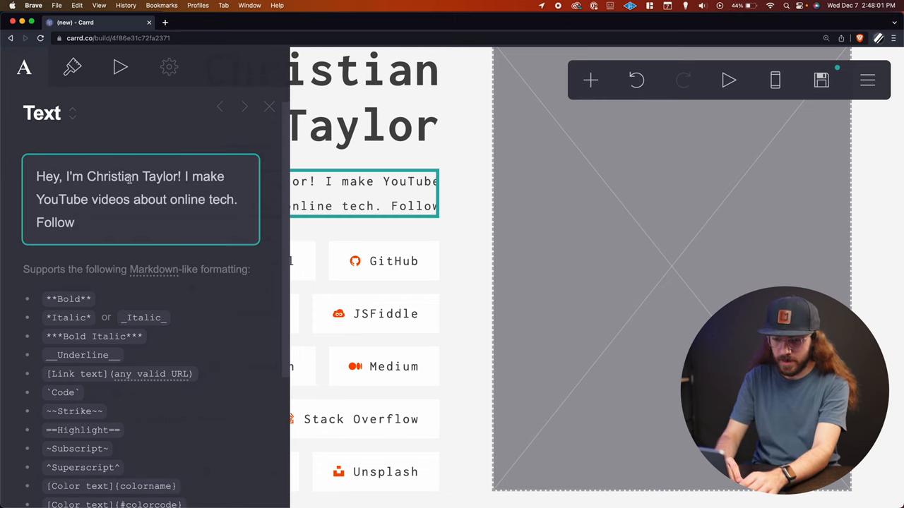
{"action": "type", "text": "**"}
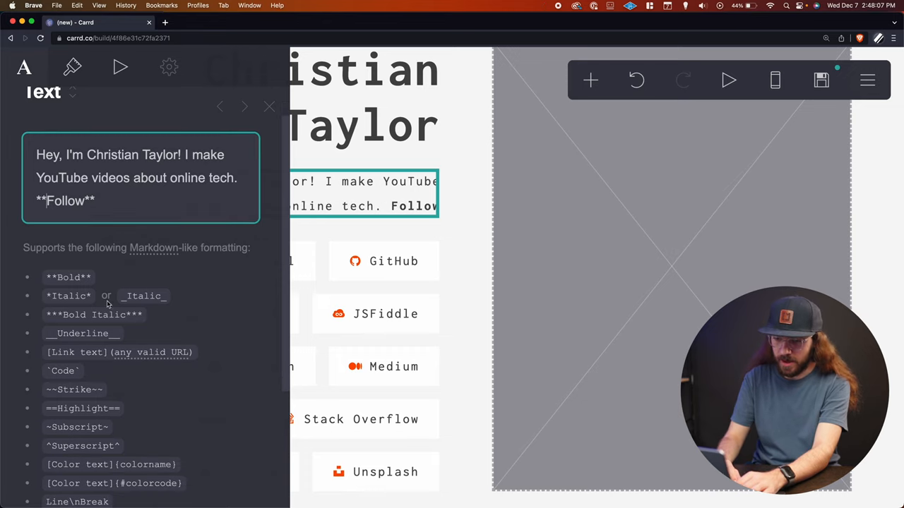
{"action": "scroll", "scroll_direction": "down", "scroll_amount": 3}
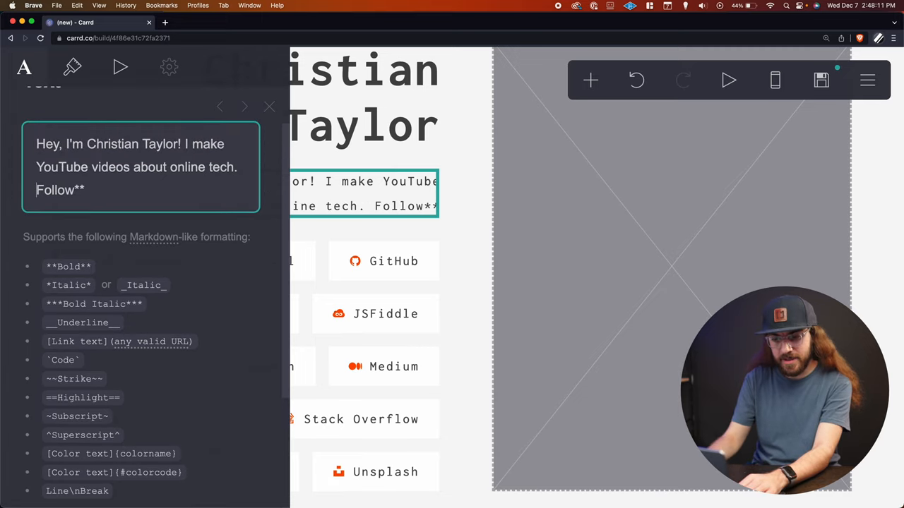
{"action": "key", "text": "Backspace"}
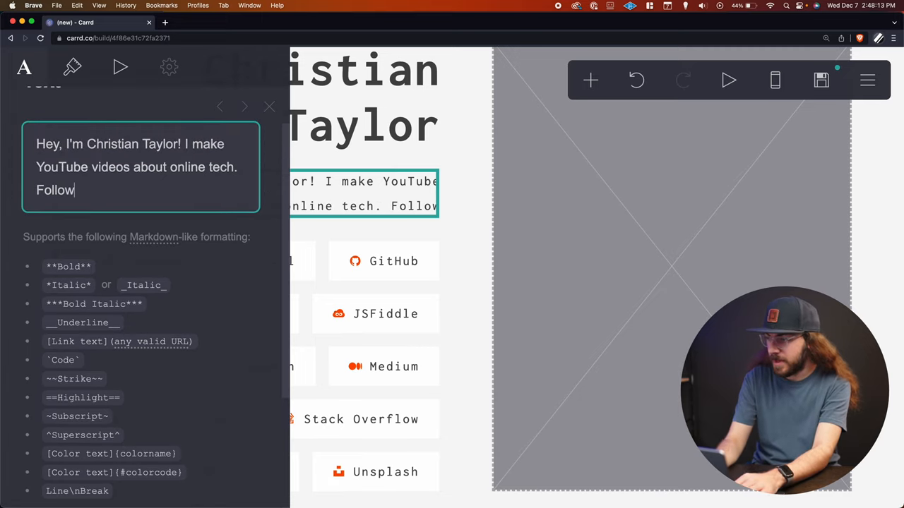
{"action": "type", "text": "me on my"}
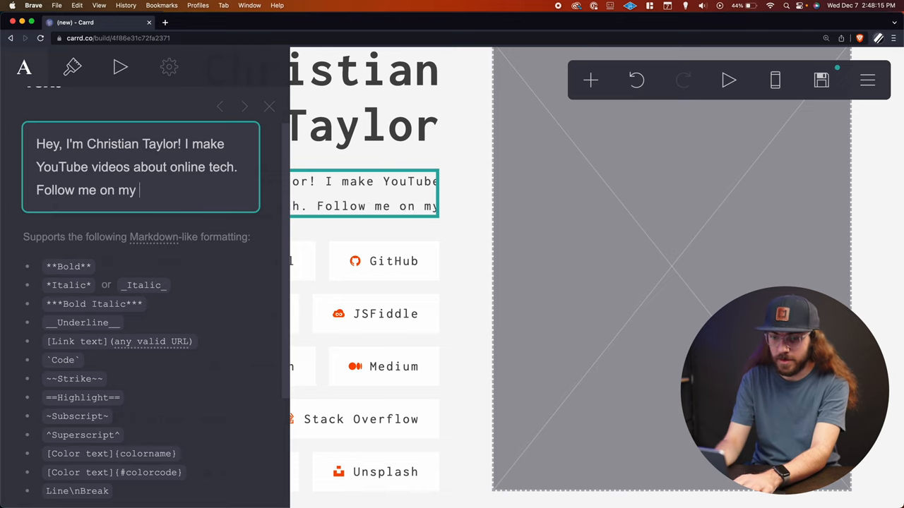
{"action": "type", "text": "socials!"}
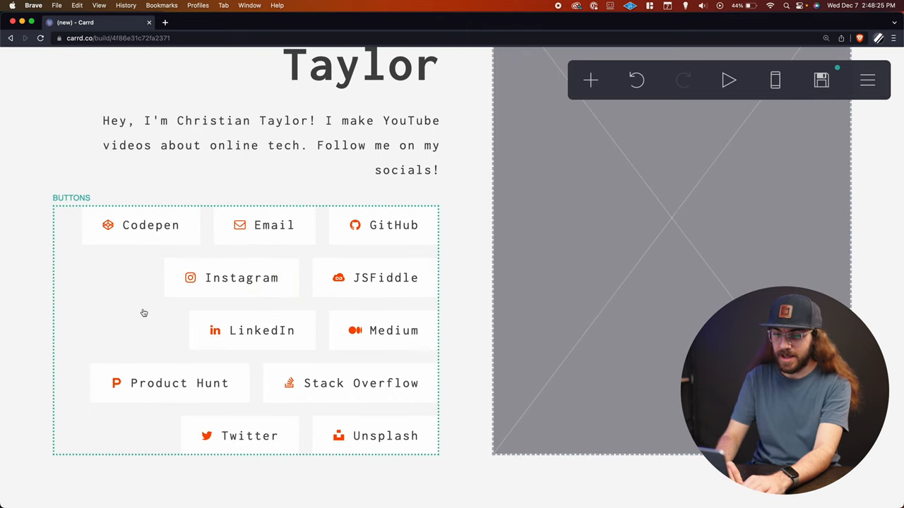
{"action": "mouse_move", "coordinate": [133, 317]}
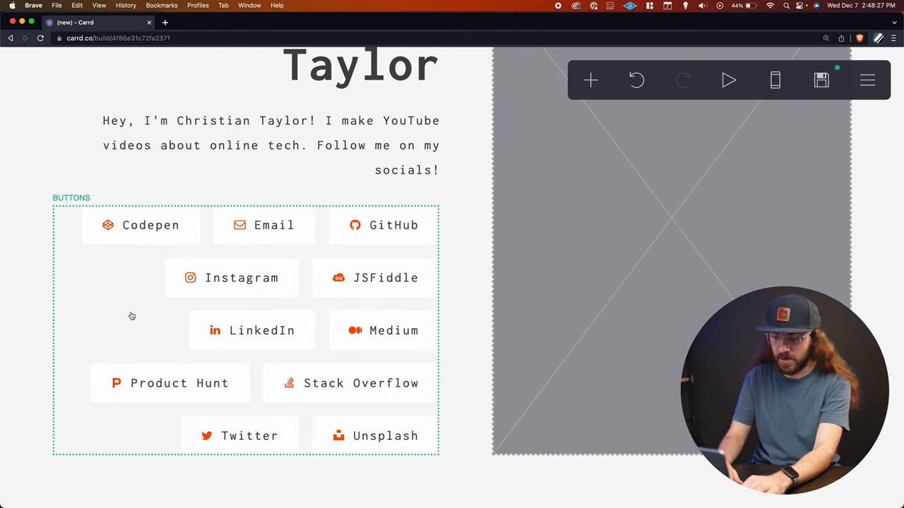
Step: Remove the Product Hunt and Unsplash buttons from the social buttons list
{"action": "left_click", "coordinate": [70, 198]}
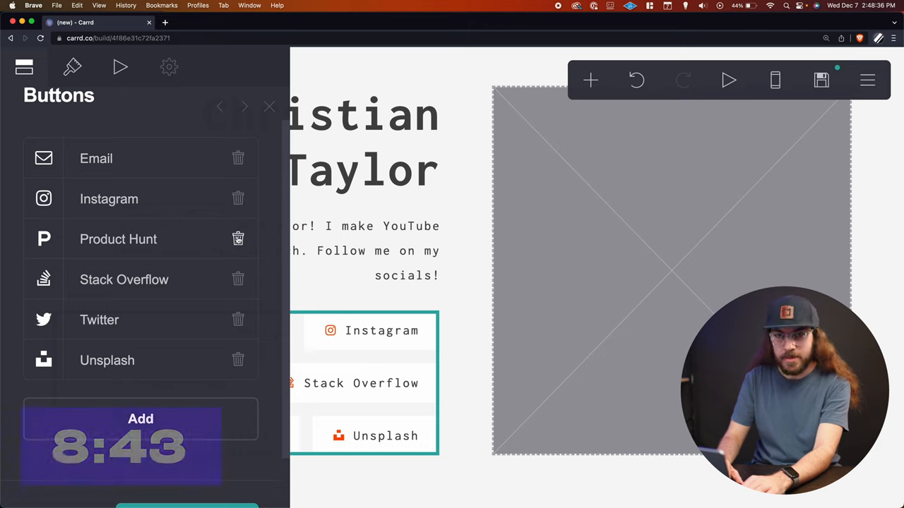
{"action": "left_click", "coordinate": [238, 238]}
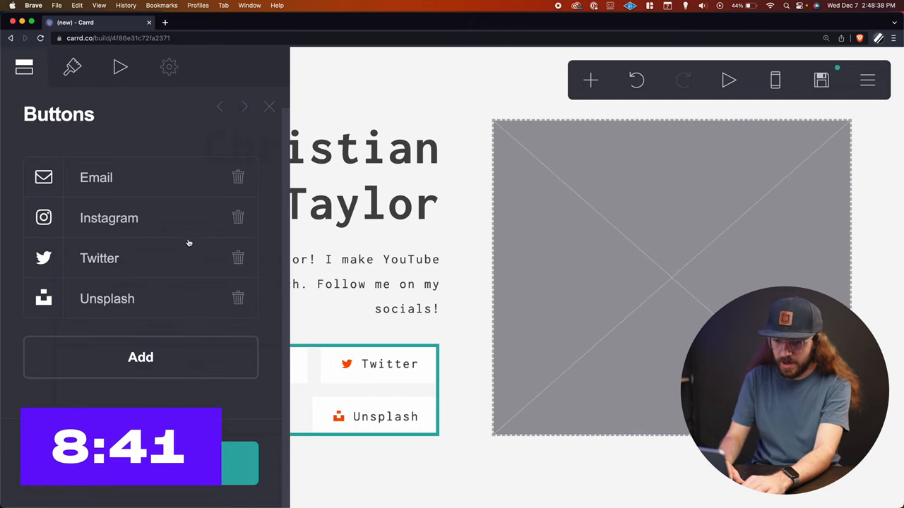
{"action": "mouse_move", "coordinate": [183, 291]}
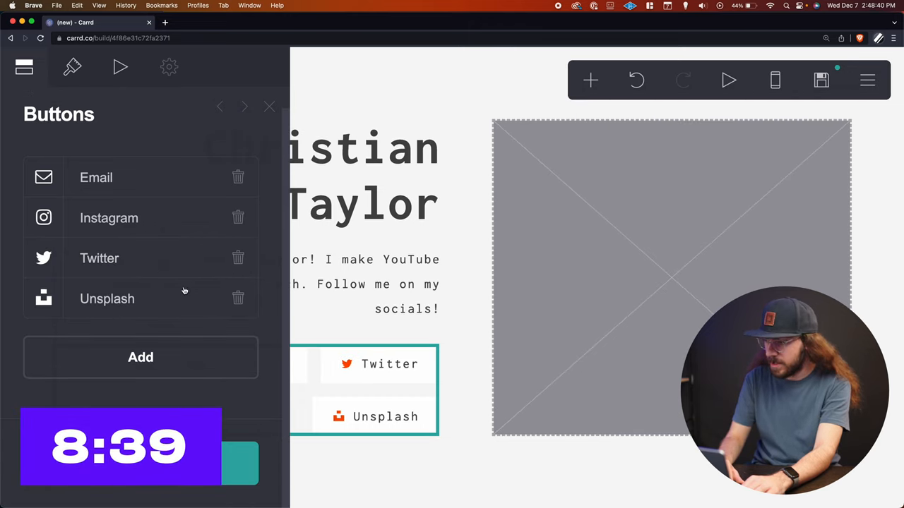
{"action": "left_click", "coordinate": [237, 298]}
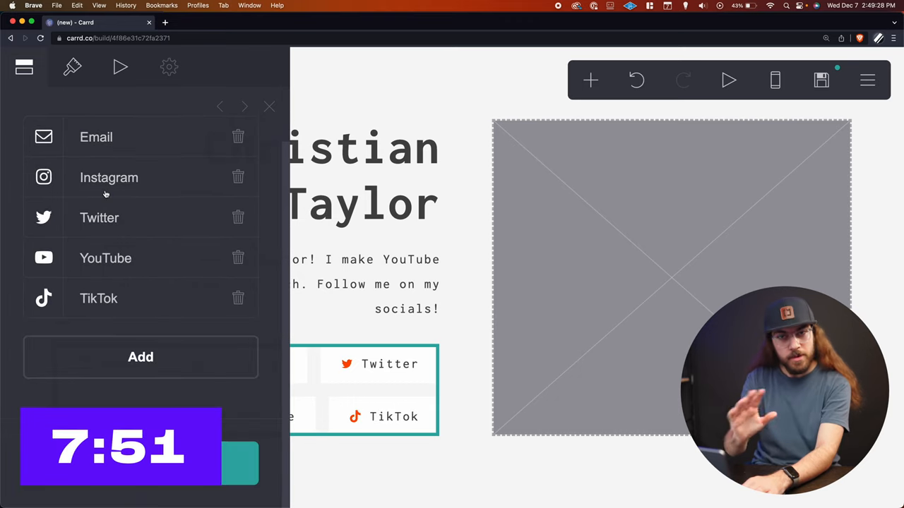
{"action": "left_click", "coordinate": [96, 137]}
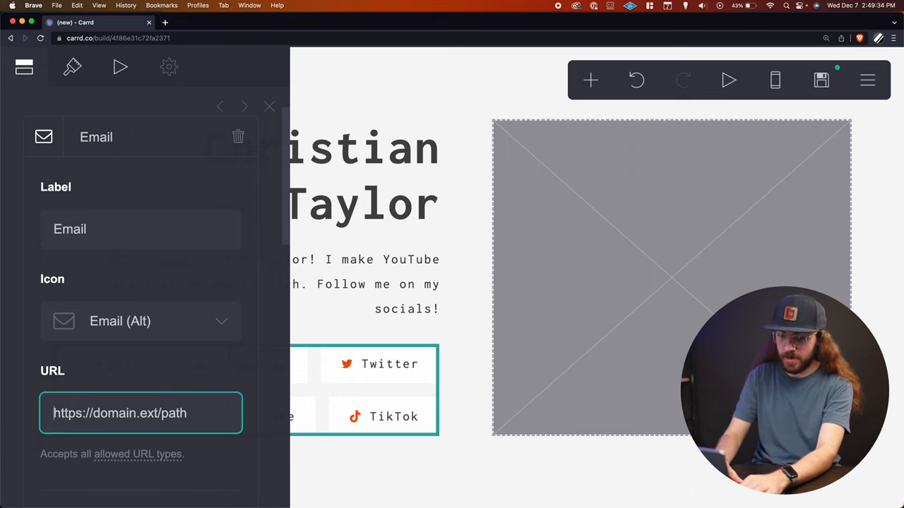
{"action": "type", "text": "mailto:"}
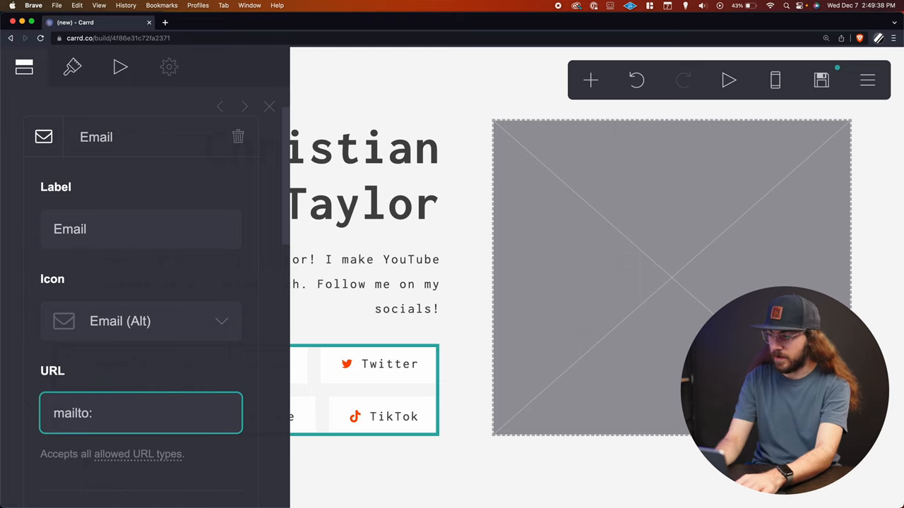
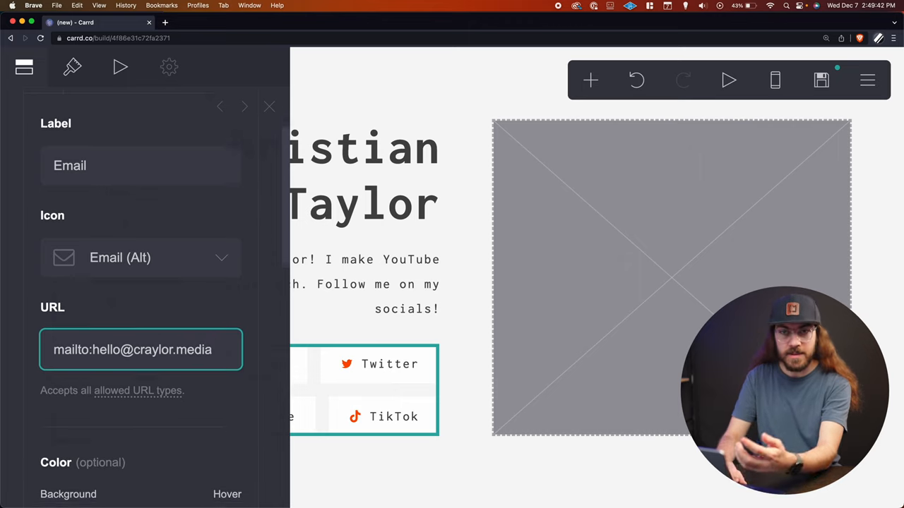
{"action": "scroll", "scroll_direction": "down", "scroll_amount": 3}
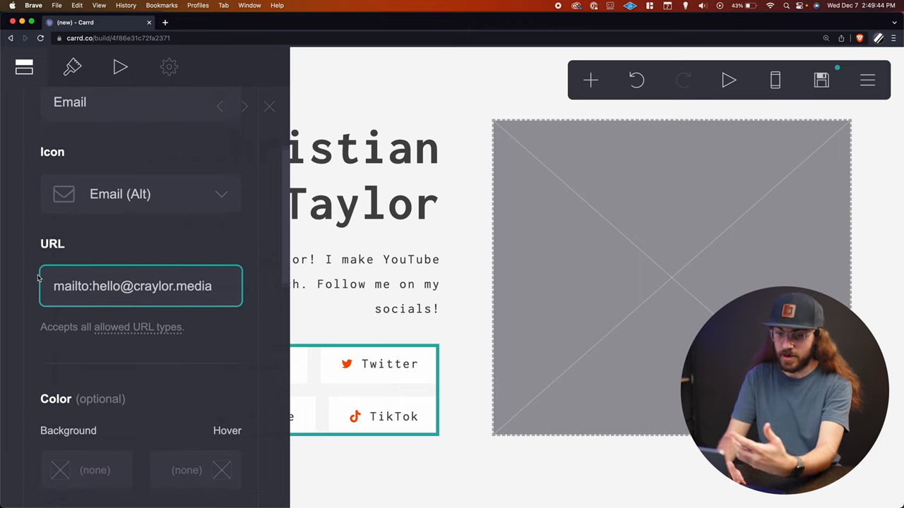
{"action": "scroll", "scroll_direction": "down", "scroll_amount": 3}
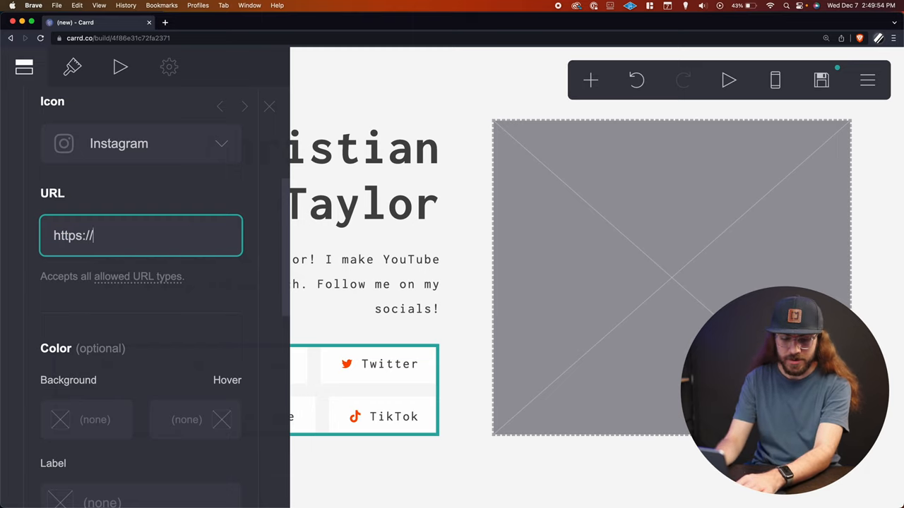
{"action": "scroll", "scroll_direction": "down", "scroll_amount": 3}
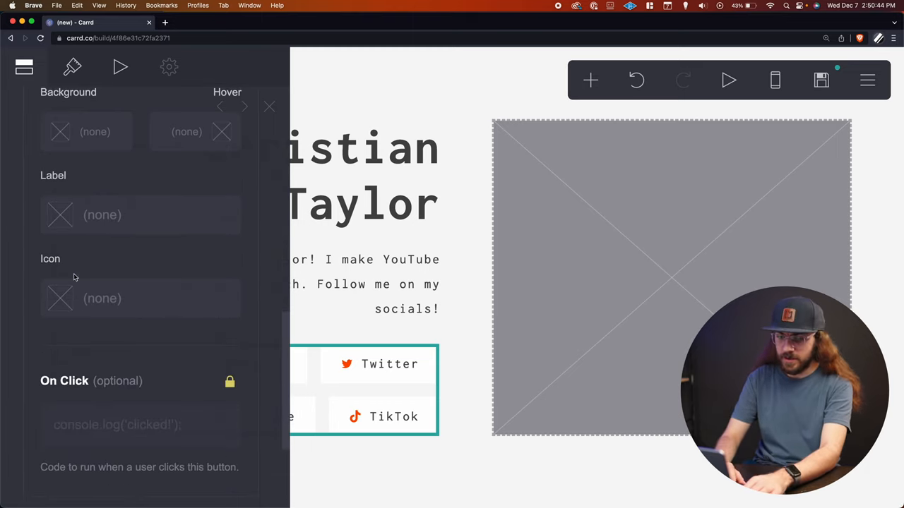
{"action": "left_click", "coordinate": [221, 106]}
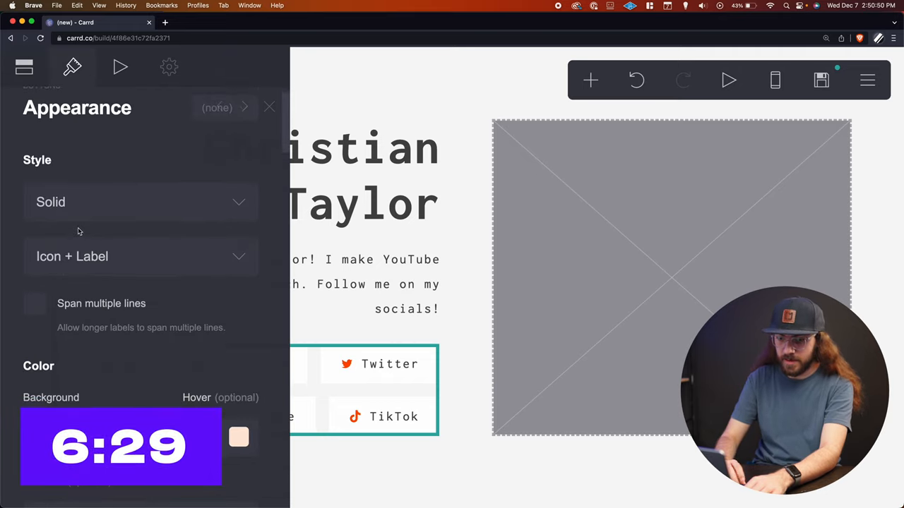
Step: Set the social buttons' icon colour to purple #AD00FF
{"action": "scroll", "scroll_direction": "down", "scroll_amount": 3}
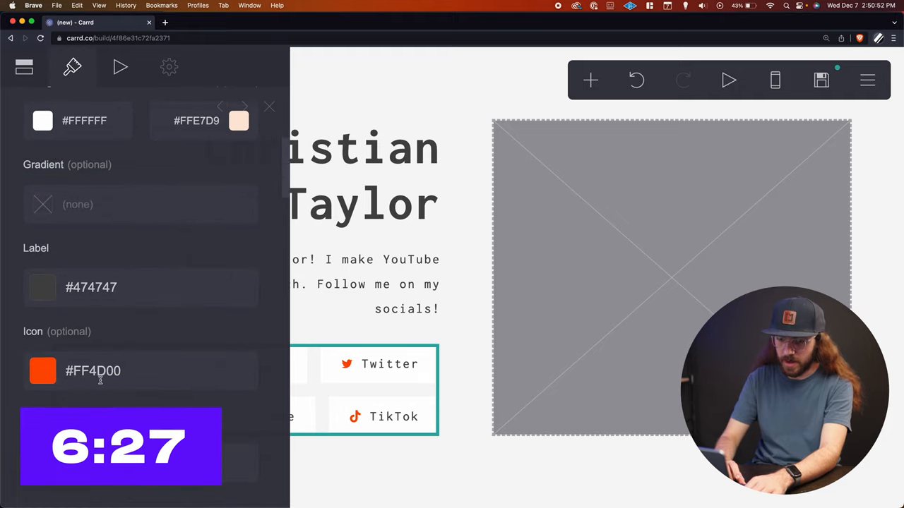
{"action": "left_click", "coordinate": [42, 369]}
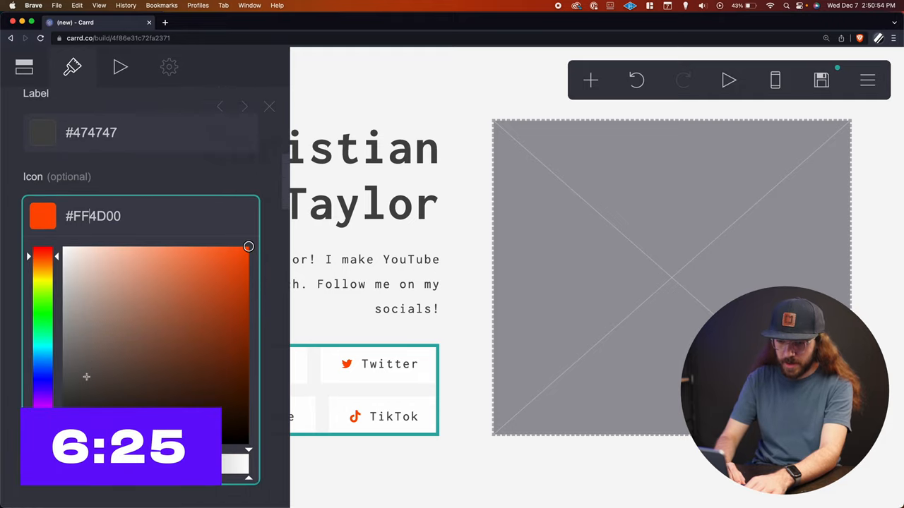
{"action": "type", "text": "#AD00FF"}
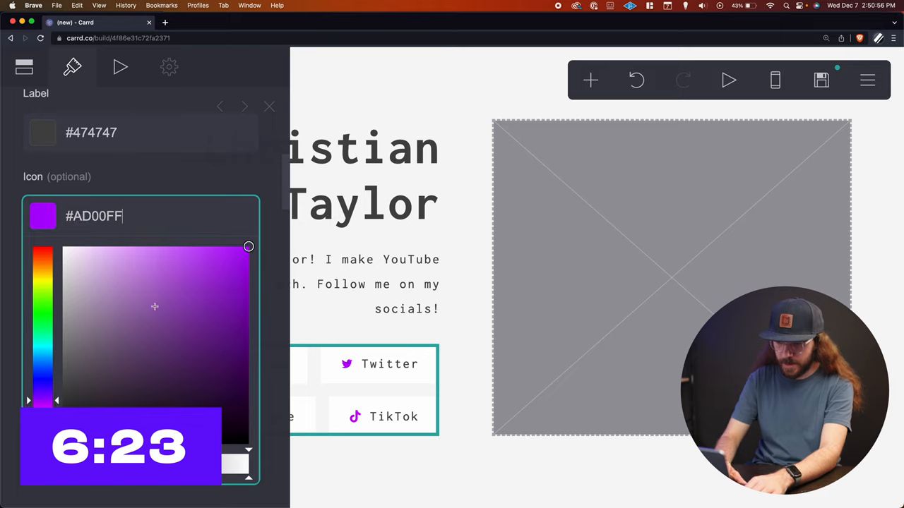
{"action": "left_click_drag", "start_coordinate": [248, 246], "coordinate": [213, 254]}
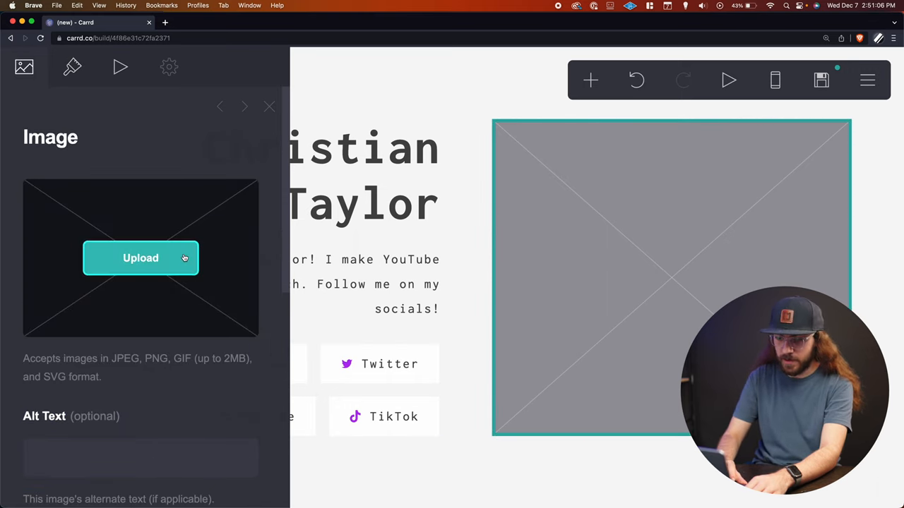
Step: Upload the portrait photo into the image placeholder and accept it
{"action": "left_click", "coordinate": [142, 256]}
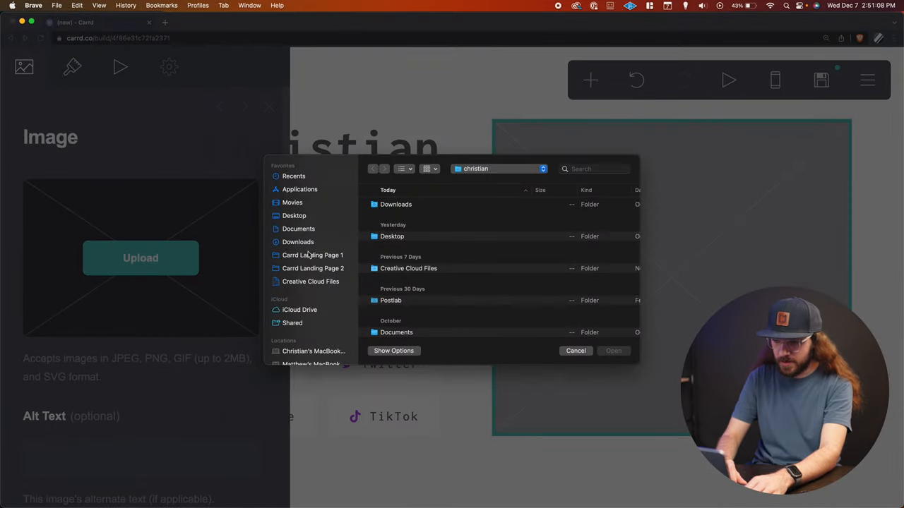
{"action": "left_click", "coordinate": [312, 254]}
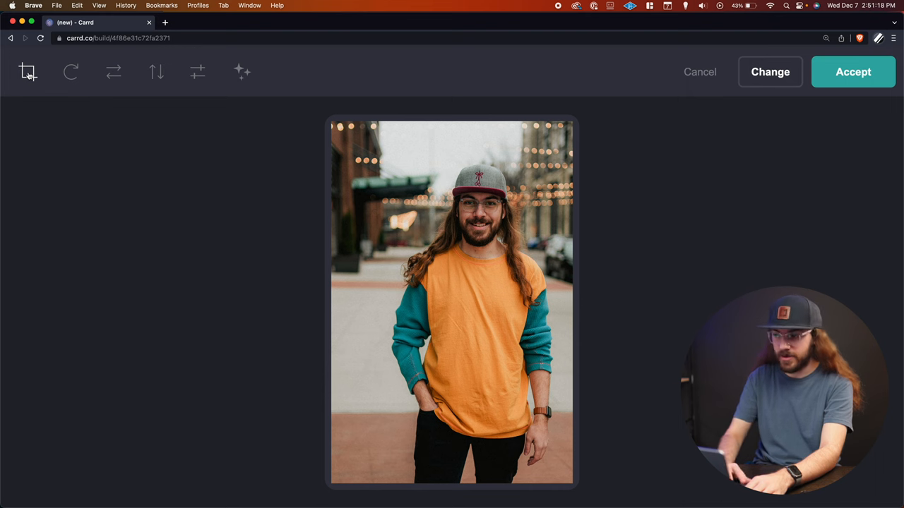
{"action": "left_click", "coordinate": [853, 70]}
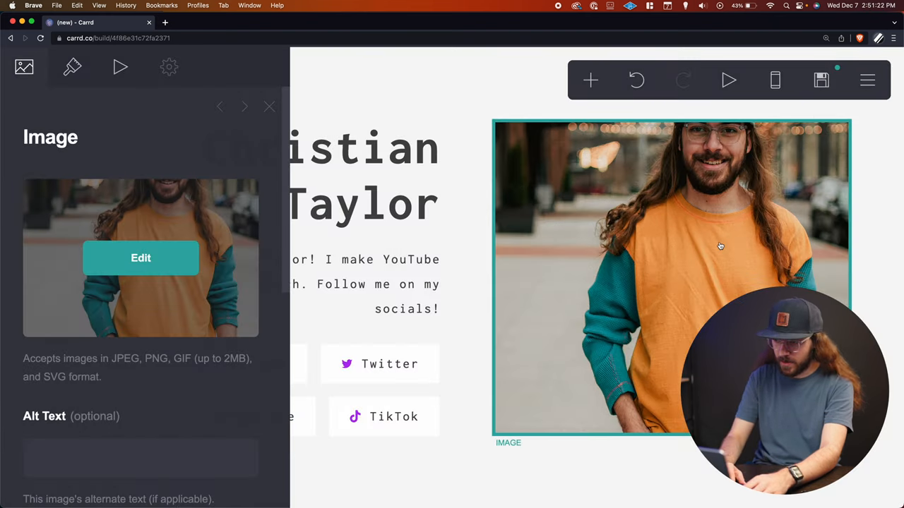
Step: Set the photo's crop Position to Top for both mobile and desktop
{"action": "scroll", "scroll_direction": "down", "scroll_amount": 3}
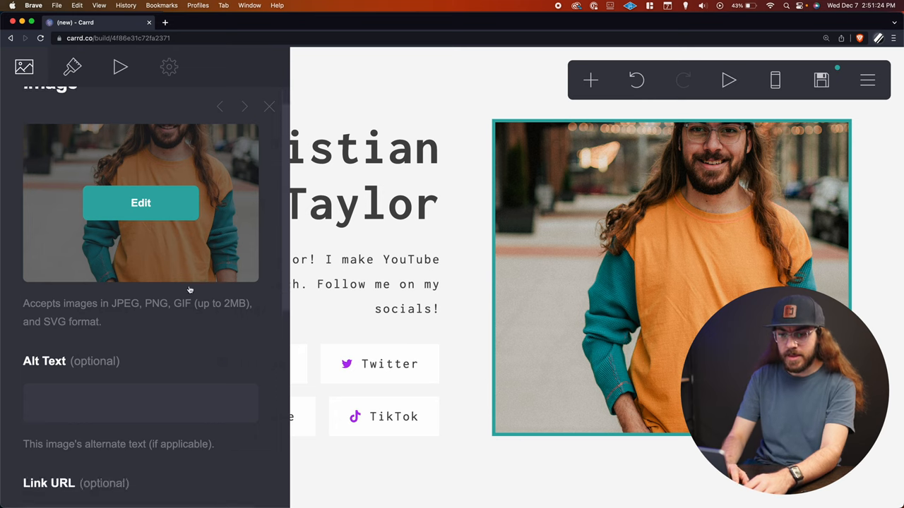
{"action": "scroll", "scroll_direction": "up", "scroll_amount": 3}
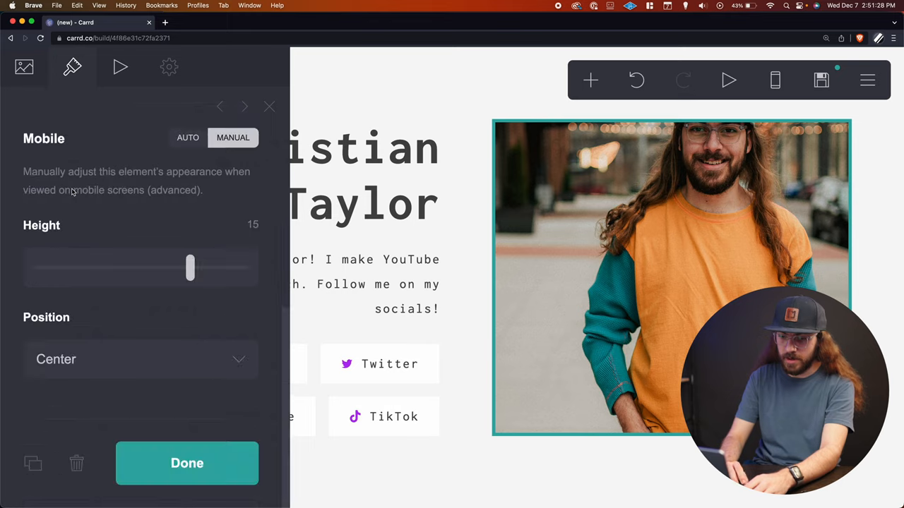
{"action": "left_click", "coordinate": [140, 360]}
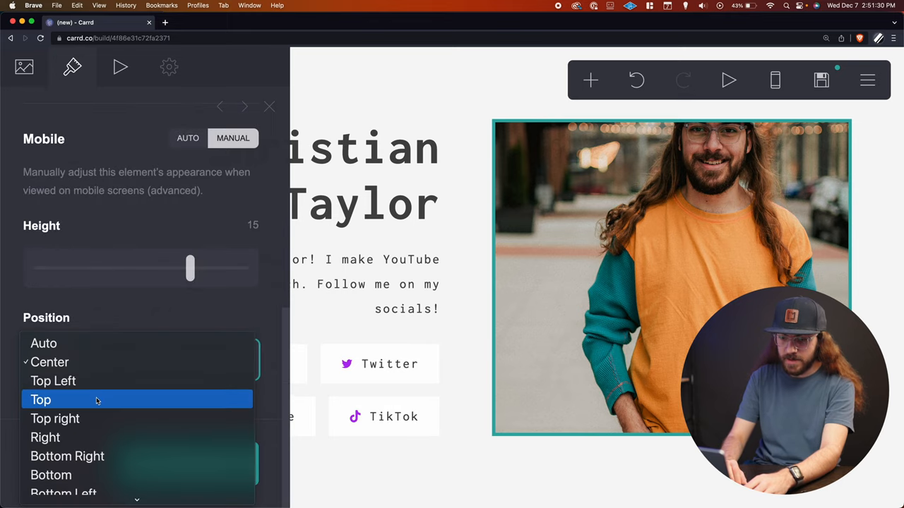
{"action": "left_click", "coordinate": [39, 399]}
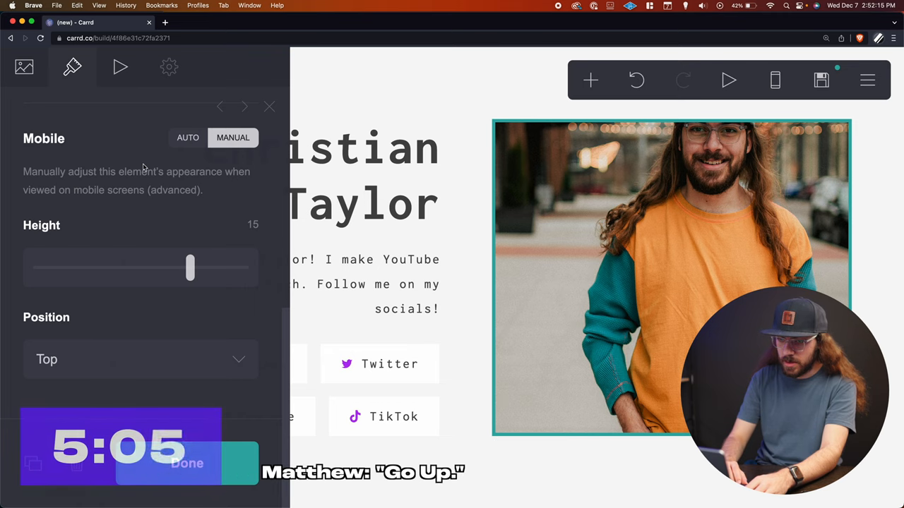
{"action": "left_click", "coordinate": [141, 359]}
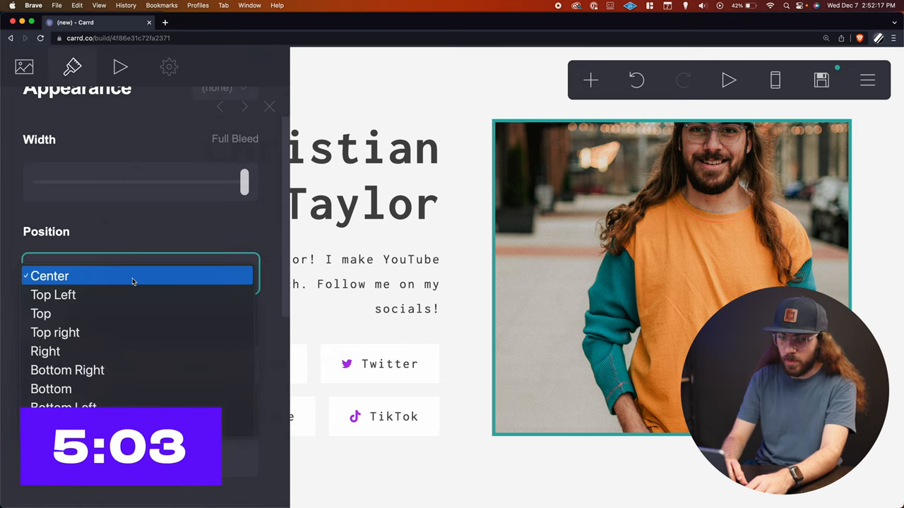
{"action": "left_click", "coordinate": [40, 313]}
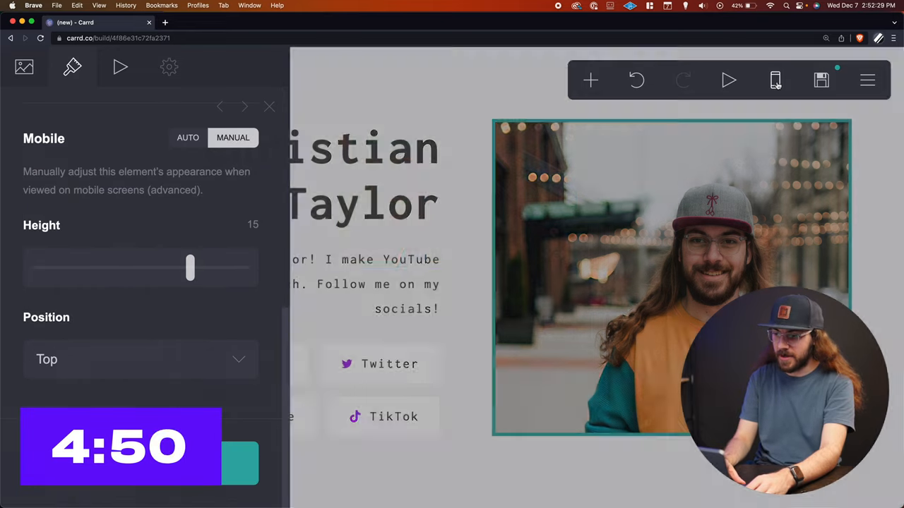
Step: In mobile preview compare Center and Top positions, keep Top, and finish the photo edit
{"action": "left_click", "coordinate": [773, 79]}
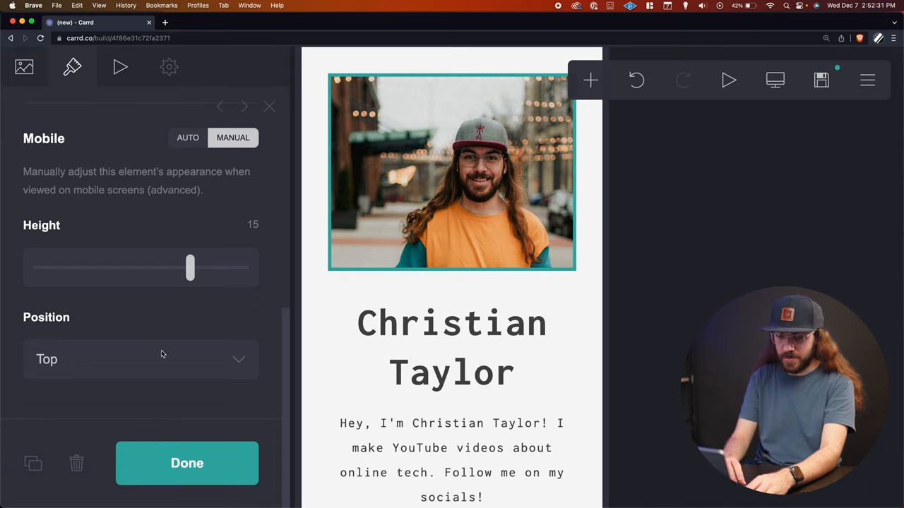
{"action": "left_click", "coordinate": [141, 360]}
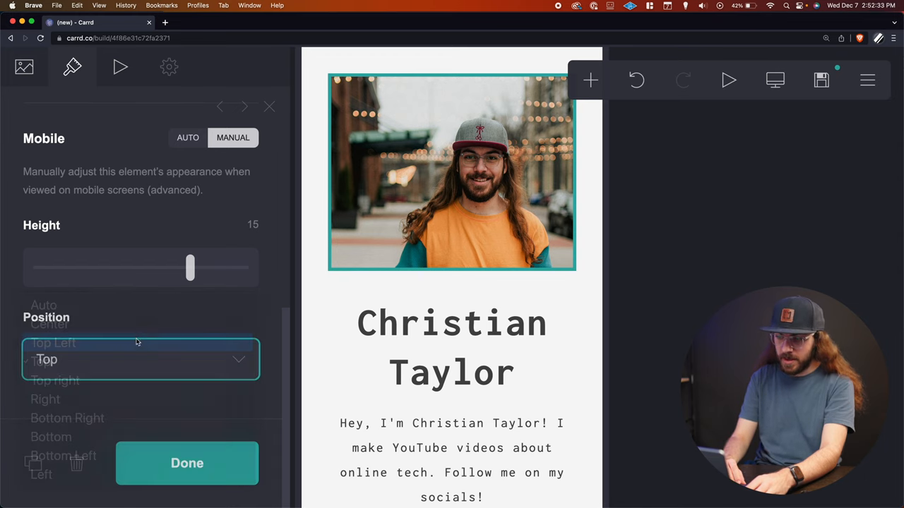
{"action": "left_click", "coordinate": [51, 324]}
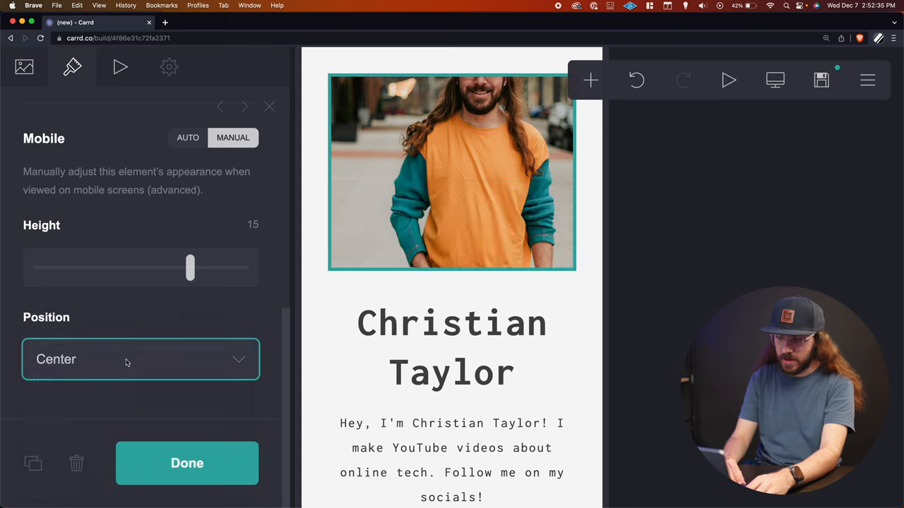
{"action": "left_click", "coordinate": [141, 359]}
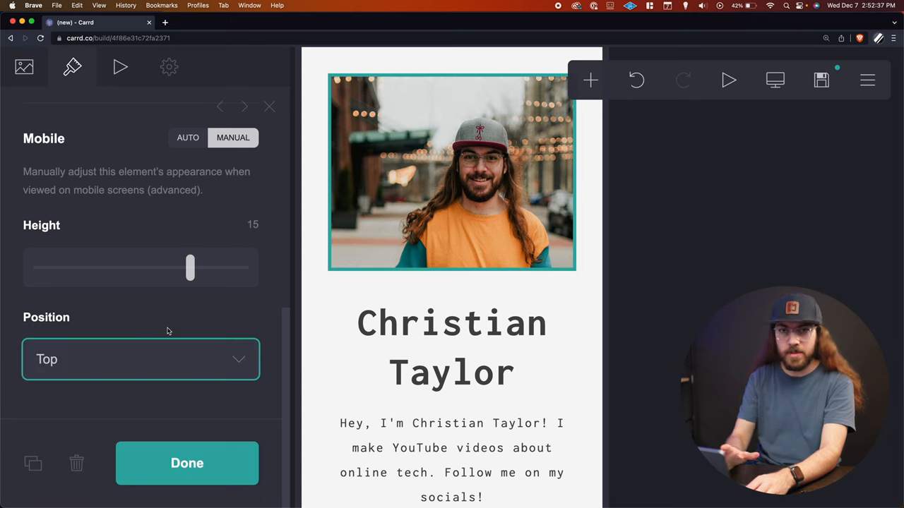
{"action": "mouse_move", "coordinate": [250, 303]}
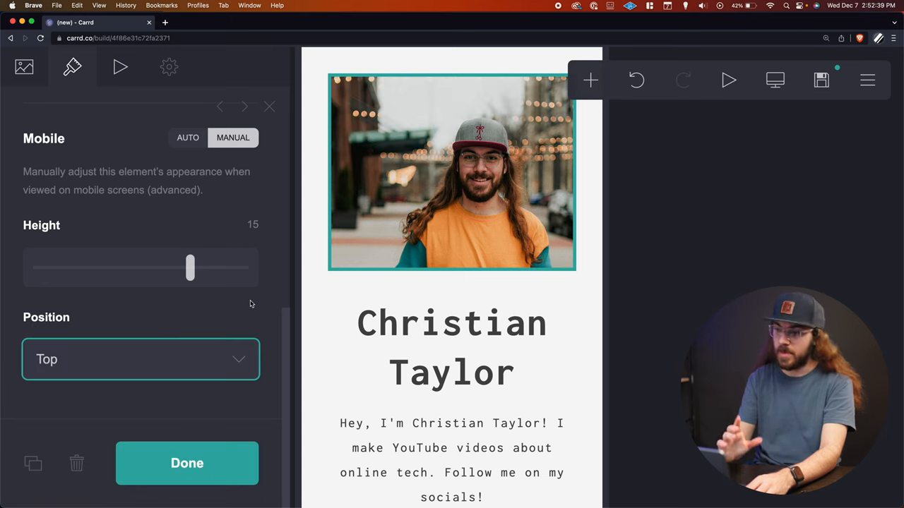
{"action": "left_click", "coordinate": [774, 79]}
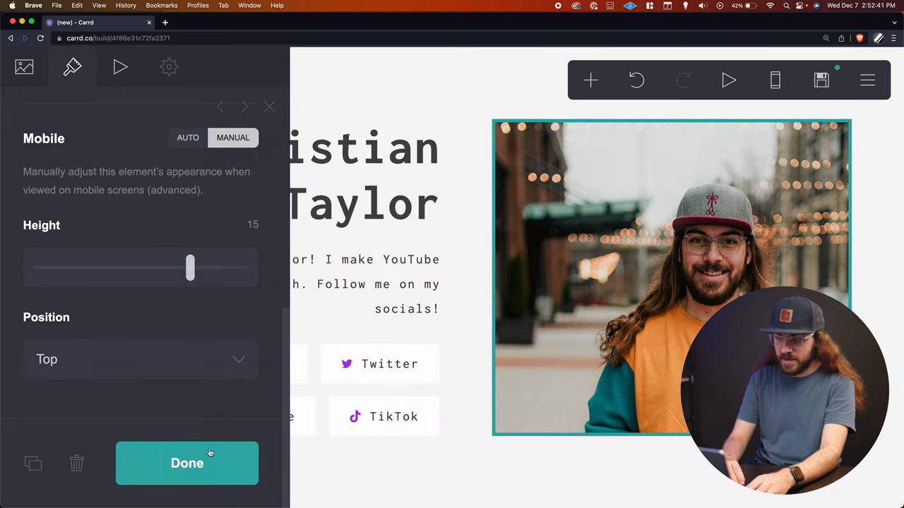
{"action": "left_click", "coordinate": [186, 463]}
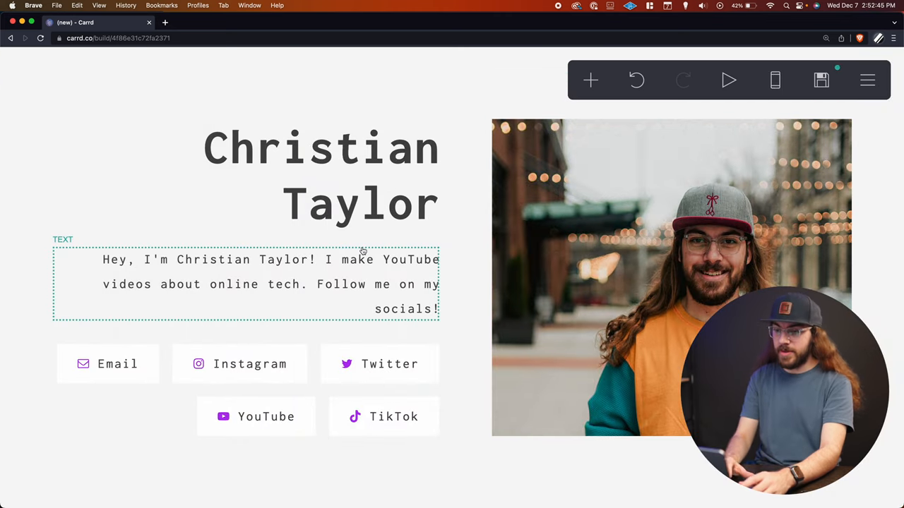
Step: Add a new Image element to the page and go to its content settings
{"action": "left_click", "coordinate": [412, 111]}
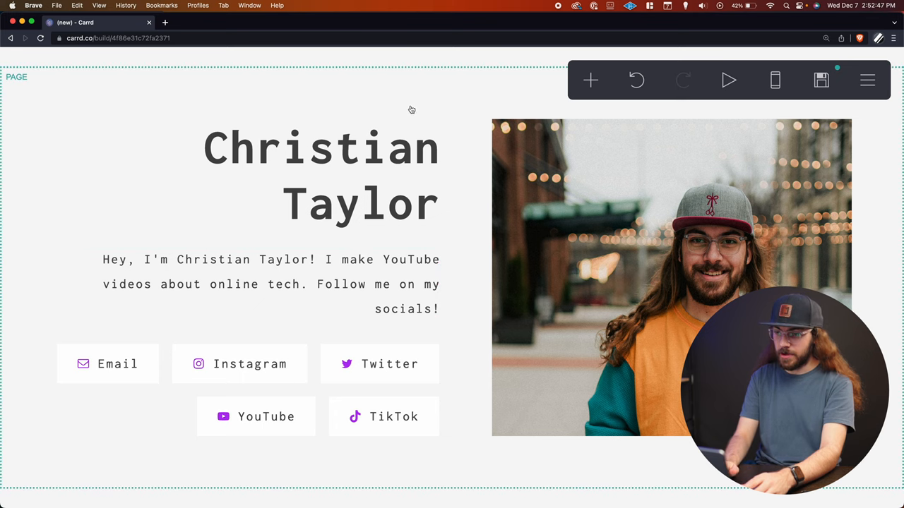
{"action": "mouse_move", "coordinate": [433, 86]}
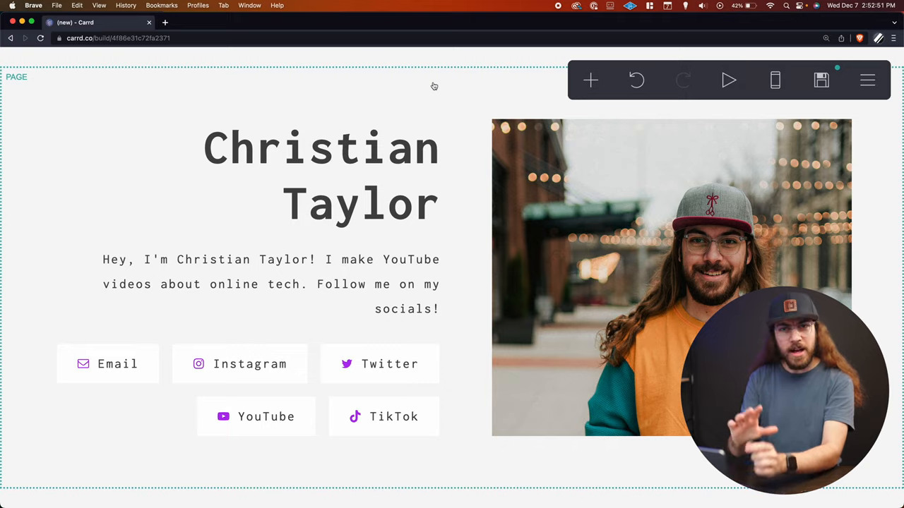
{"action": "left_click", "coordinate": [590, 79]}
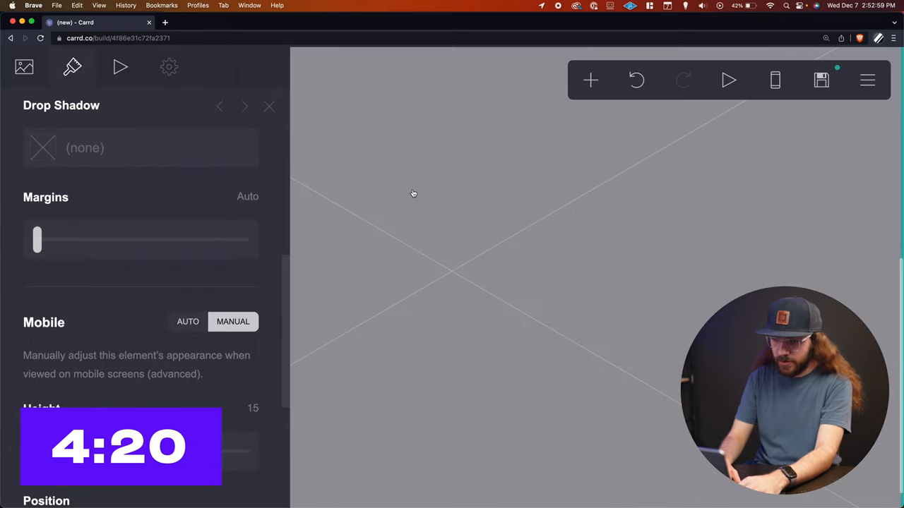
{"action": "mouse_move", "coordinate": [387, 225]}
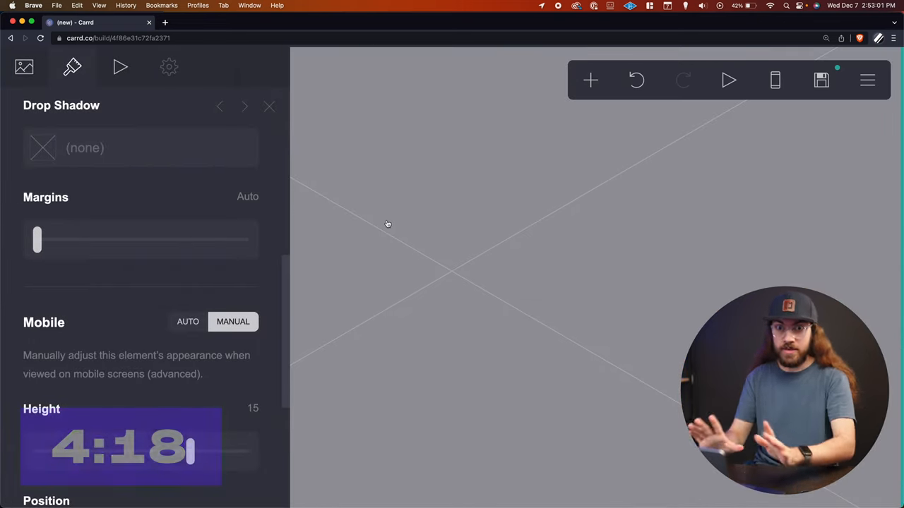
{"action": "left_click", "coordinate": [24, 67]}
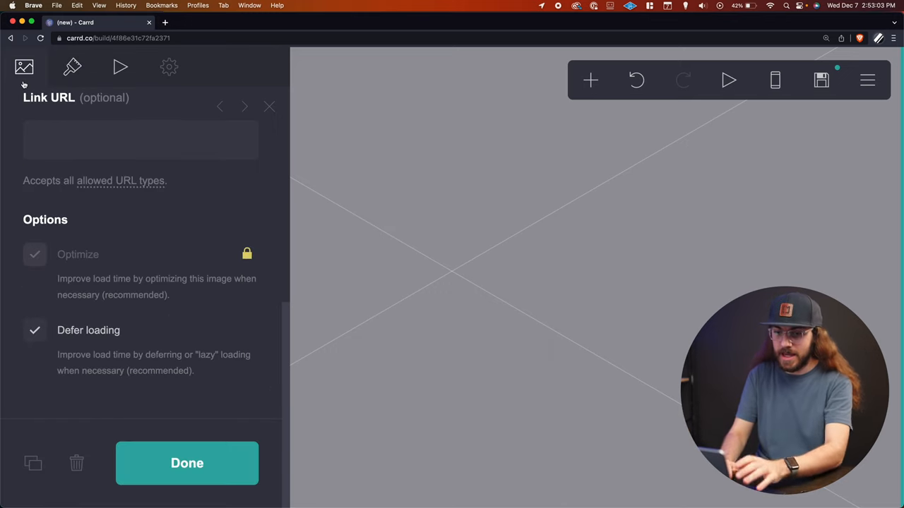
Step: Upload the CM_MEDIA_LOGO SVG into the image and reduce its height to 10
{"action": "left_click", "coordinate": [141, 256]}
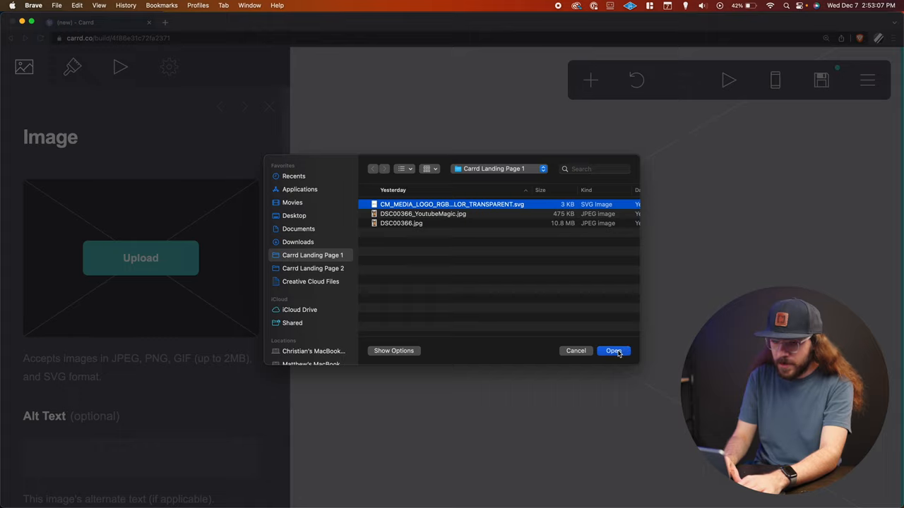
{"action": "left_click", "coordinate": [613, 350]}
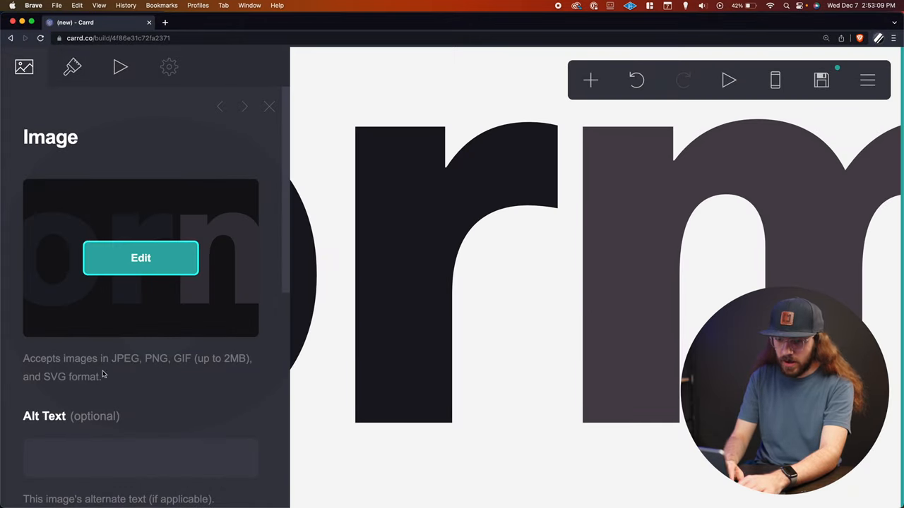
{"action": "scroll", "scroll_direction": "down", "scroll_amount": 3}
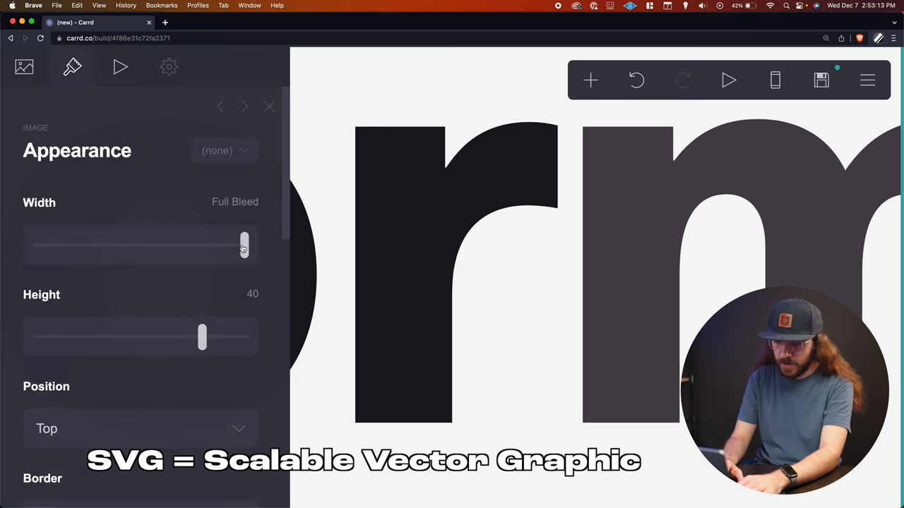
{"action": "left_click", "coordinate": [243, 246]}
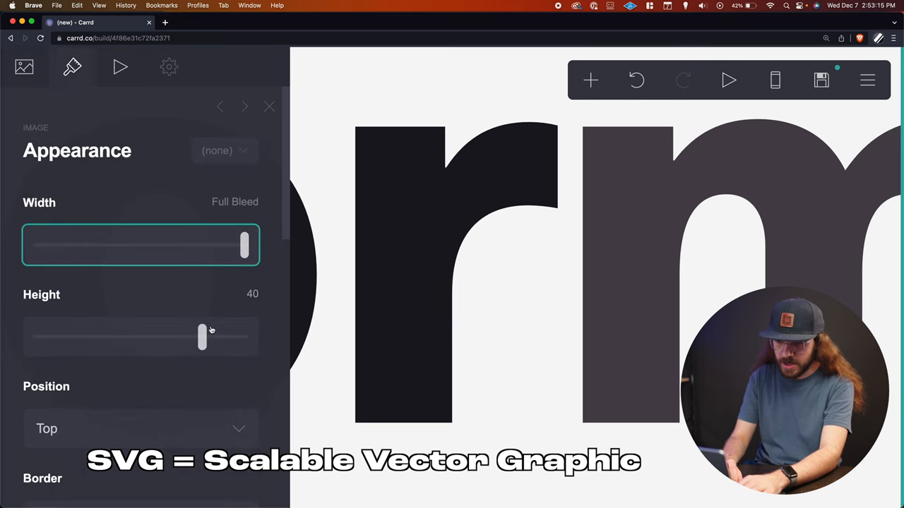
{"action": "left_click_drag", "start_coordinate": [200, 336], "coordinate": [58, 336]}
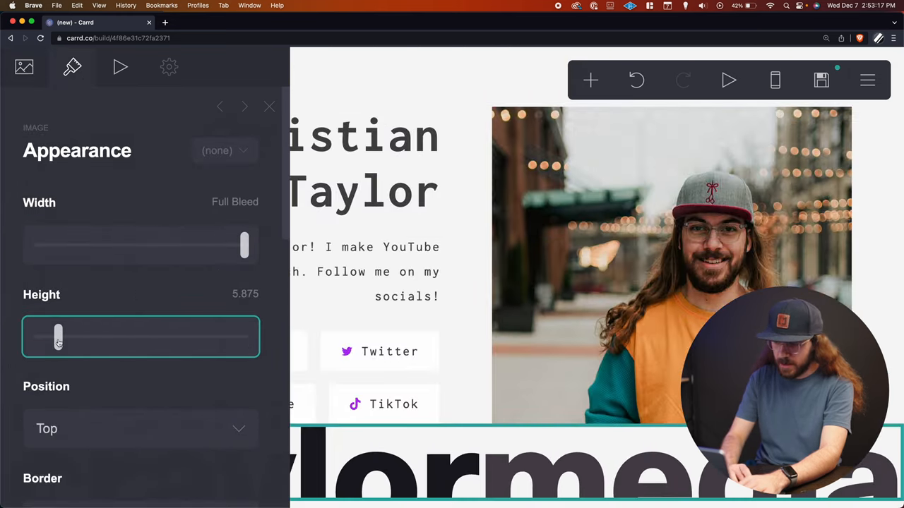
{"action": "left_click_drag", "start_coordinate": [57, 336], "coordinate": [76, 336]}
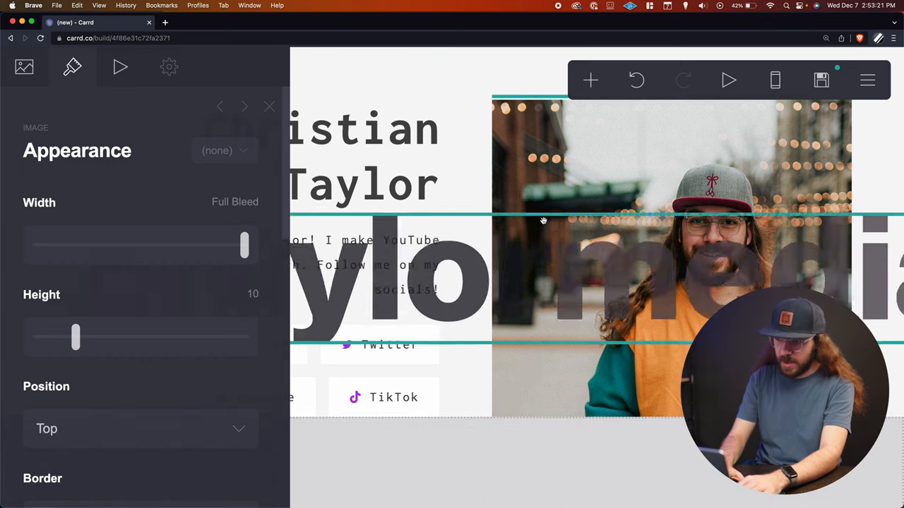
Step: Shrink the craylormedia logo to a narrow width of about 20 with automatic height
{"action": "scroll", "scroll_direction": "up", "scroll_amount": 3}
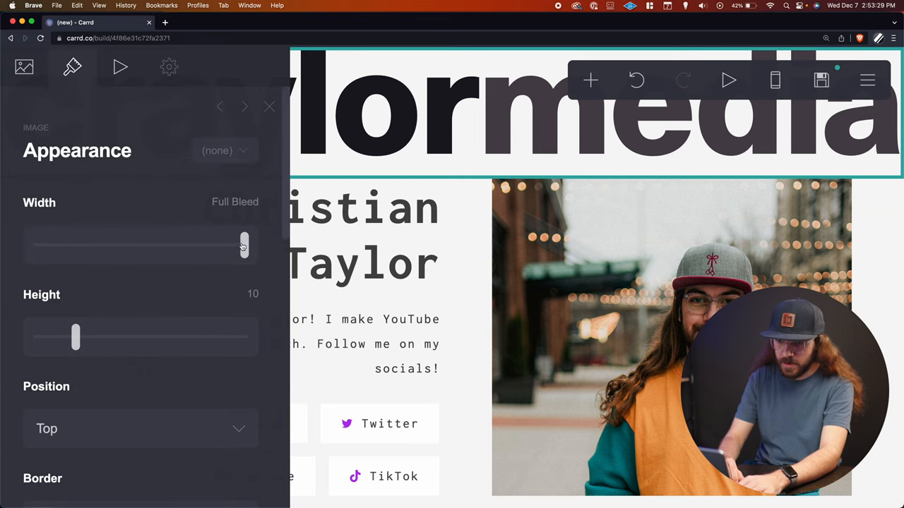
{"action": "left_click_drag", "start_coordinate": [243, 246], "coordinate": [64, 245]}
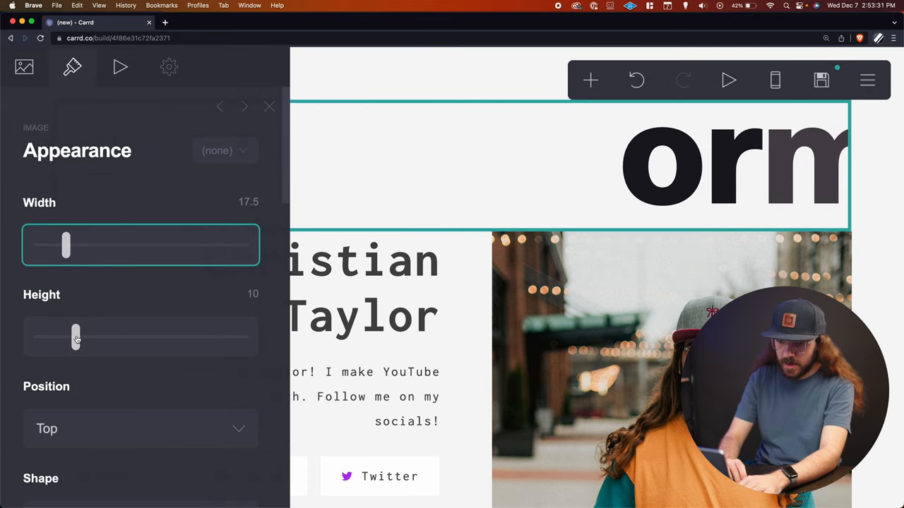
{"action": "left_click_drag", "start_coordinate": [76, 336], "coordinate": [37, 336]}
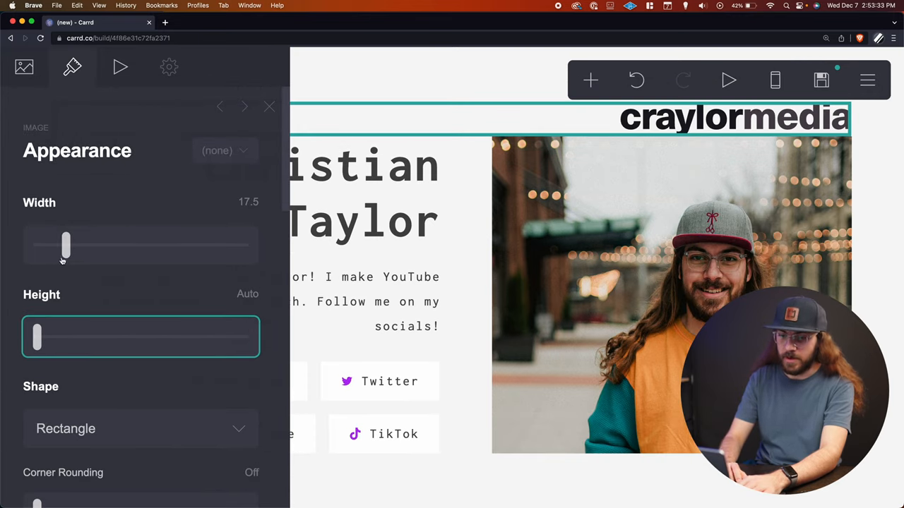
{"action": "left_click_drag", "start_coordinate": [64, 246], "coordinate": [76, 246]}
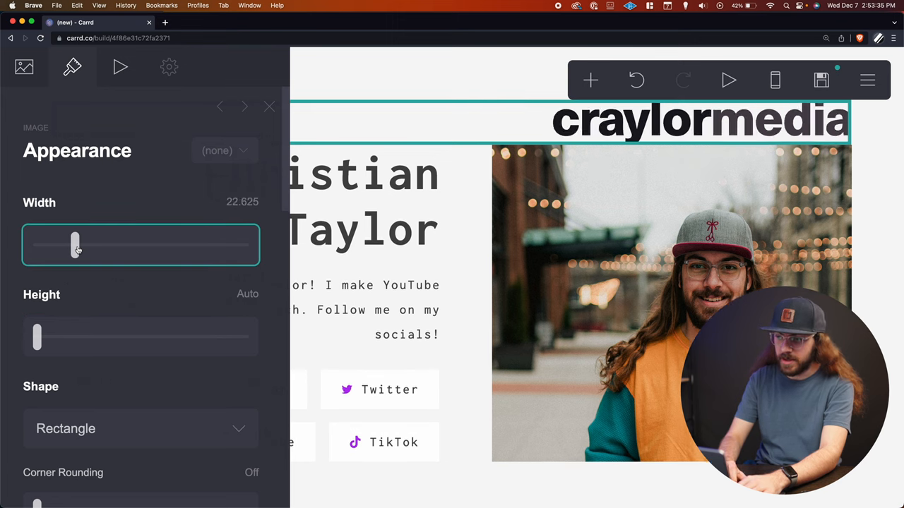
{"action": "left_click_drag", "start_coordinate": [76, 246], "coordinate": [71, 246]}
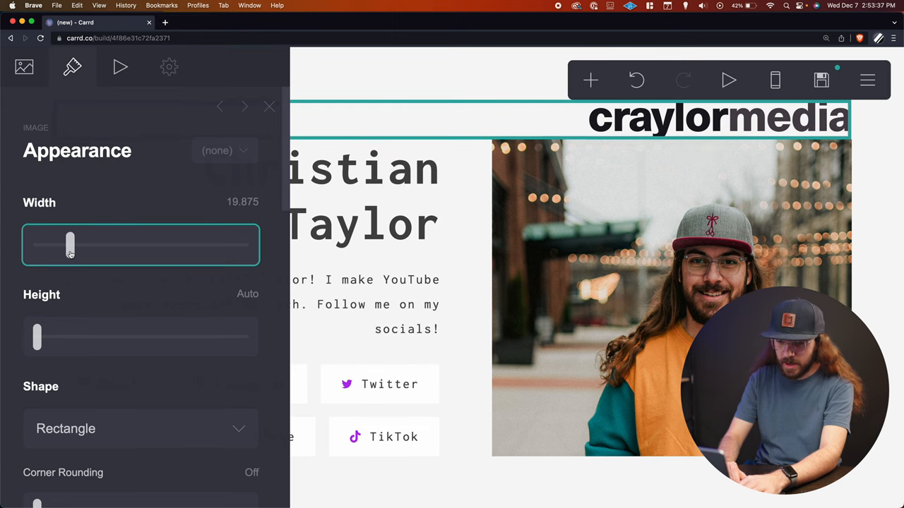
Step: Center the logo on the page and switch to the phone-sized layout view
{"action": "scroll", "scroll_direction": "down", "scroll_amount": 3}
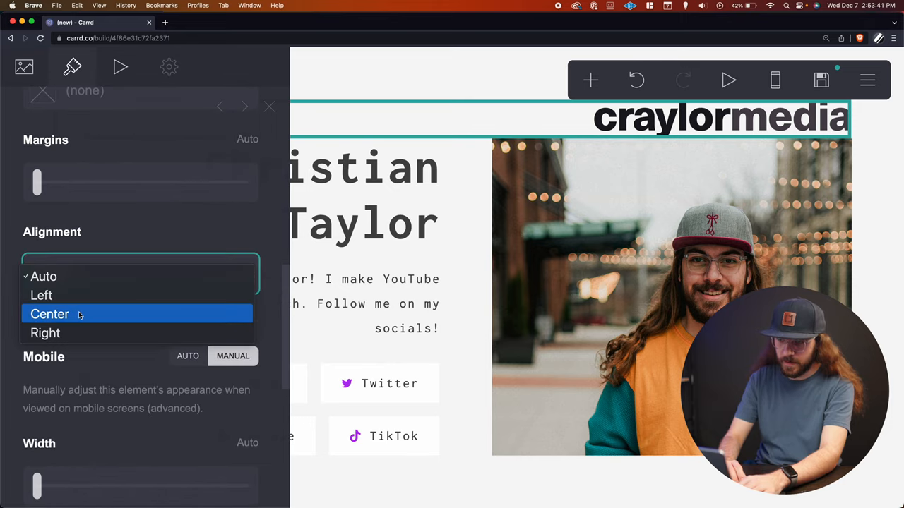
{"action": "left_click", "coordinate": [49, 314]}
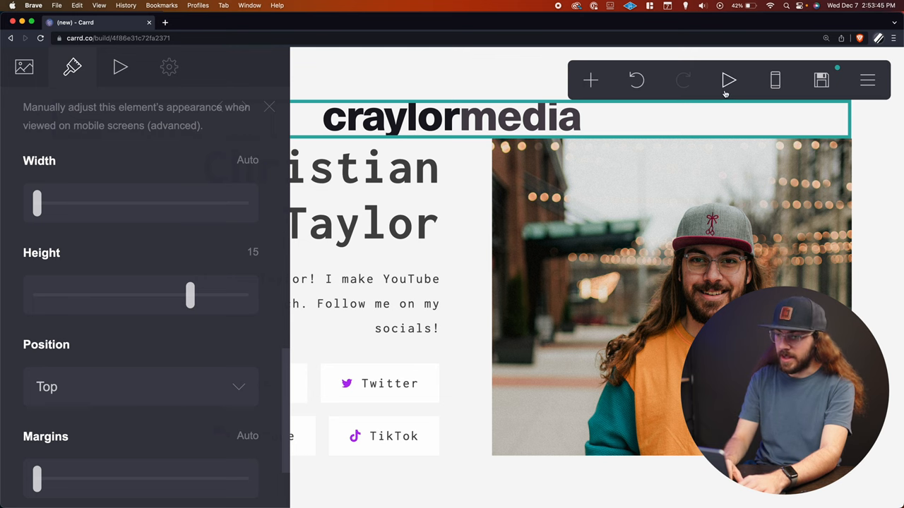
{"action": "left_click", "coordinate": [774, 79]}
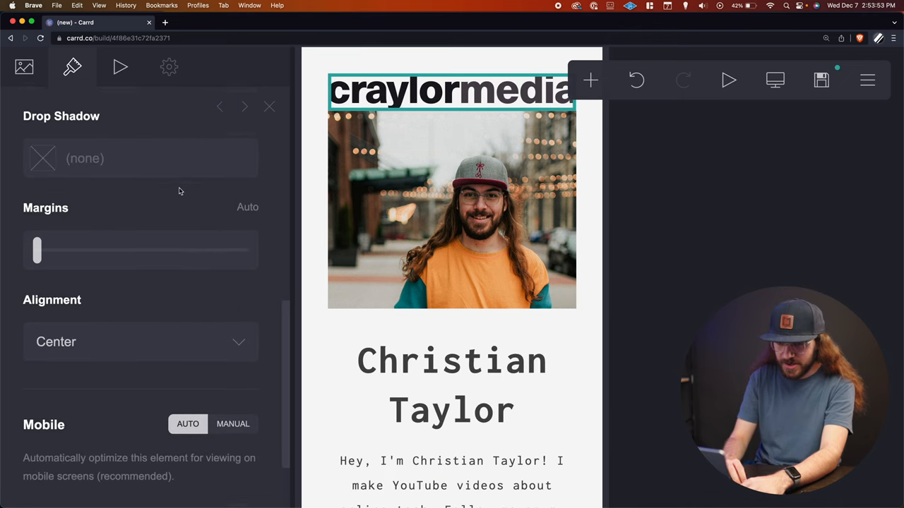
Step: Set the logo's mobile appearance to manual, with width about 12.25 and automatic height
{"action": "scroll", "scroll_direction": "down", "scroll_amount": 3}
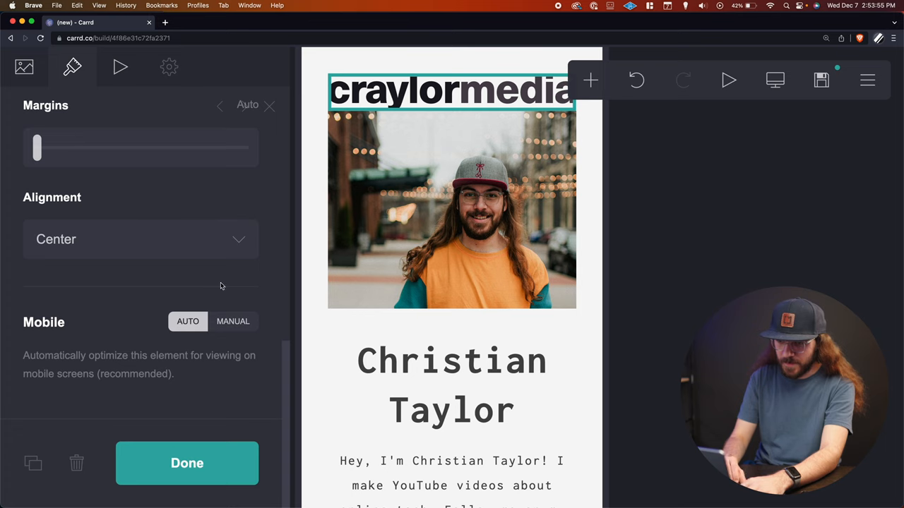
{"action": "left_click", "coordinate": [232, 322]}
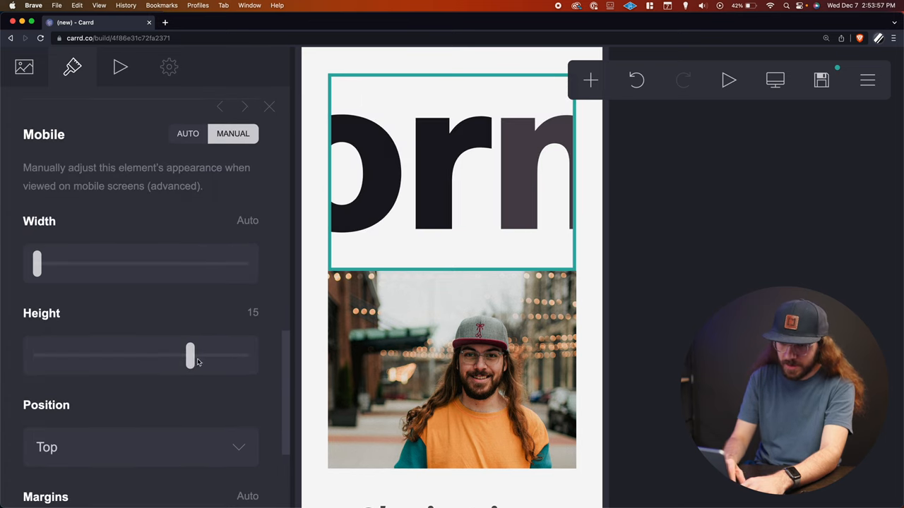
{"action": "left_click_drag", "start_coordinate": [191, 356], "coordinate": [43, 356]}
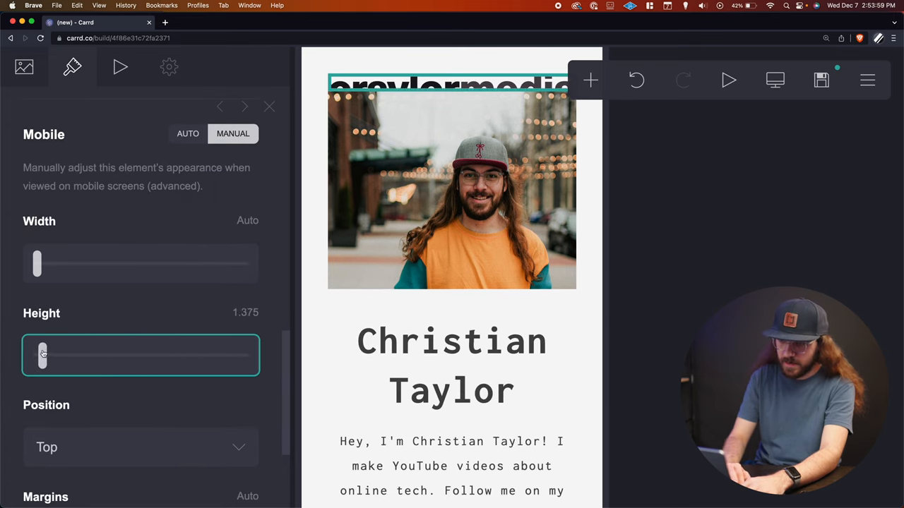
{"action": "left_click_drag", "start_coordinate": [37, 264], "coordinate": [60, 264]}
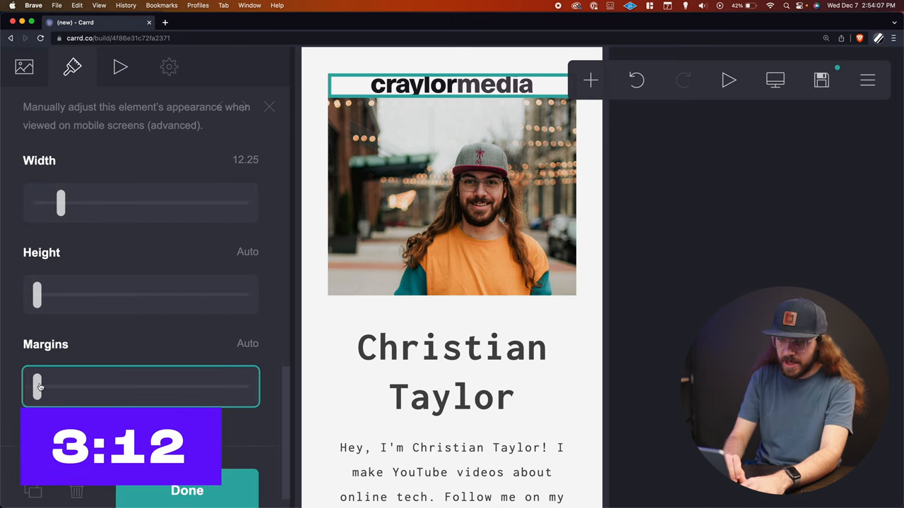
Step: Give the mobile logo a margin of about 1.6 to separate it from the photo
{"action": "left_click_drag", "start_coordinate": [37, 387], "coordinate": [61, 387]}
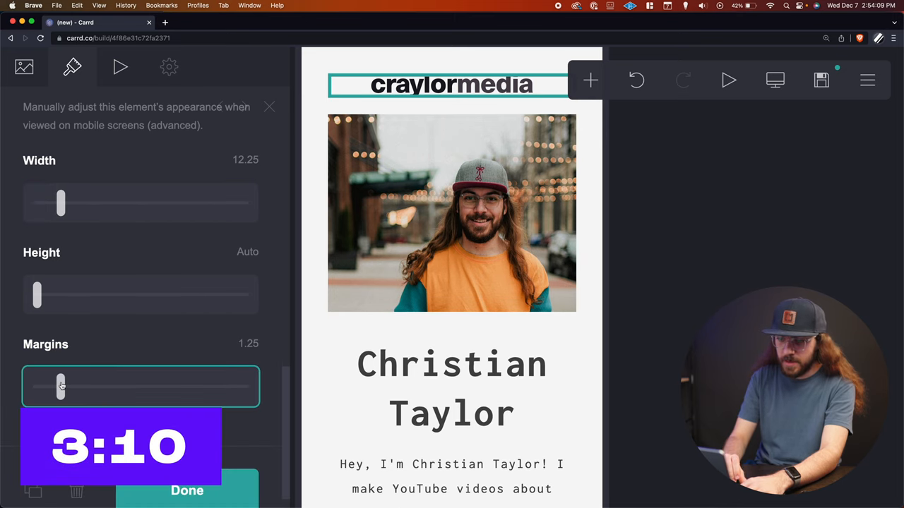
{"action": "left_click_drag", "start_coordinate": [59, 387], "coordinate": [68, 387]}
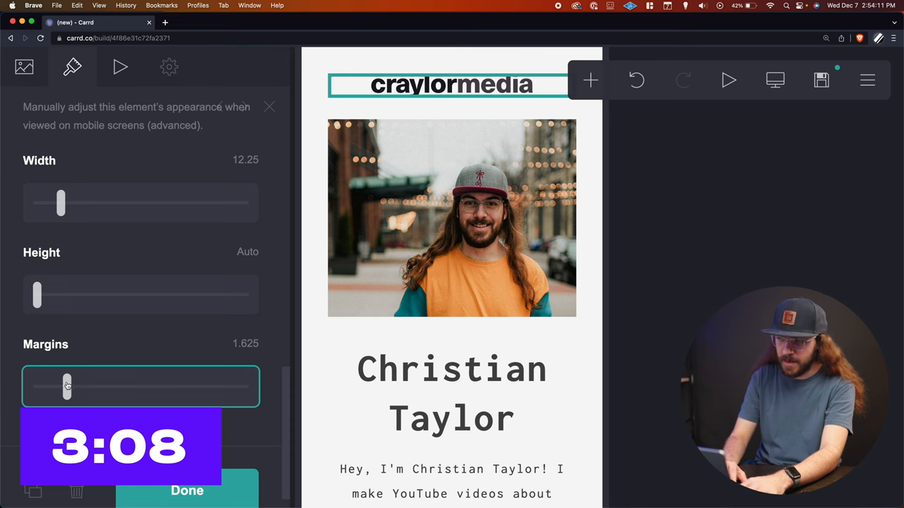
Step: Back on the desktop layout, give the logo margins of about 1.5 and finish editing it
{"action": "left_click", "coordinate": [774, 79]}
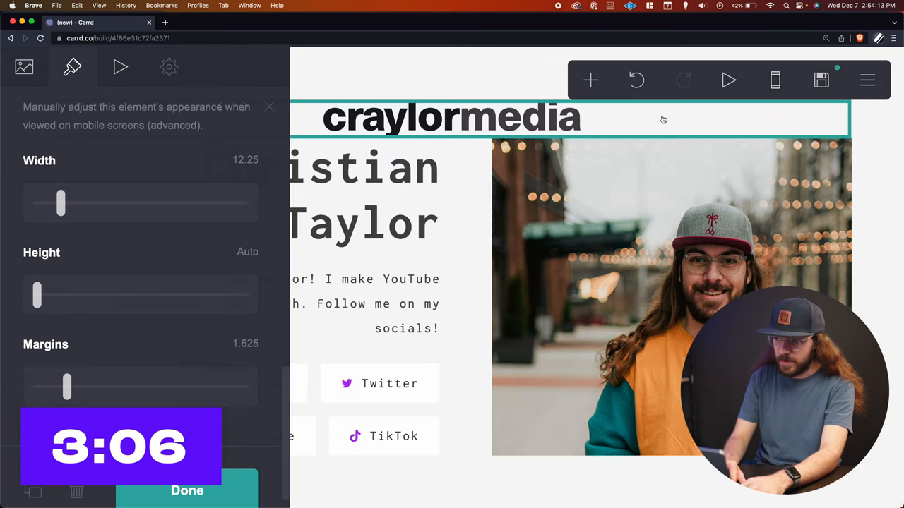
{"action": "scroll", "scroll_direction": "down", "scroll_amount": 3}
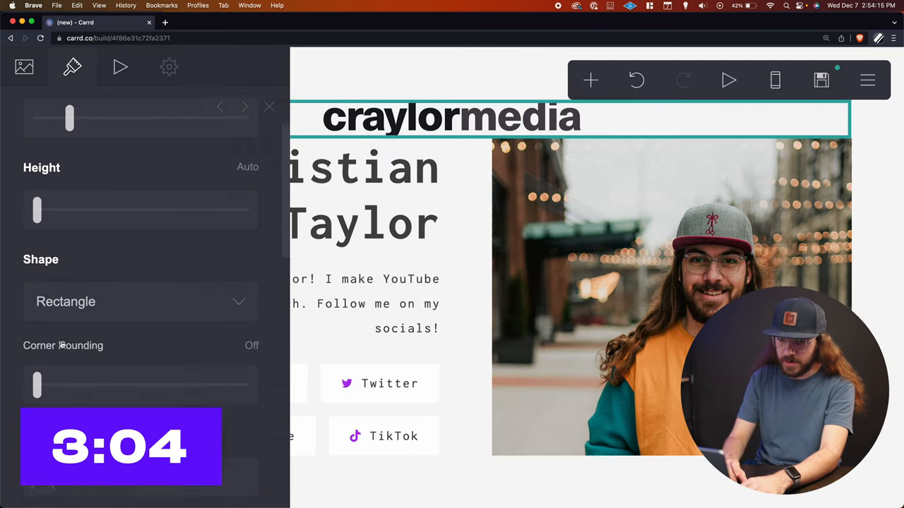
{"action": "scroll", "scroll_direction": "down", "scroll_amount": 3}
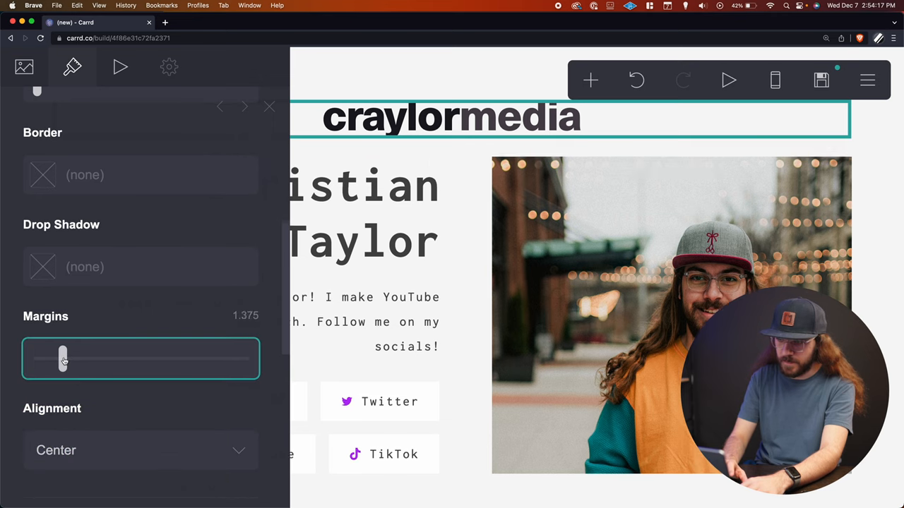
{"action": "left_click_drag", "start_coordinate": [63, 358], "coordinate": [69, 331]}
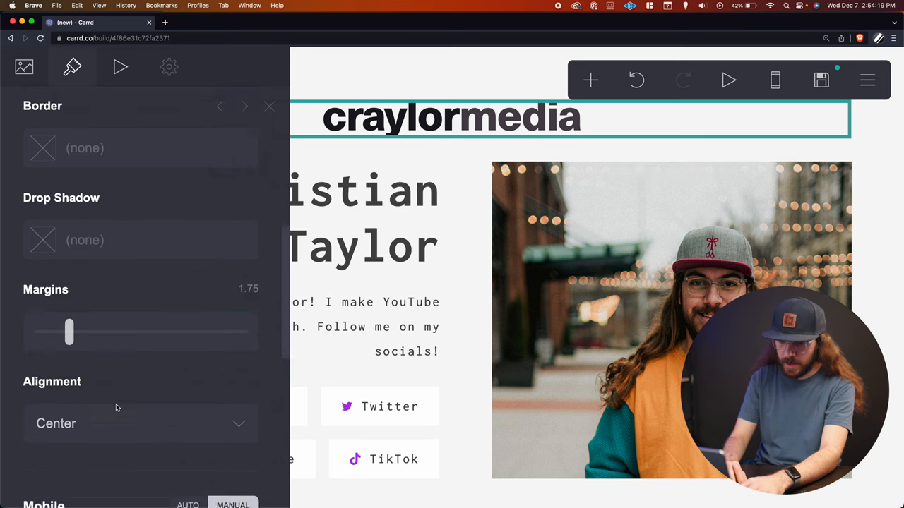
{"action": "scroll", "scroll_direction": "down", "scroll_amount": 3}
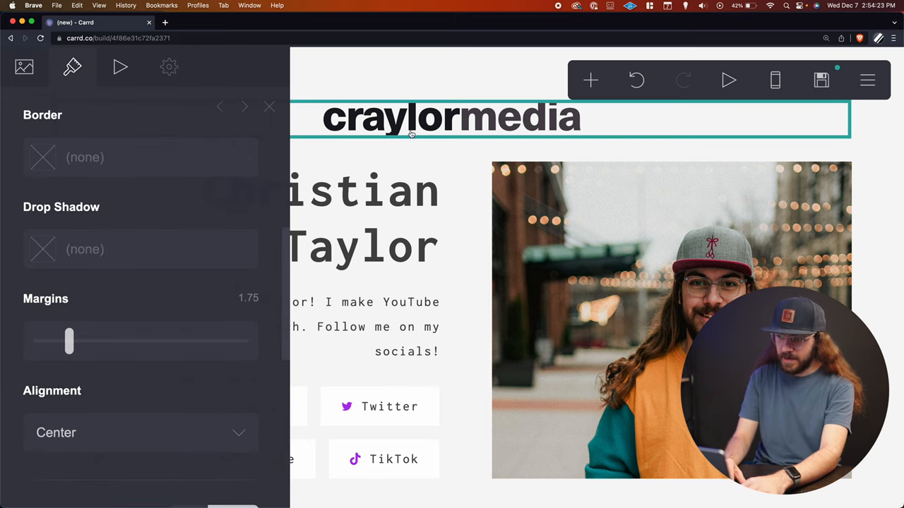
{"action": "mouse_move", "coordinate": [415, 150]}
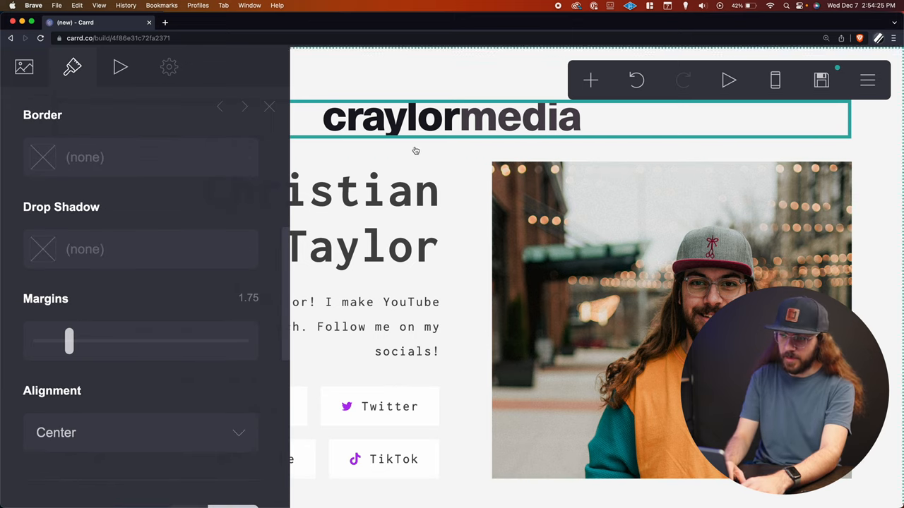
{"action": "left_click_drag", "start_coordinate": [69, 340], "coordinate": [153, 340]}
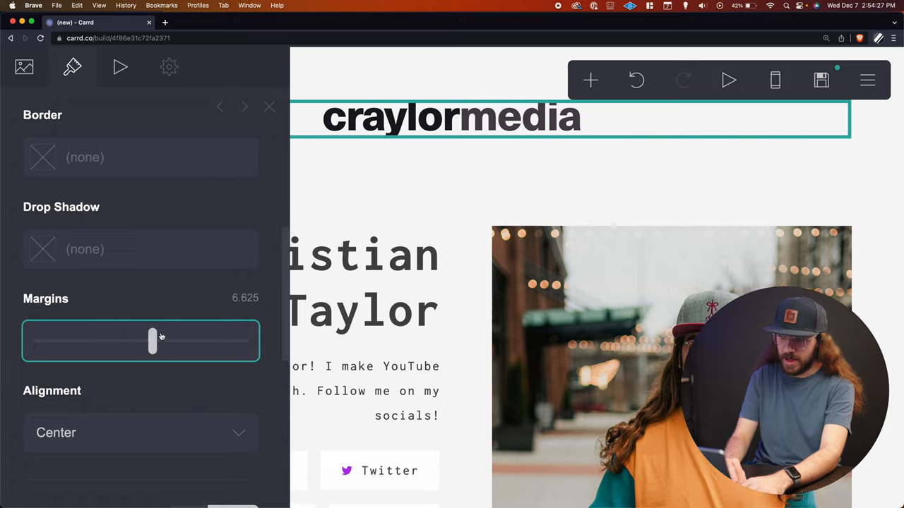
{"action": "left_click_drag", "start_coordinate": [153, 341], "coordinate": [102, 342]}
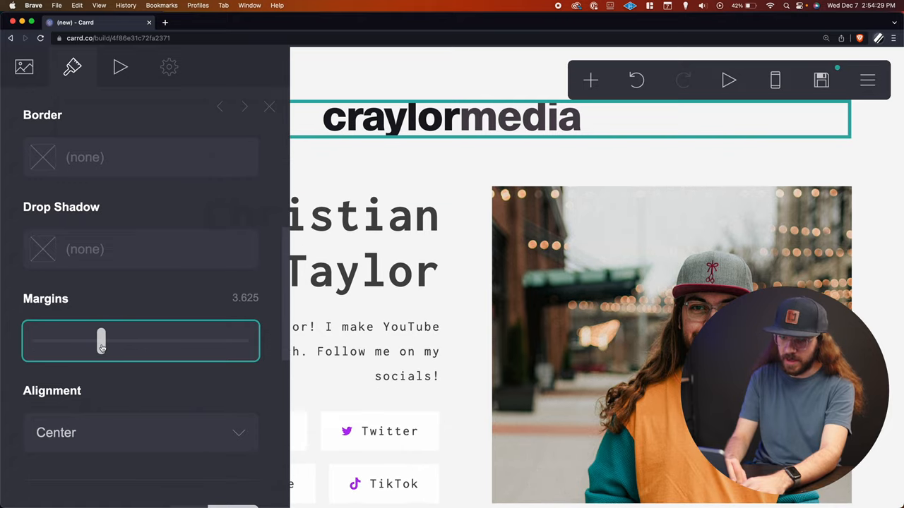
{"action": "left_click_drag", "start_coordinate": [101, 340], "coordinate": [64, 340]}
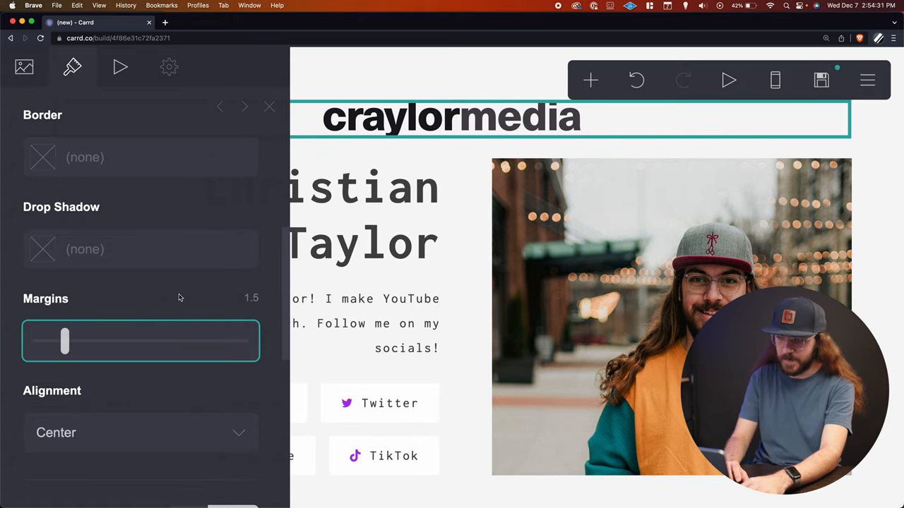
{"action": "left_click", "coordinate": [268, 106]}
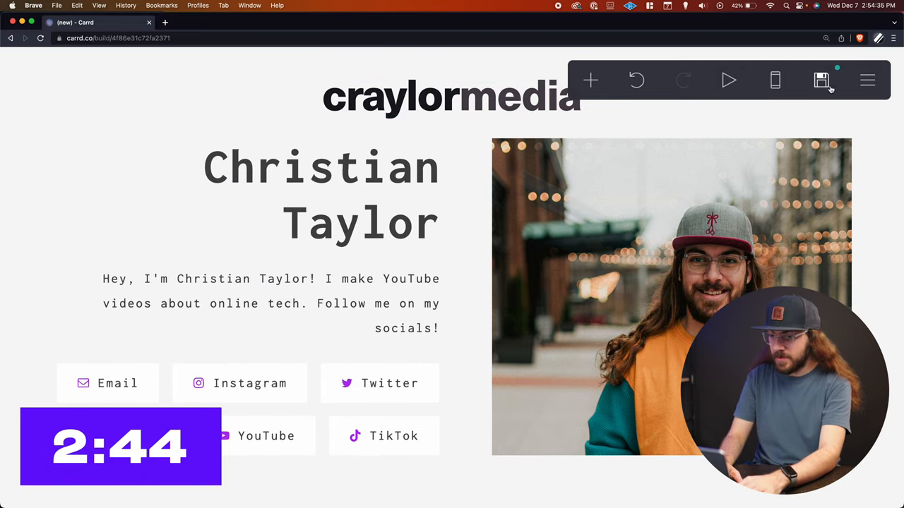
Step: Title the site 'Christian Taylor Business Card' with description 'My digital business card'
{"action": "left_click", "coordinate": [822, 79]}
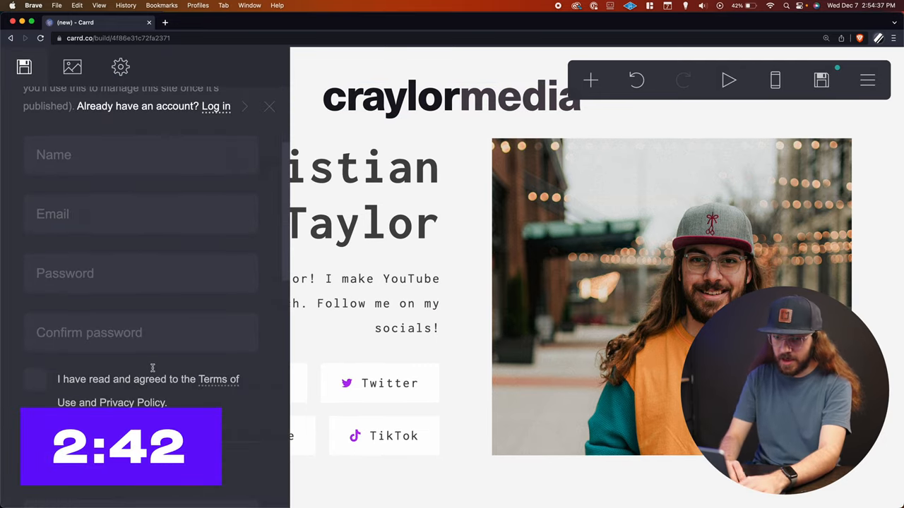
{"action": "left_click", "coordinate": [216, 106]}
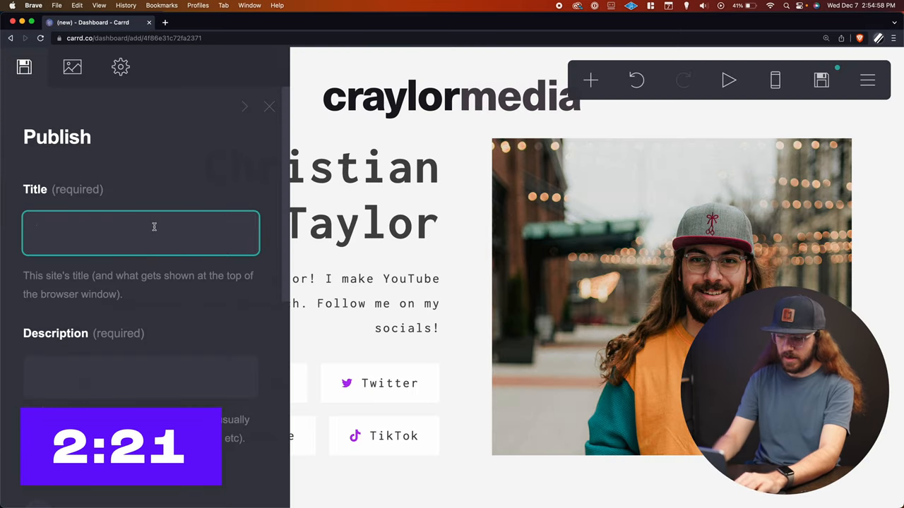
{"action": "type", "text": "Christian Taylor"}
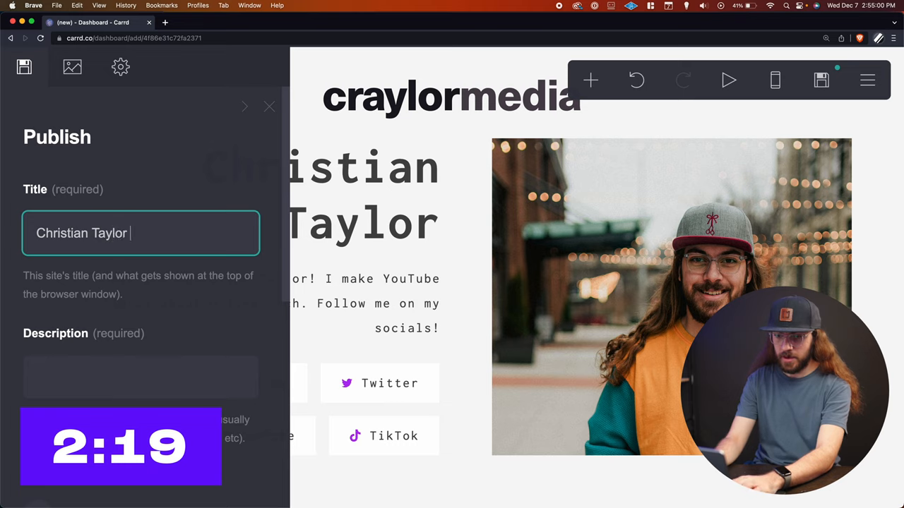
{"action": "type", "text": "Business Card"}
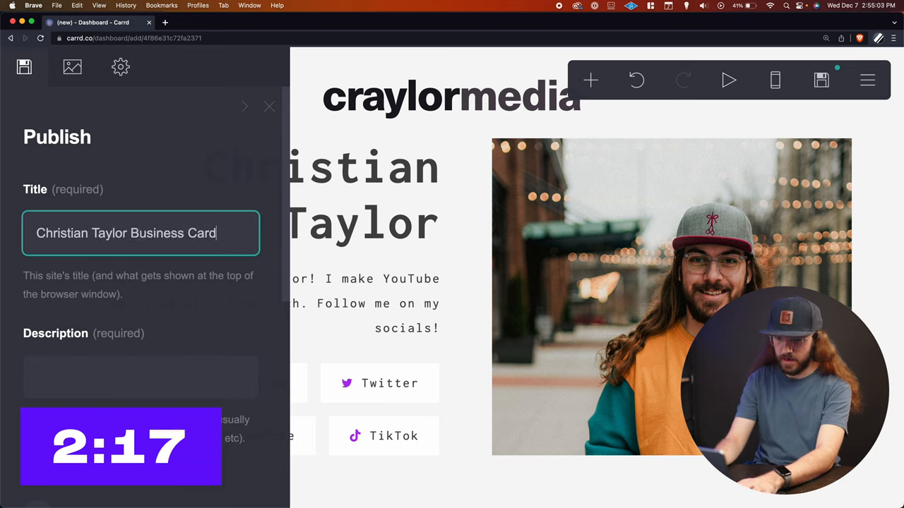
{"action": "type", "text": "My digital bu"}
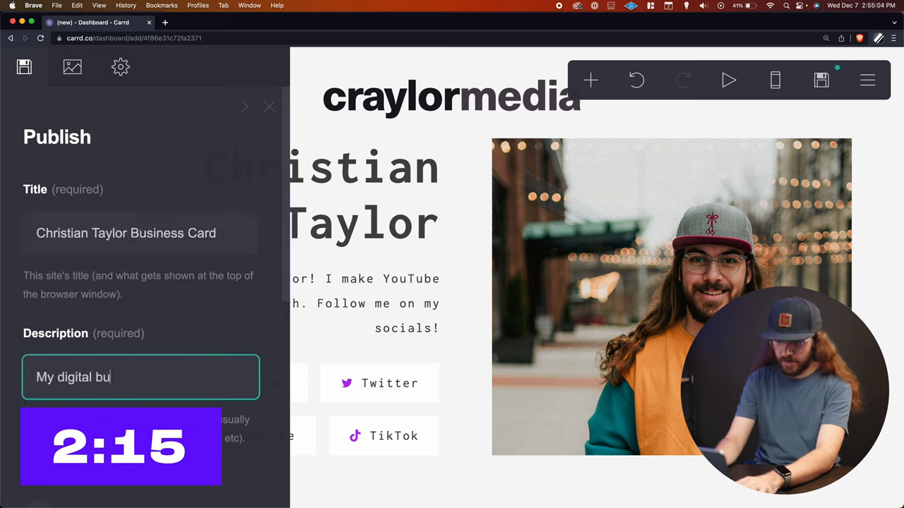
{"action": "type", "text": "siness card"}
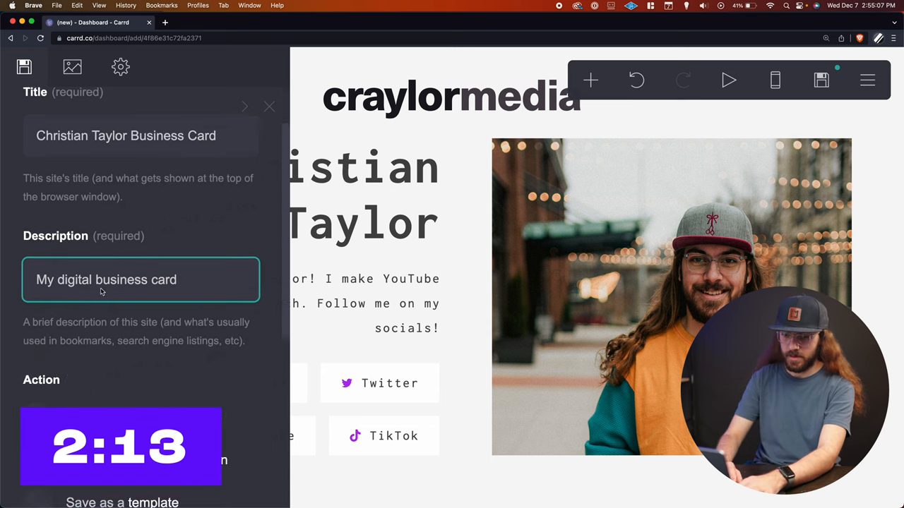
Step: Choose publishing to a .carrd.co URL and enter the craylorbusinesscard subdomain
{"action": "scroll", "scroll_direction": "down", "scroll_amount": 3}
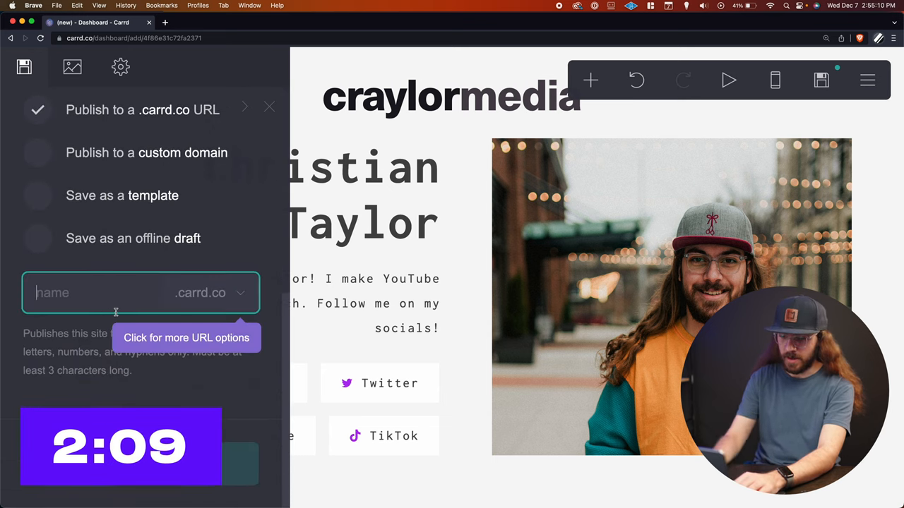
{"action": "type", "text": "craylorbusin"}
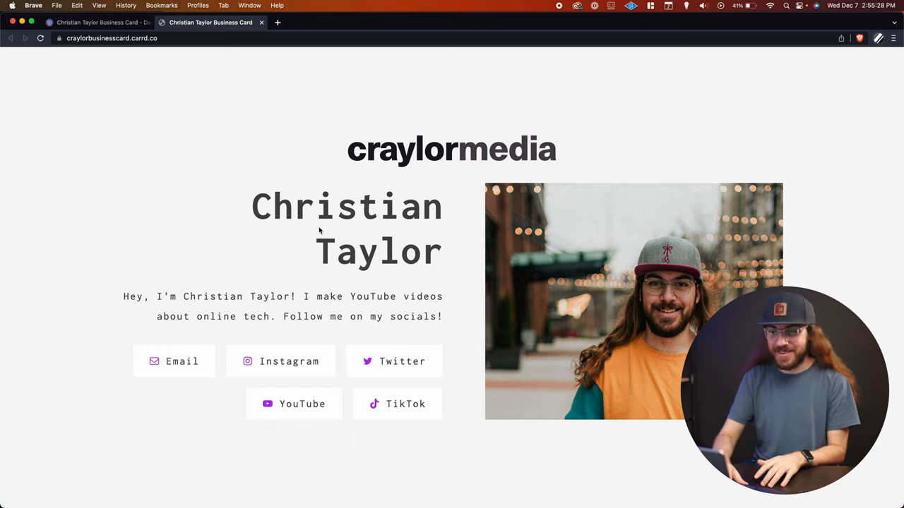
Step: View the live site at craylorbusinesscard.carrd.co and acknowledge the publish confirmation
{"action": "left_click", "coordinate": [281, 362]}
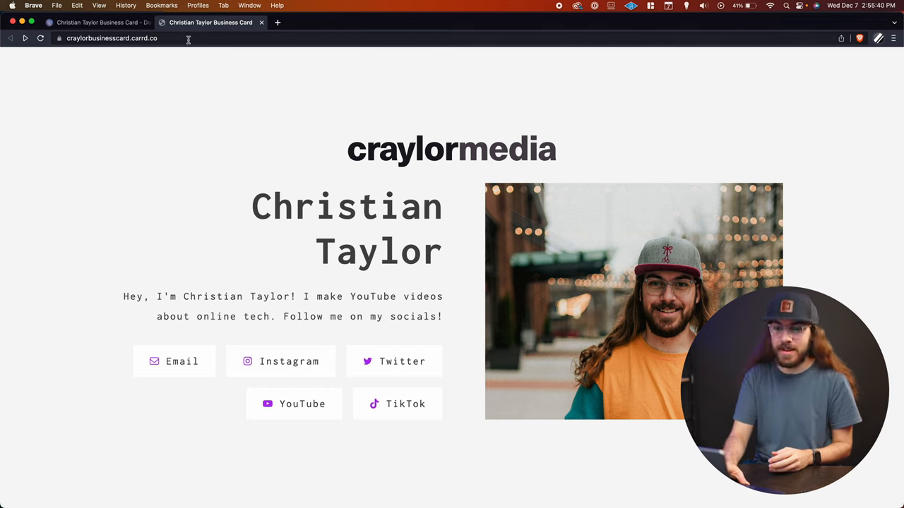
{"action": "mouse_move", "coordinate": [172, 144]}
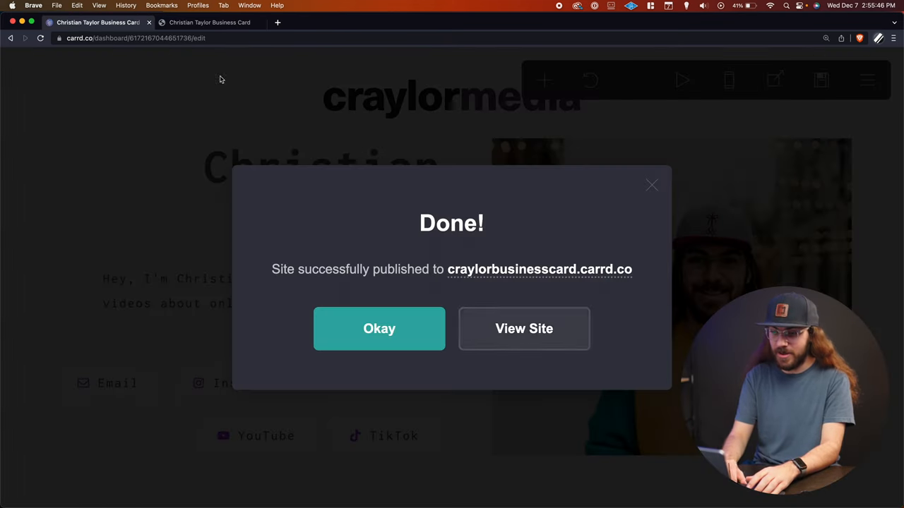
{"action": "left_click", "coordinate": [378, 328]}
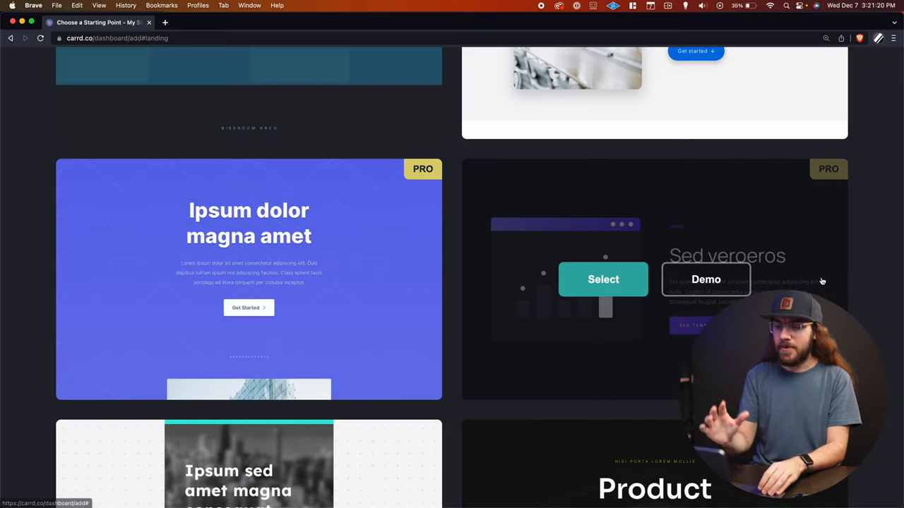
{"action": "mouse_move", "coordinate": [893, 276]}
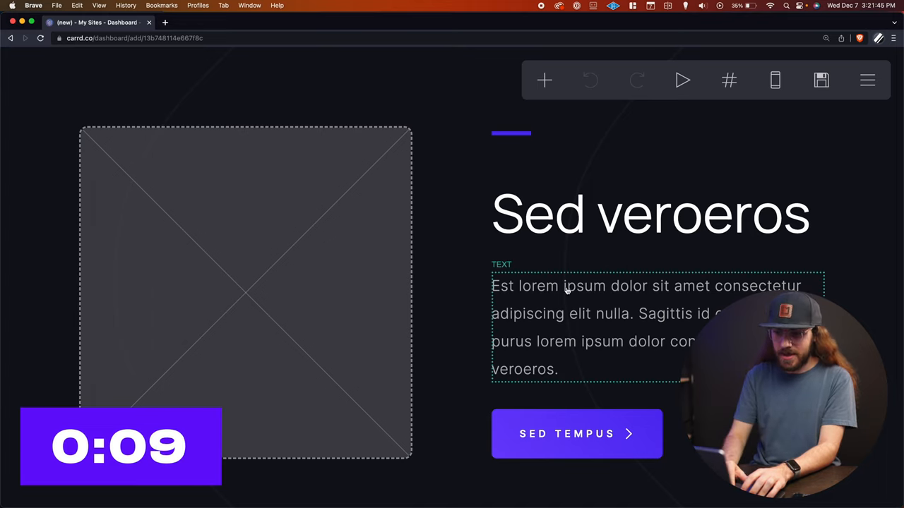
Step: Inspect the hero placeholder image's settings and the surrounding page layout
{"action": "left_click", "coordinate": [246, 290]}
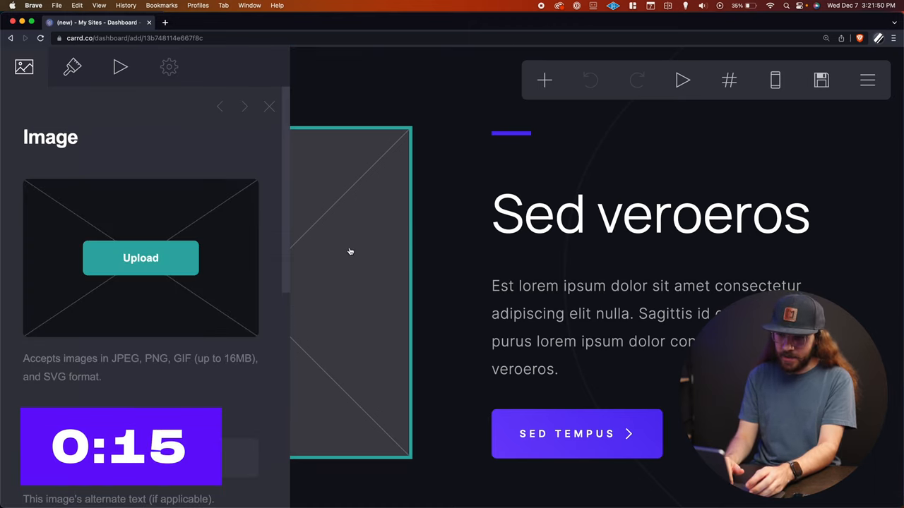
{"action": "left_click", "coordinate": [269, 106]}
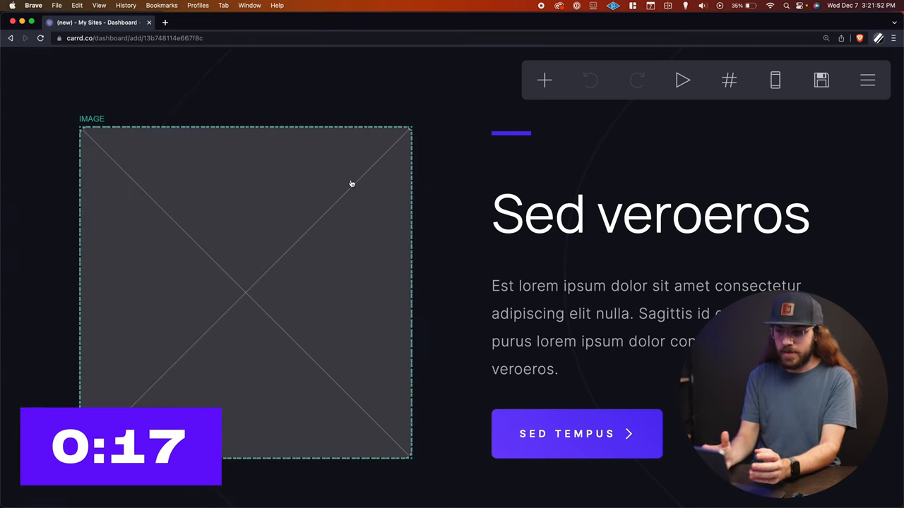
{"action": "left_click", "coordinate": [551, 327]}
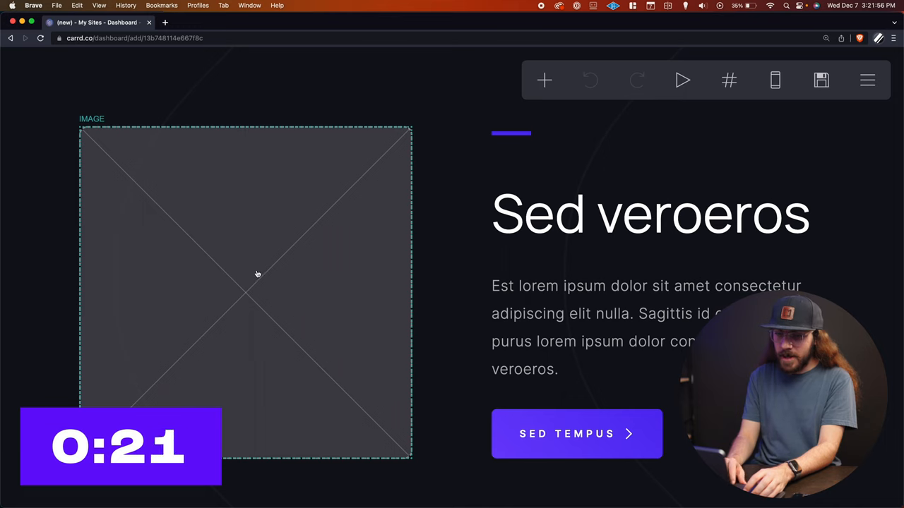
{"action": "left_click", "coordinate": [245, 274]}
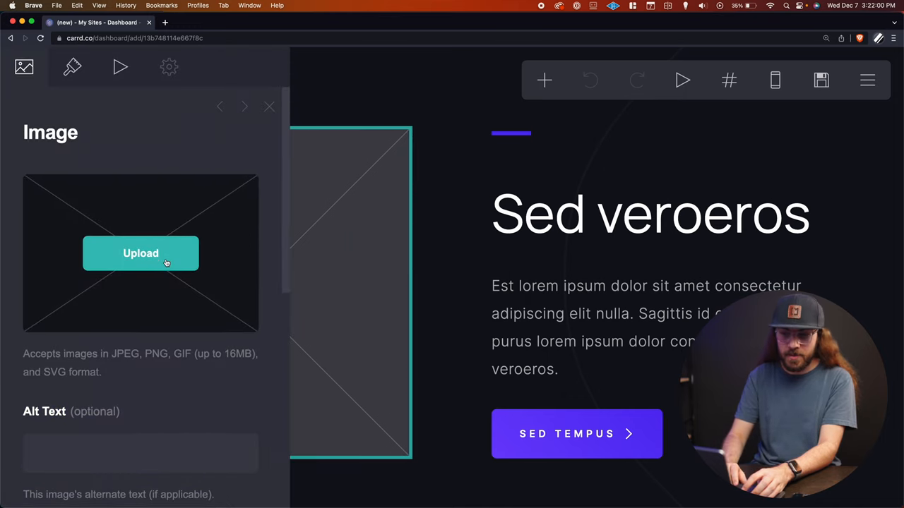
{"action": "scroll", "scroll_direction": "down", "scroll_amount": 3}
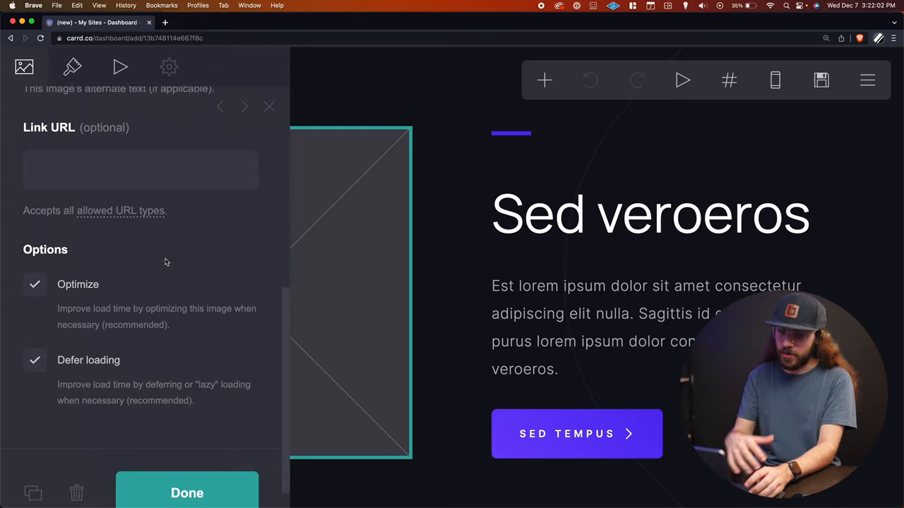
{"action": "scroll", "scroll_direction": "up", "scroll_amount": 3}
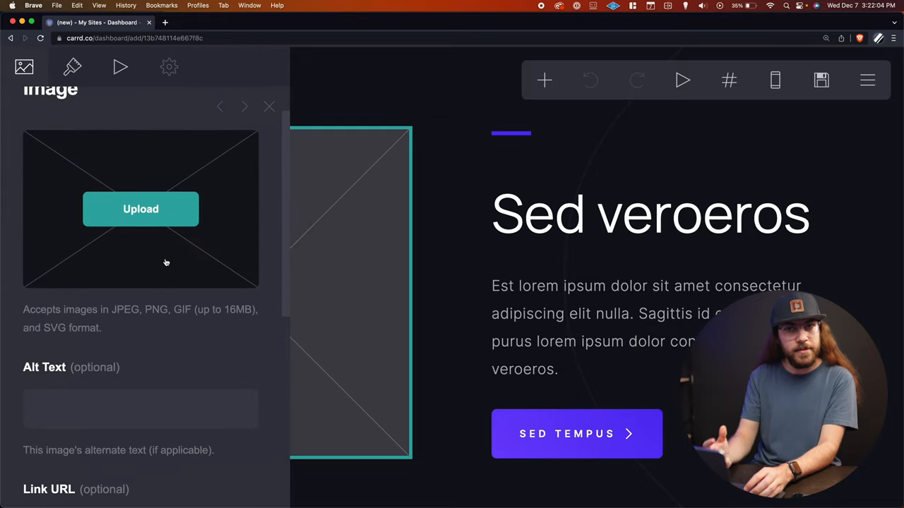
{"action": "scroll", "scroll_direction": "up", "scroll_amount": 3}
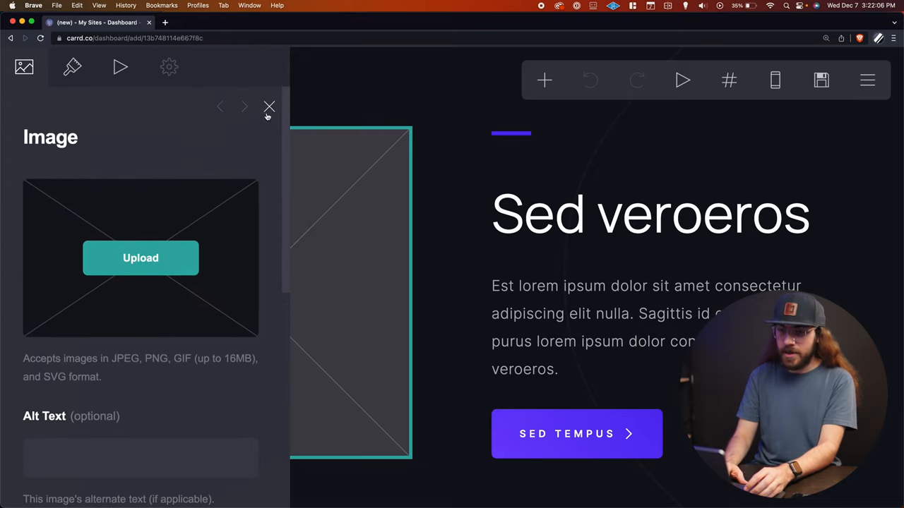
{"action": "left_click", "coordinate": [268, 107]}
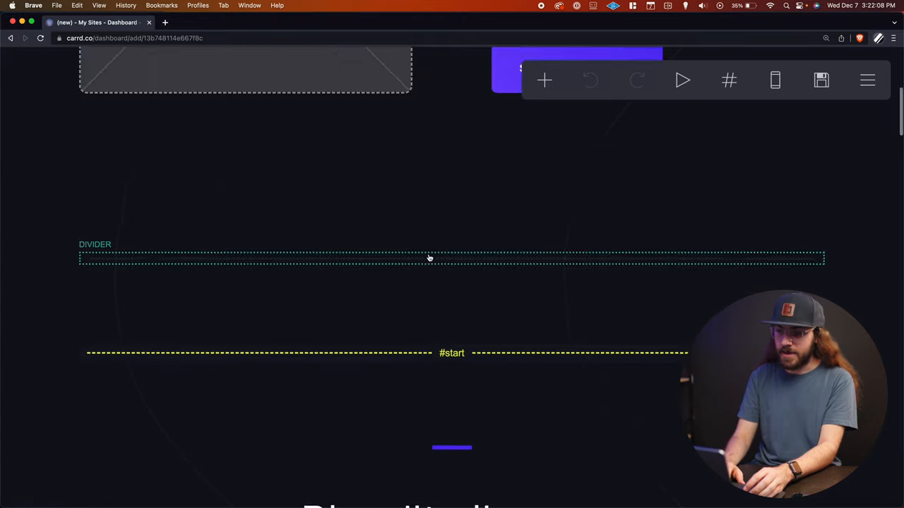
{"action": "scroll", "scroll_direction": "up", "scroll_amount": 3}
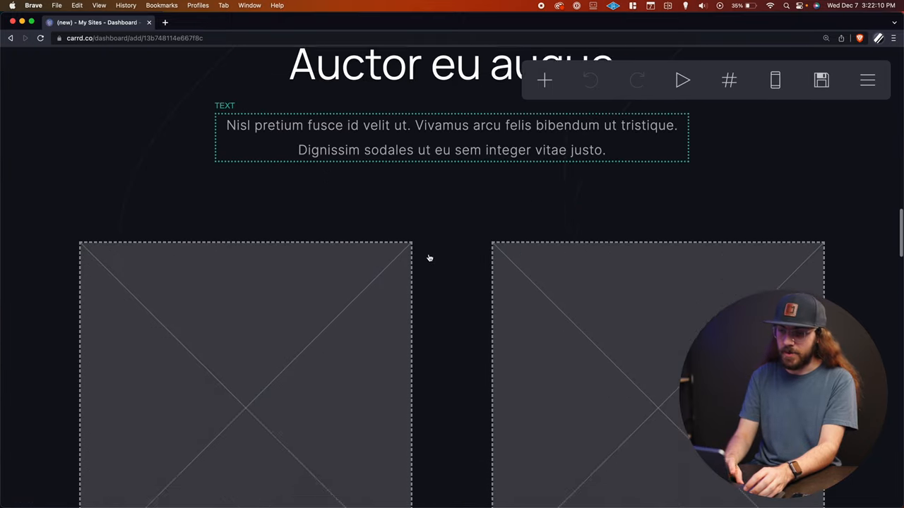
Step: Upload the noun-app SVG icon from the Carrd Landing Page 2 folder as the hero image
{"action": "left_click", "coordinate": [246, 352]}
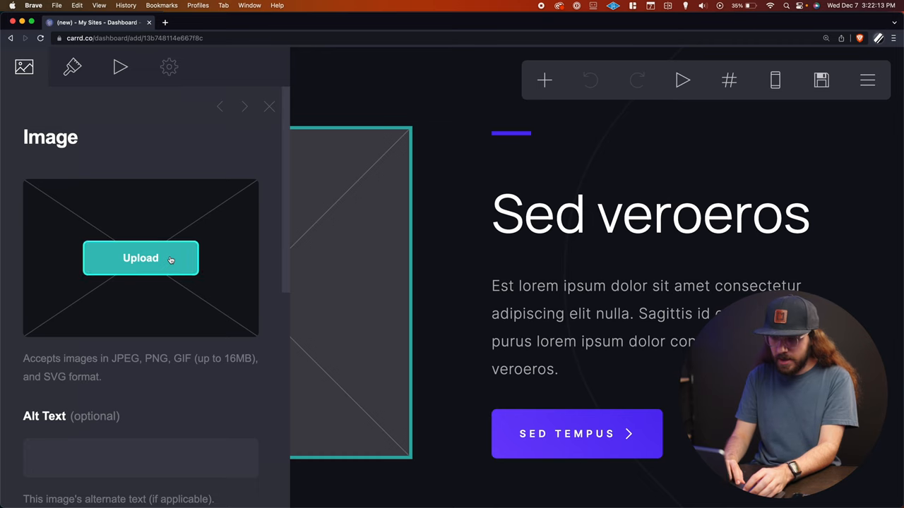
{"action": "left_click", "coordinate": [141, 257]}
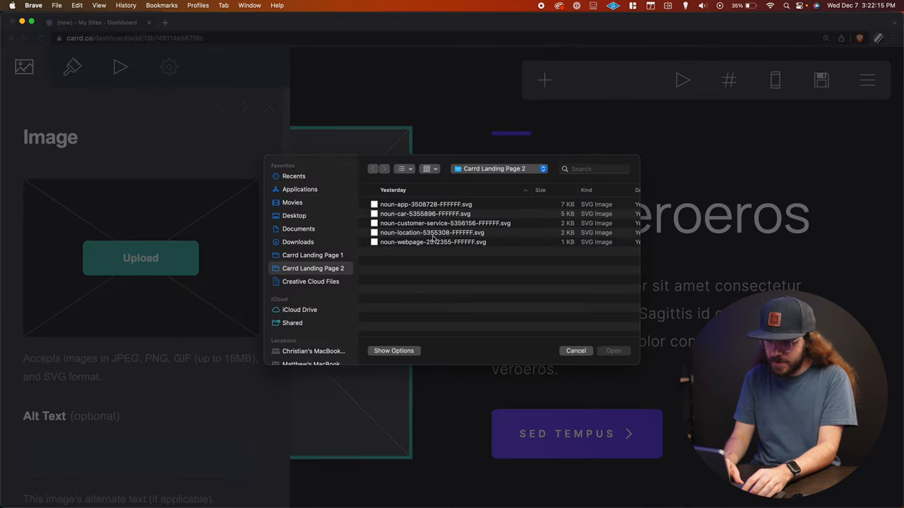
{"action": "left_click", "coordinate": [427, 204]}
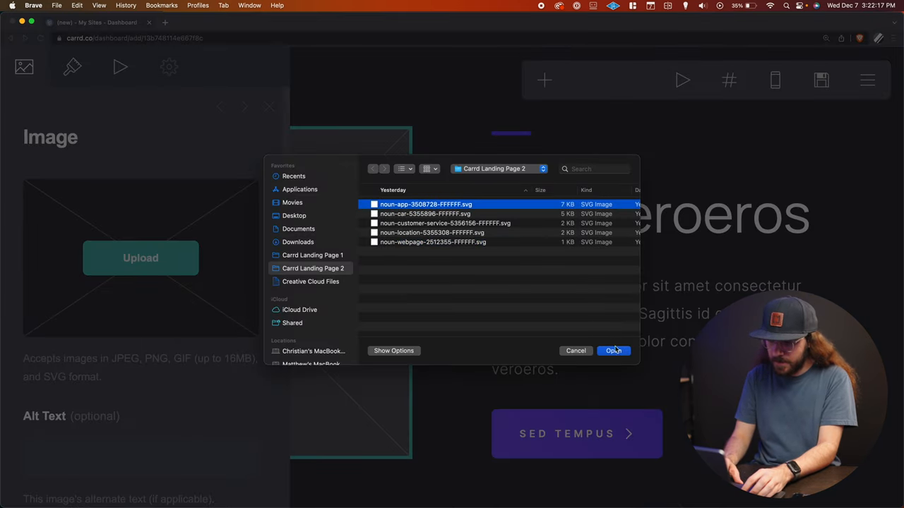
{"action": "left_click", "coordinate": [611, 351]}
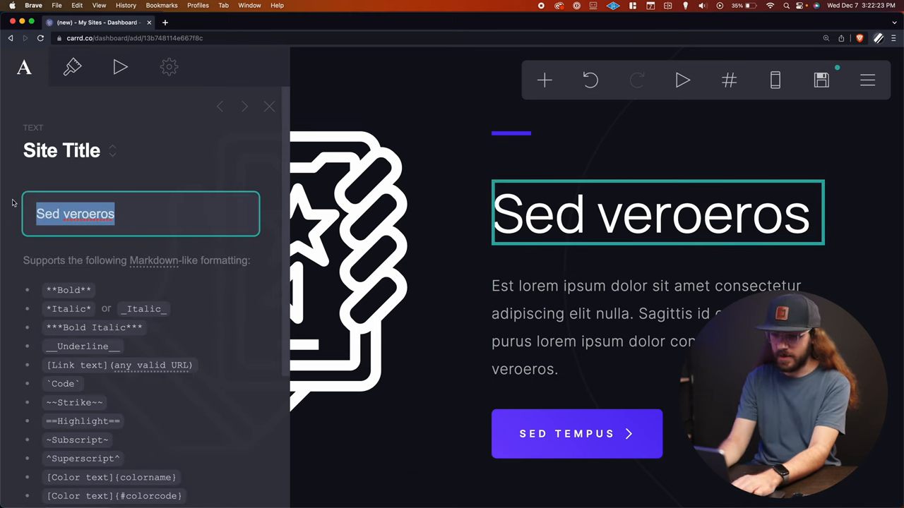
Step: Write the Expert Navigation heading and the NavigateNow driver-app paragraph beneath it
{"action": "type", "text": "Expert Navigation"}
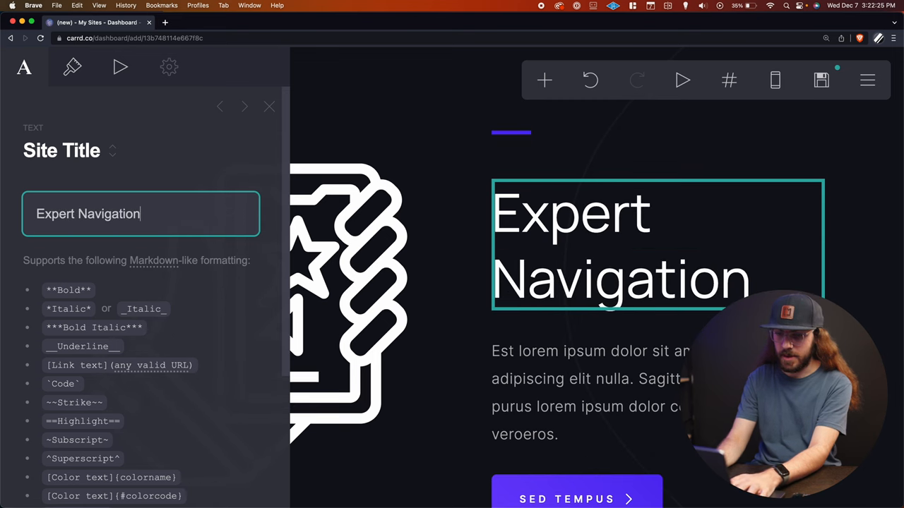
{"action": "left_click", "coordinate": [585, 378]}
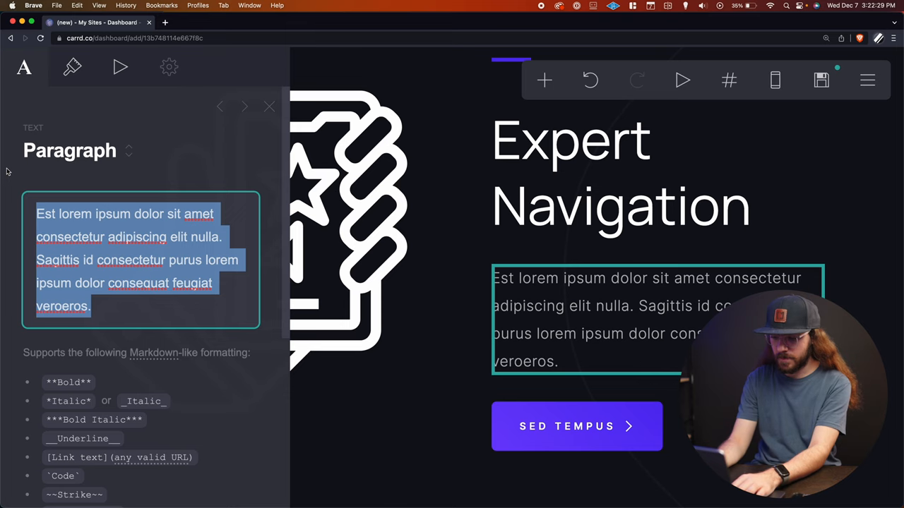
{"action": "type", "text": "Give your drivers the app they need to find customers with ease. NavigateNow® provides accurate and ef"}
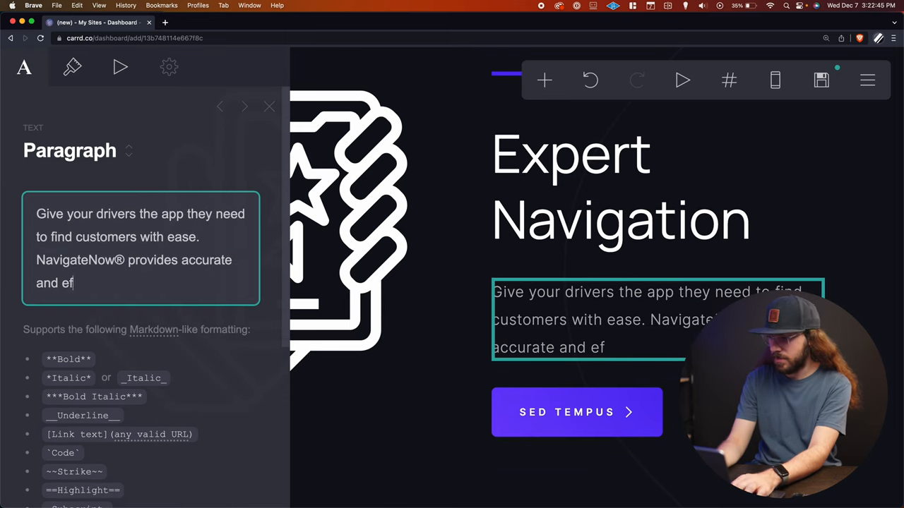
{"action": "type", "text": "ficient routing information for your drivers."}
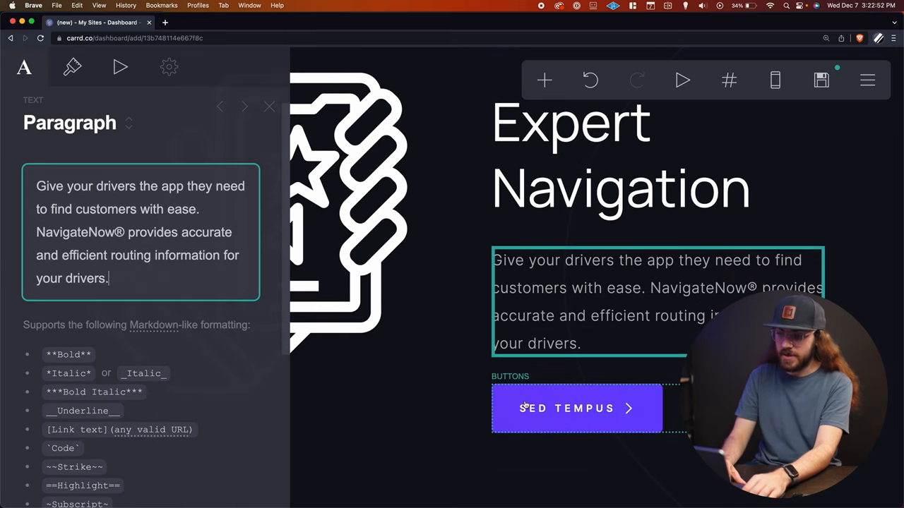
Step: Make the hero button a 'Learn More' button linking to #start
{"action": "left_click", "coordinate": [576, 408]}
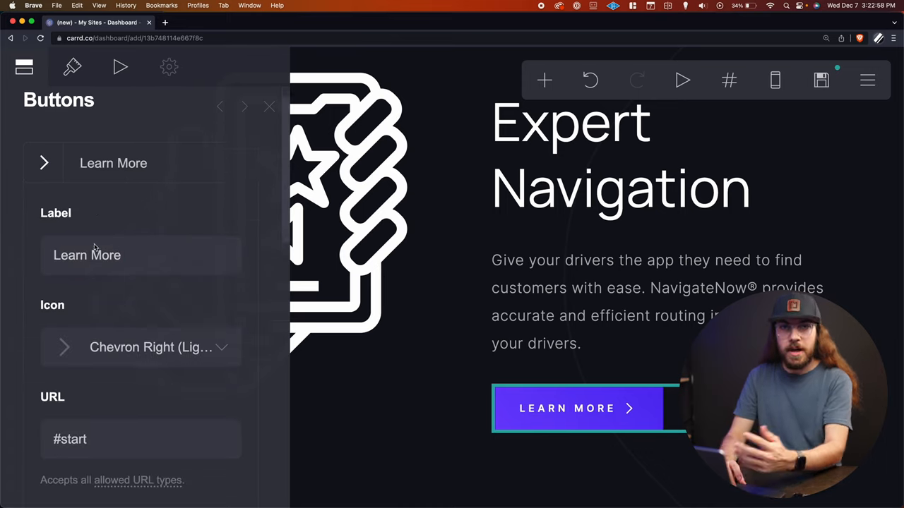
{"action": "left_click", "coordinate": [141, 289]}
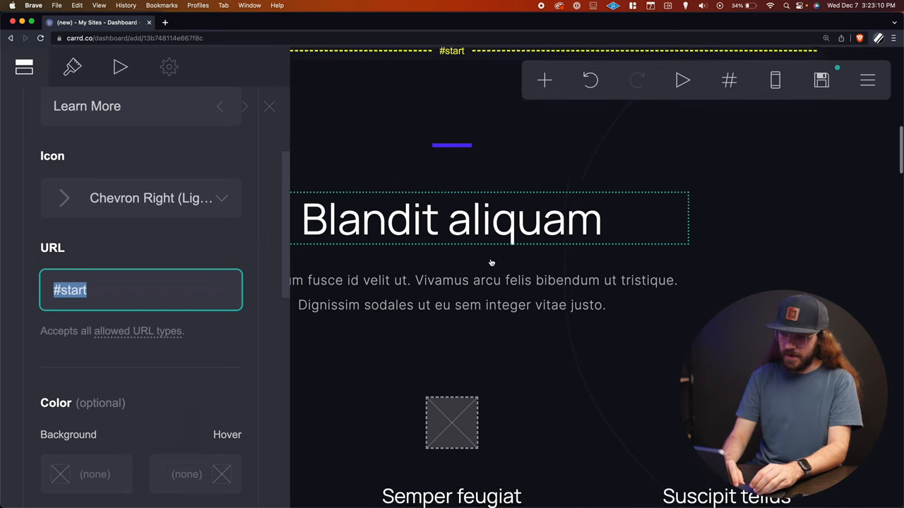
{"action": "left_click", "coordinate": [452, 218]}
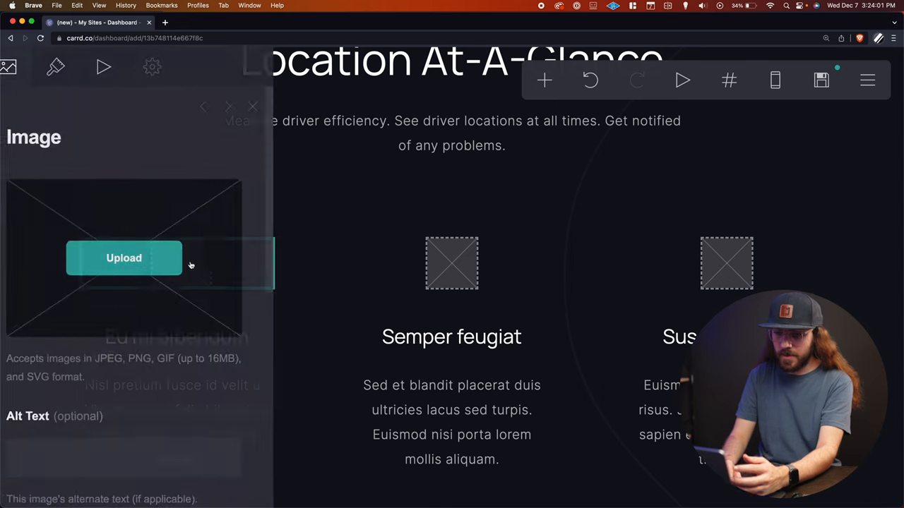
Step: Upload the location pin and car SVG icons for the middle and third features
{"action": "left_click", "coordinate": [124, 257]}
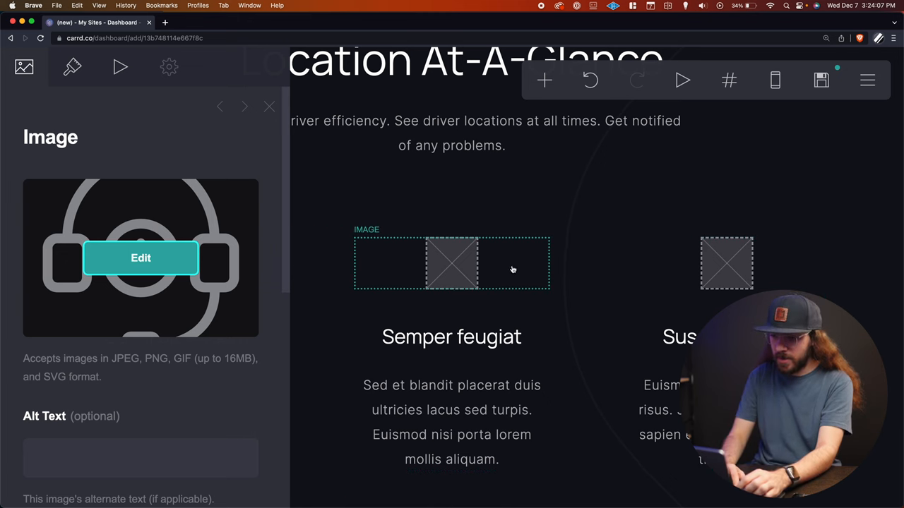
{"action": "left_click", "coordinate": [141, 256]}
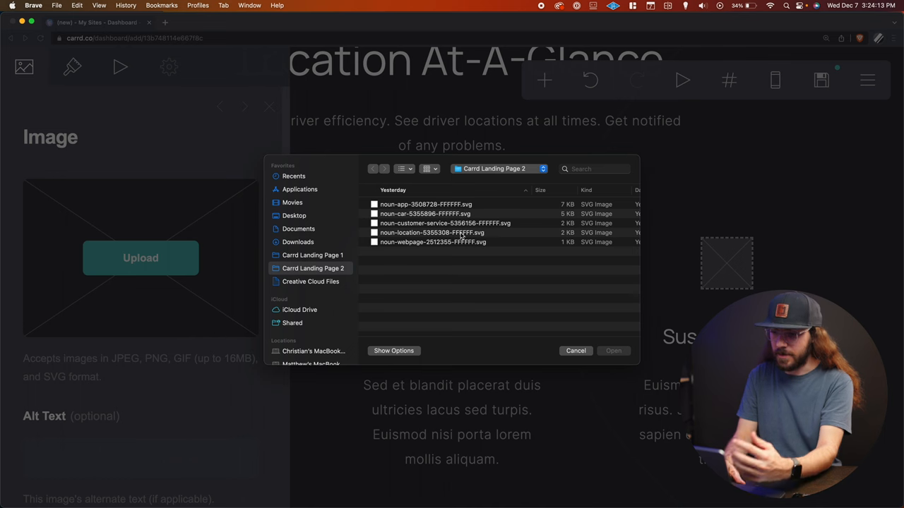
{"action": "left_click", "coordinate": [613, 350]}
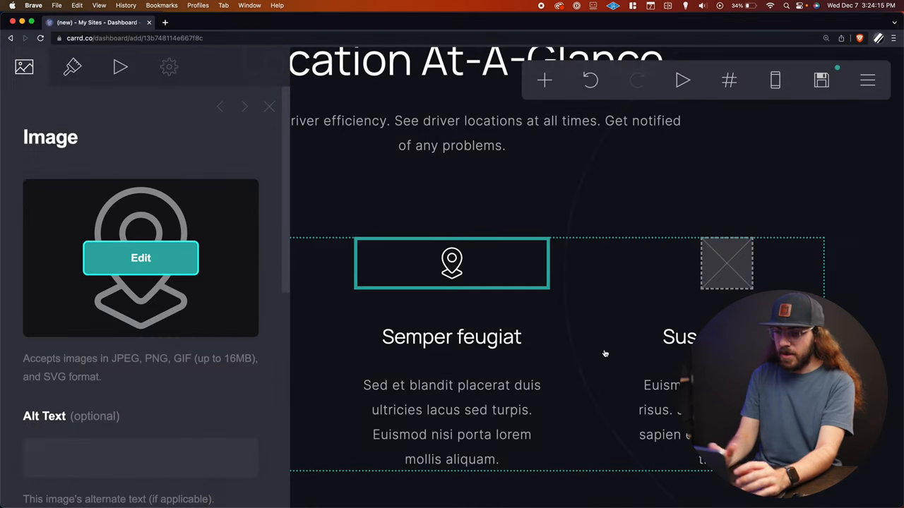
{"action": "mouse_move", "coordinate": [705, 303]}
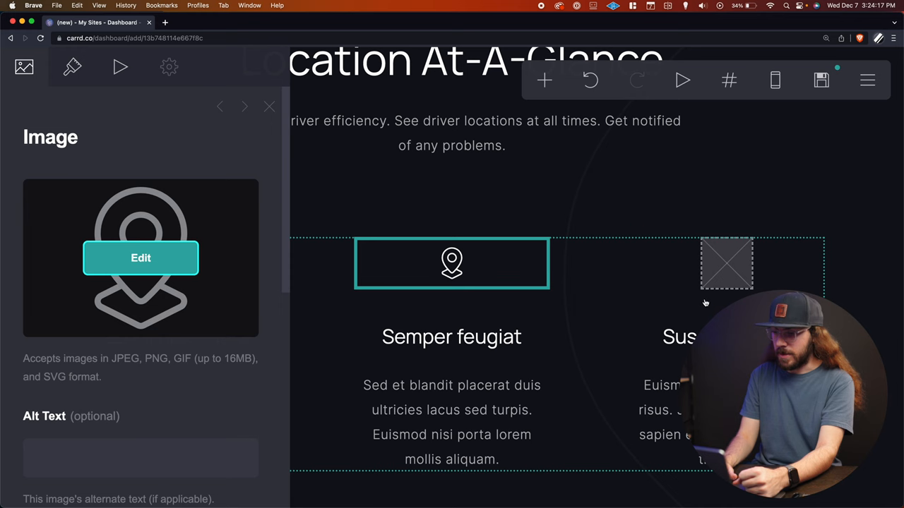
{"action": "left_click", "coordinate": [726, 264]}
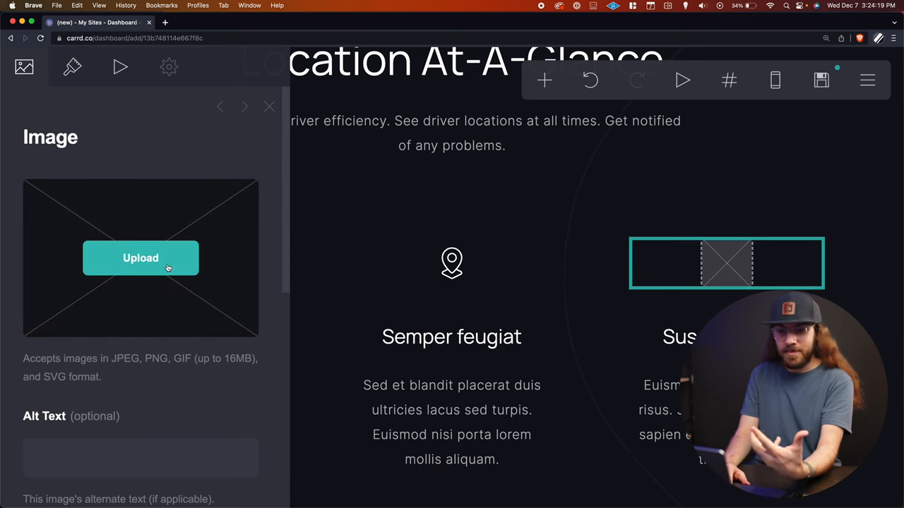
{"action": "left_click", "coordinate": [142, 257]}
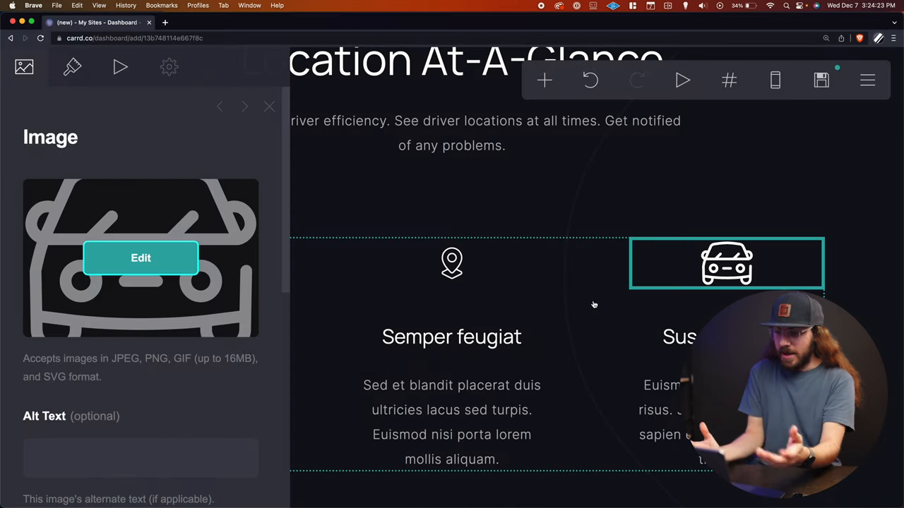
{"action": "left_click", "coordinate": [451, 336]}
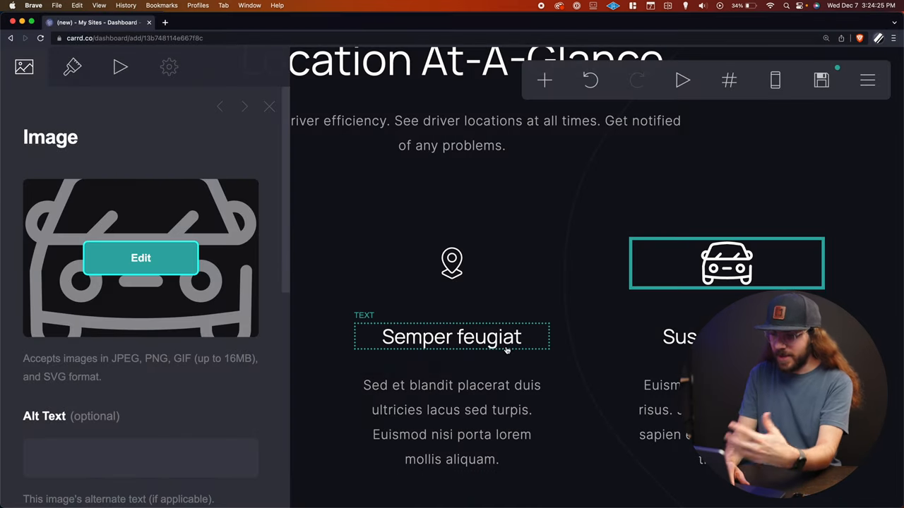
Step: Rename the middle feature's heading to Expert Accuracy
{"action": "left_click", "coordinate": [452, 336]}
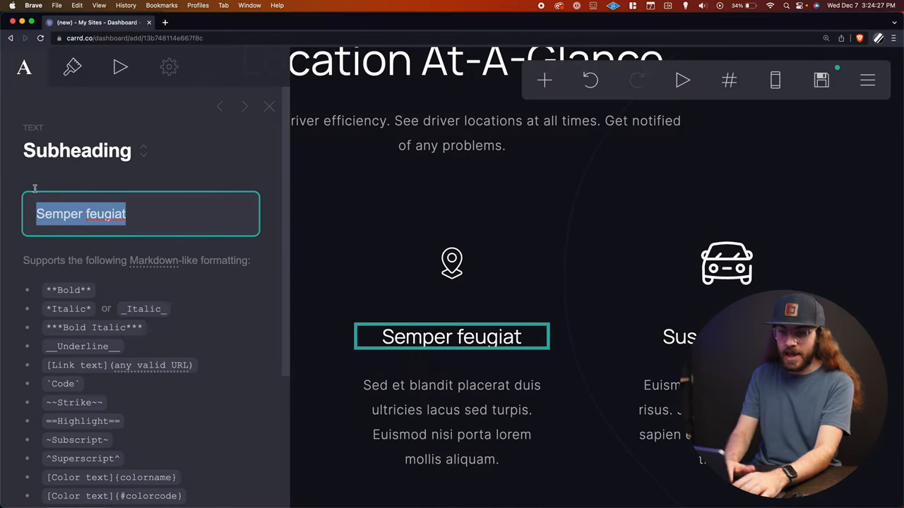
{"action": "type", "text": "Exp"}
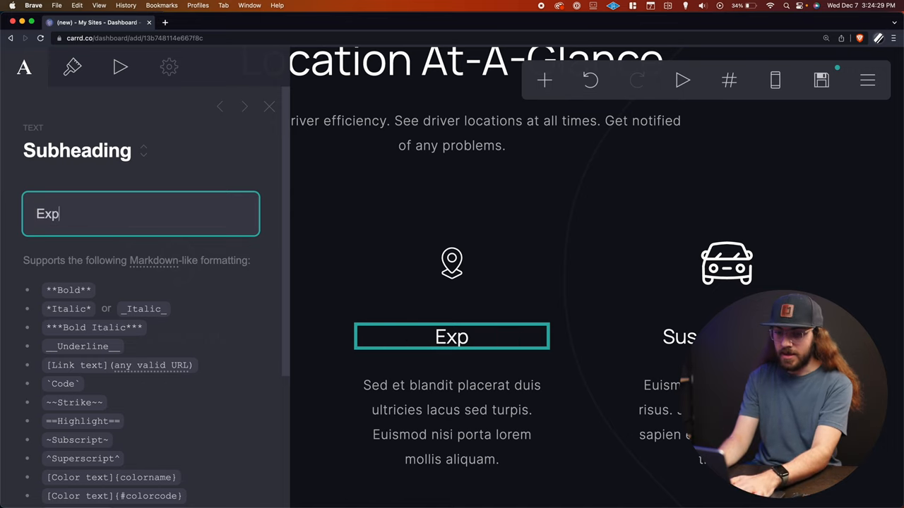
{"action": "type", "text": "ert Accuracy"}
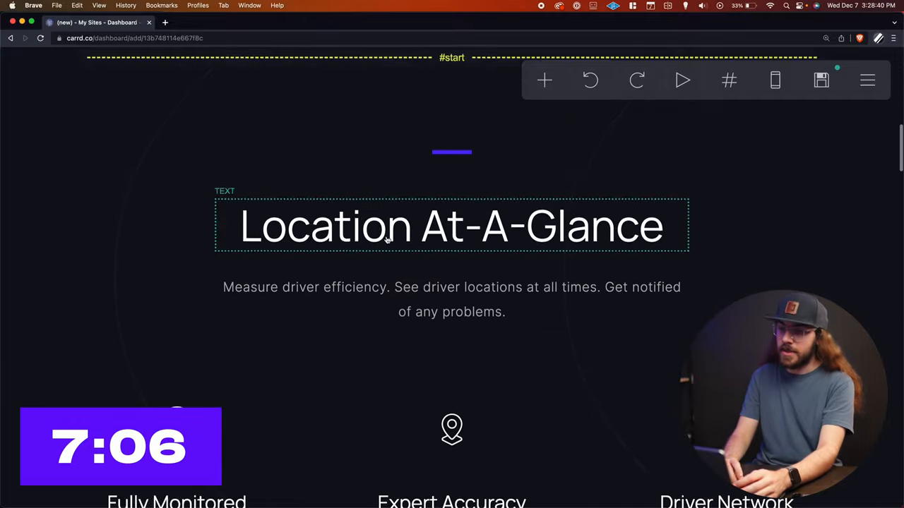
Step: Locate the unused Auctor eu augue section and bring up its container settings
{"action": "scroll", "scroll_direction": "down", "scroll_amount": 3}
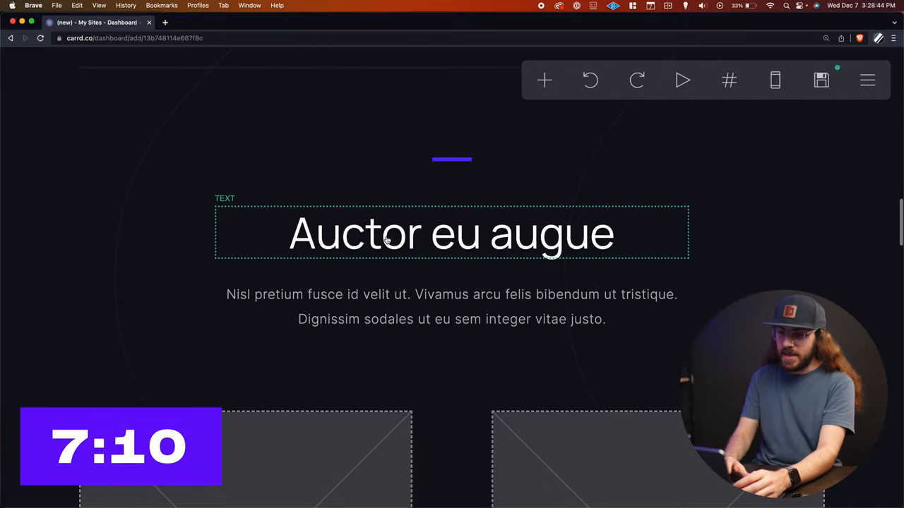
{"action": "left_click", "coordinate": [452, 306]}
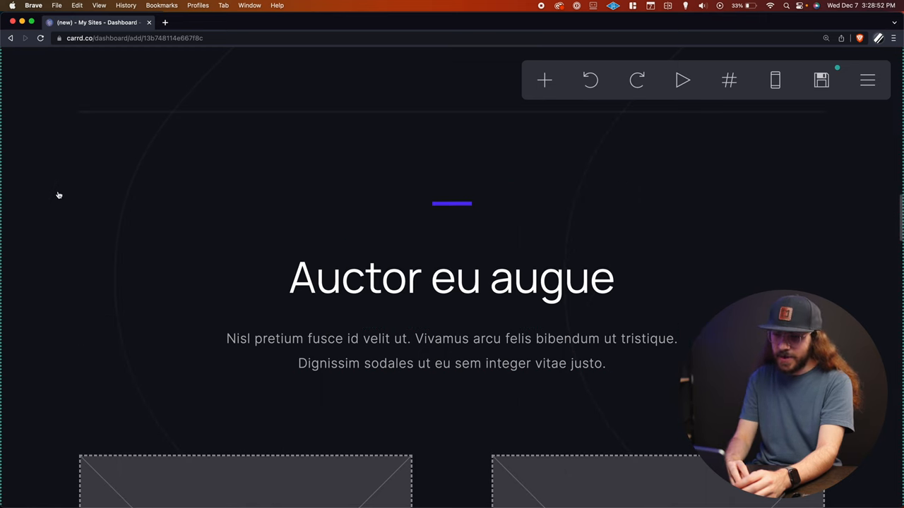
{"action": "scroll", "scroll_direction": "down", "scroll_amount": 3}
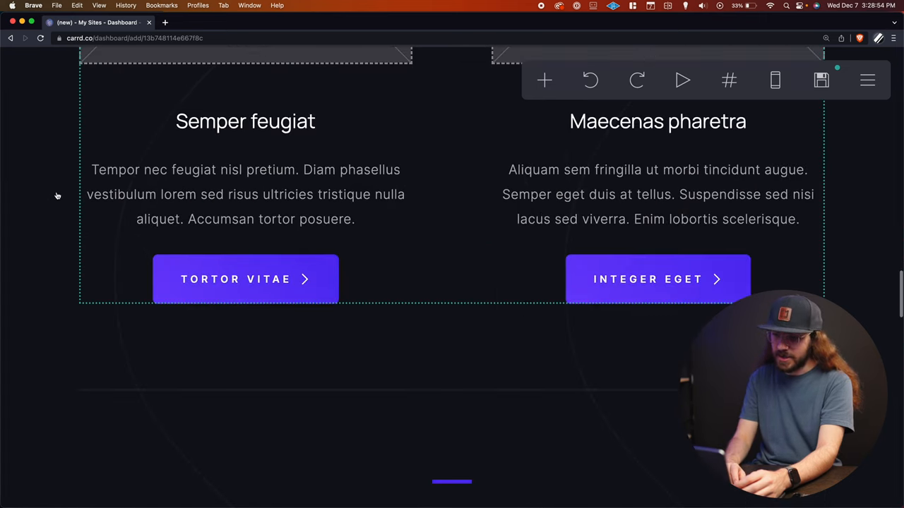
{"action": "scroll", "scroll_direction": "up", "scroll_amount": 3}
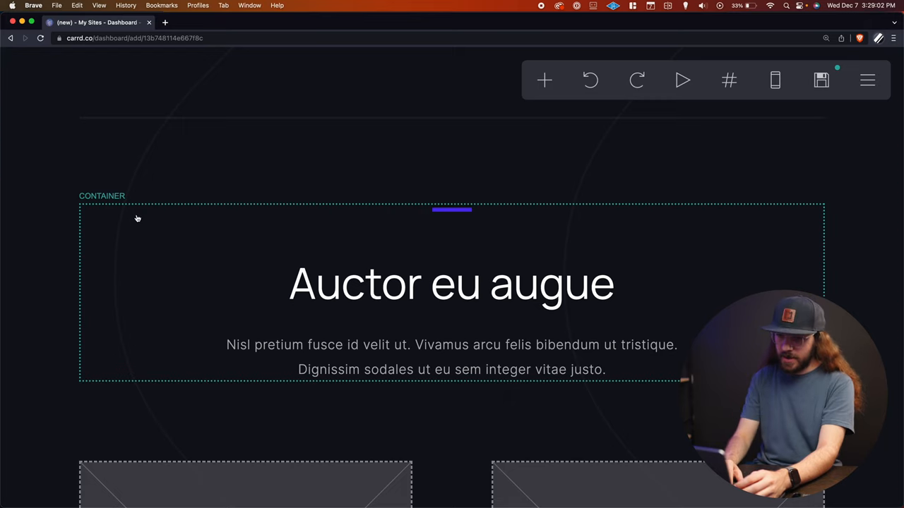
{"action": "left_click", "coordinate": [452, 282]}
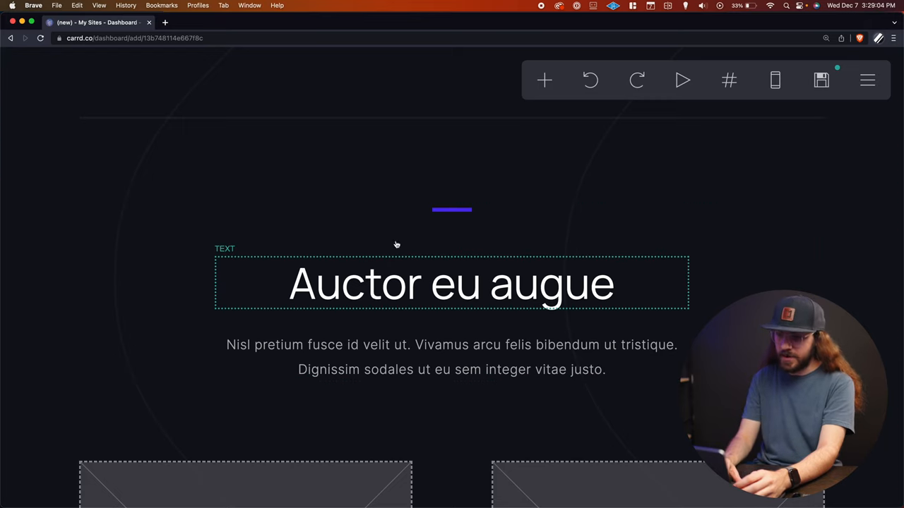
{"action": "mouse_move", "coordinate": [445, 243]}
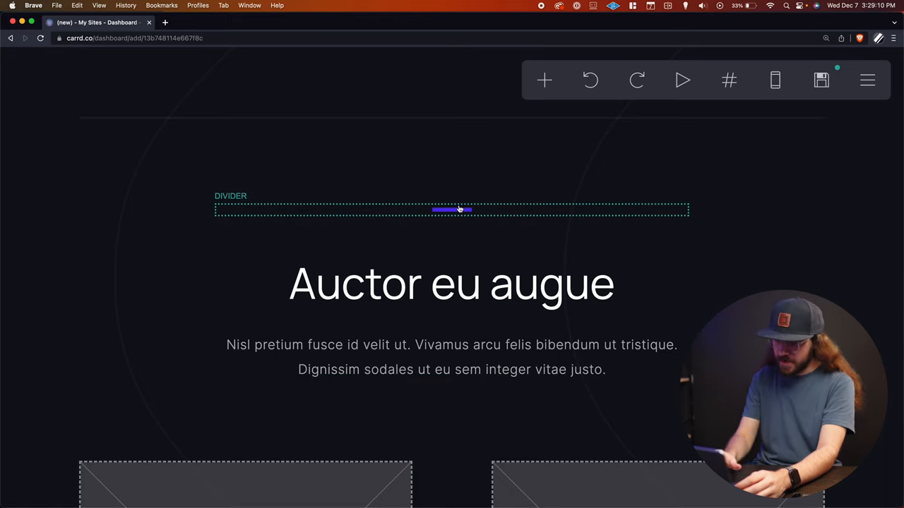
{"action": "left_click", "coordinate": [178, 254]}
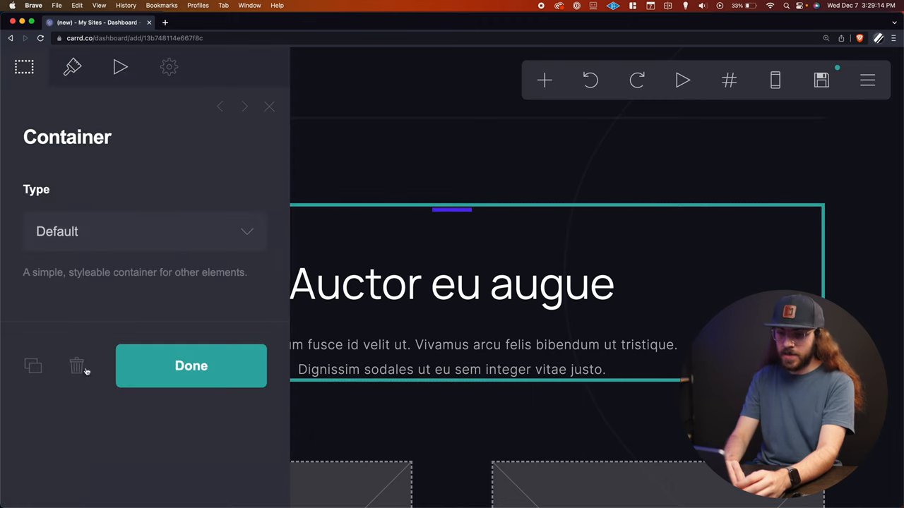
Step: Delete the Auctor eu augue container and its image columns without preserving contents
{"action": "left_click", "coordinate": [77, 366]}
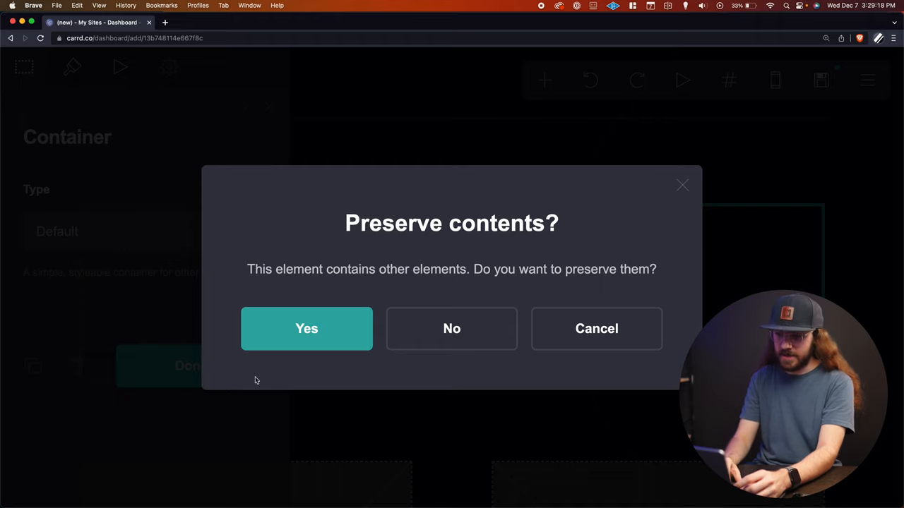
{"action": "mouse_move", "coordinate": [452, 327]}
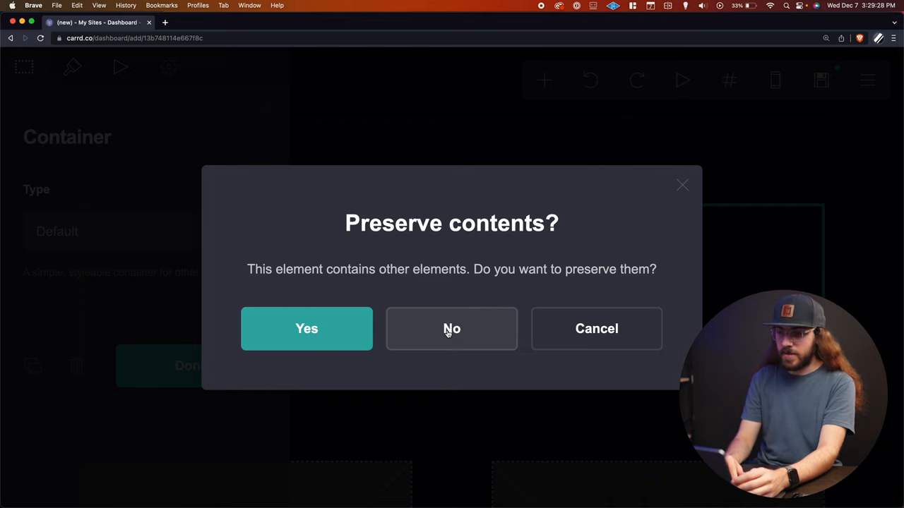
{"action": "left_click", "coordinate": [452, 327]}
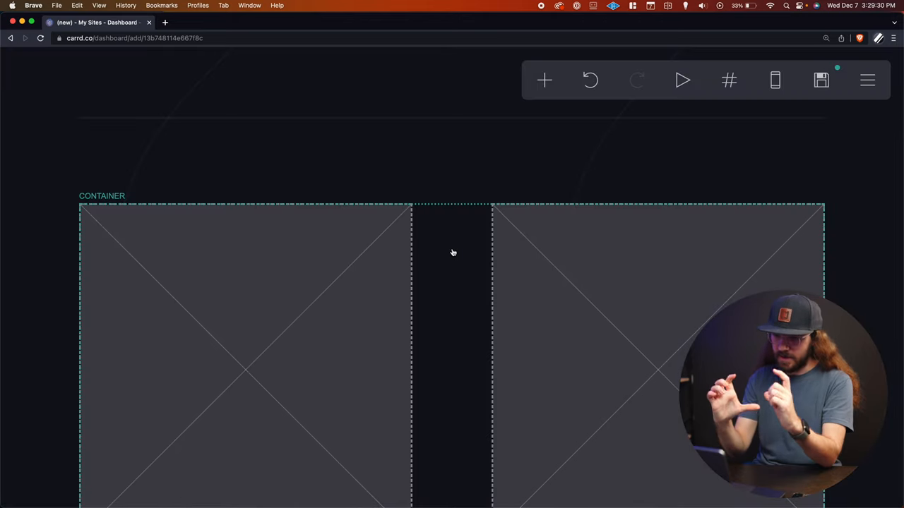
{"action": "scroll", "scroll_direction": "down", "scroll_amount": 3}
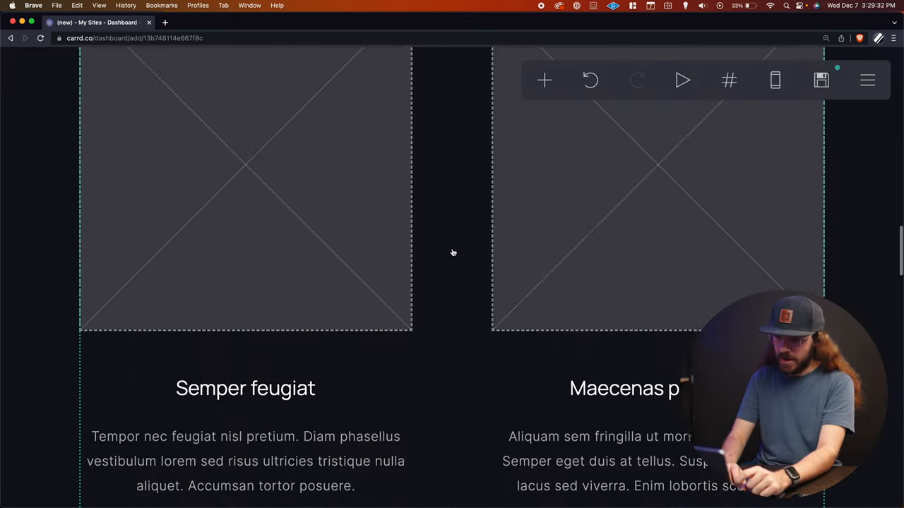
{"action": "scroll", "scroll_direction": "up", "scroll_amount": 3}
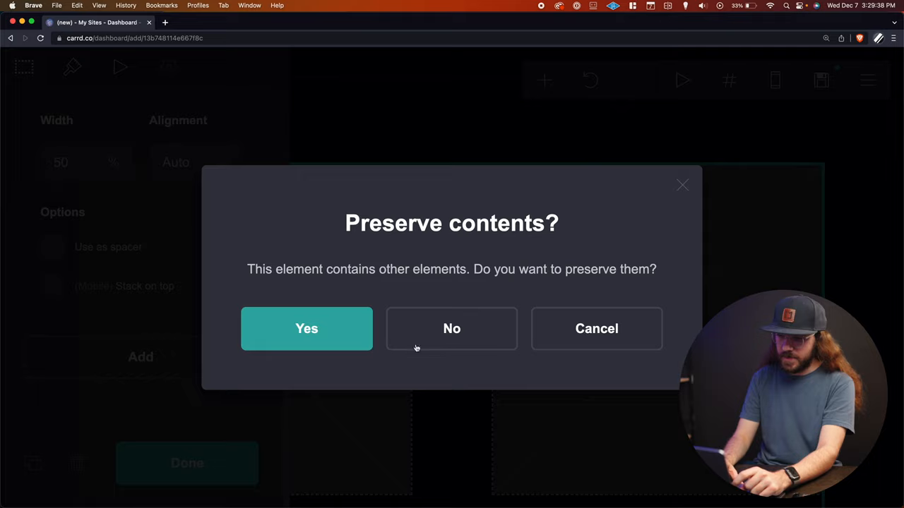
{"action": "left_click", "coordinate": [452, 327]}
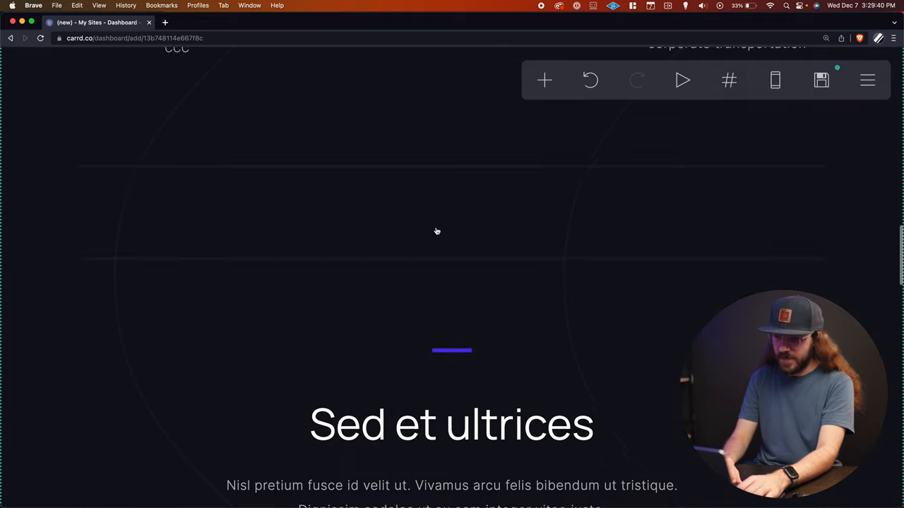
Step: Delete the stray divider line left between sections
{"action": "left_click", "coordinate": [423, 177]}
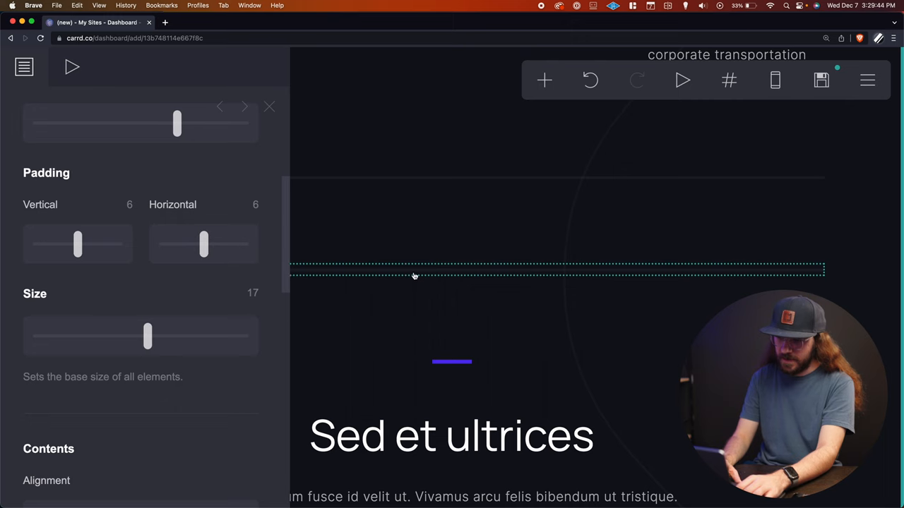
{"action": "left_click", "coordinate": [244, 105]}
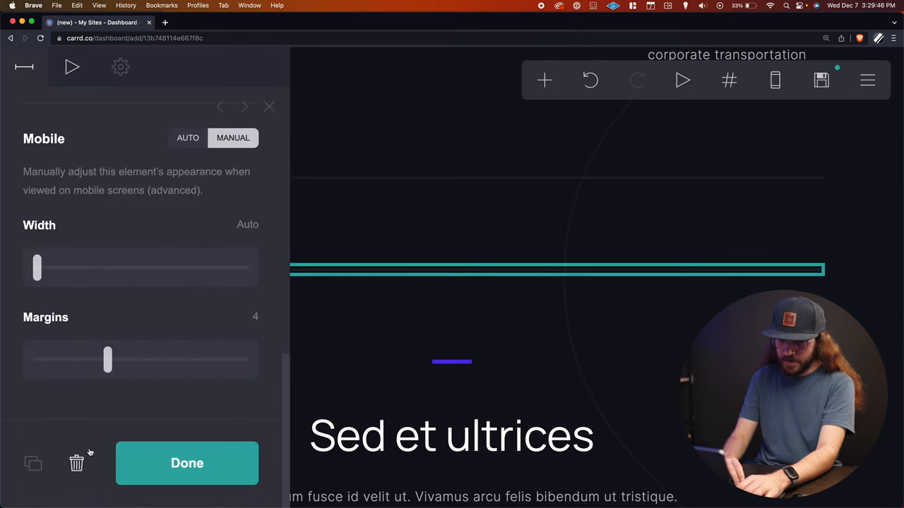
{"action": "left_click", "coordinate": [186, 463]}
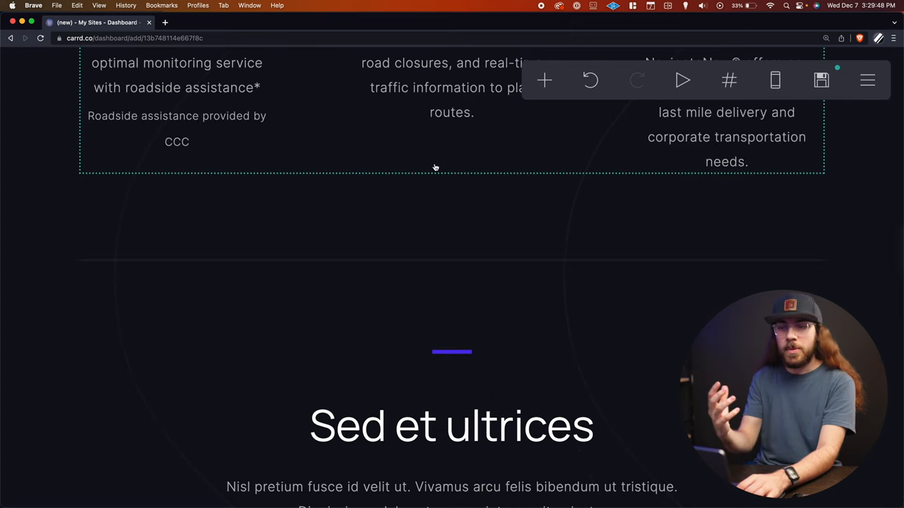
Step: Change the Standard plan's price from $99 to $99/mo
{"action": "scroll", "scroll_direction": "up", "scroll_amount": 3}
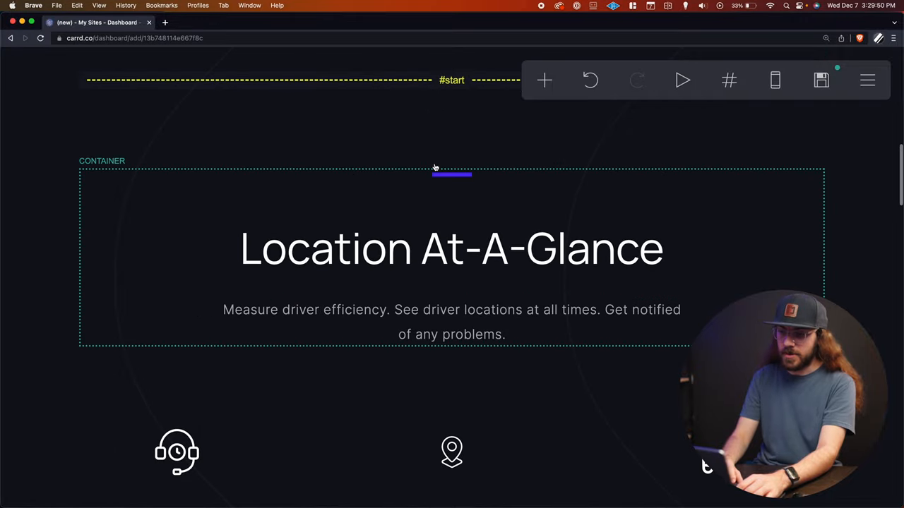
{"action": "scroll", "scroll_direction": "down", "scroll_amount": 3}
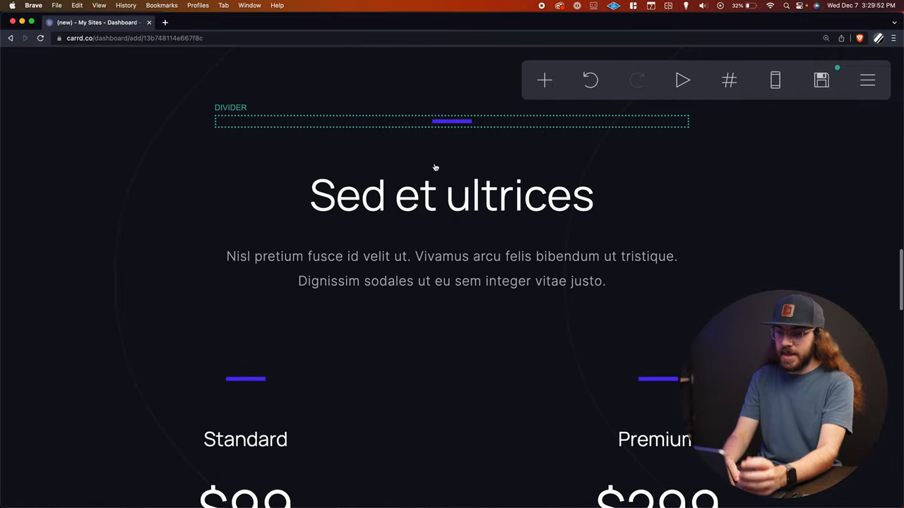
{"action": "left_click", "coordinate": [451, 195]}
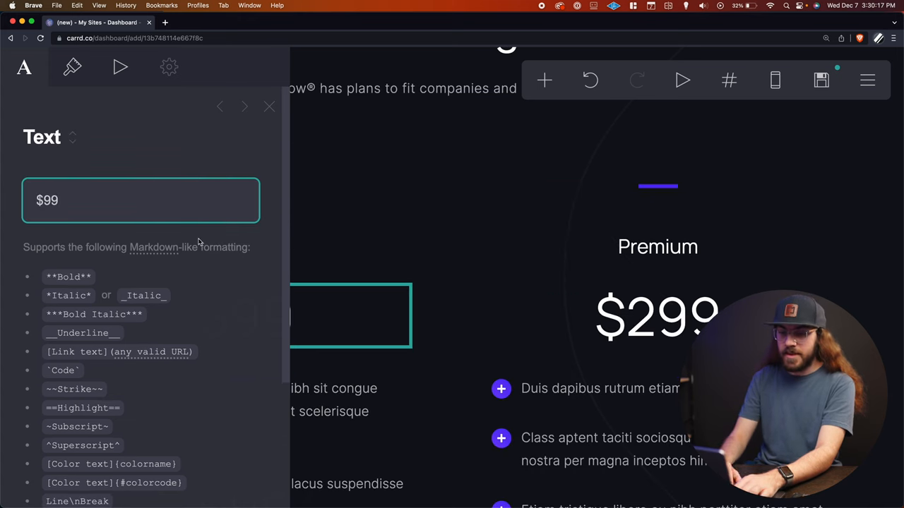
{"action": "type", "text": "/mo"}
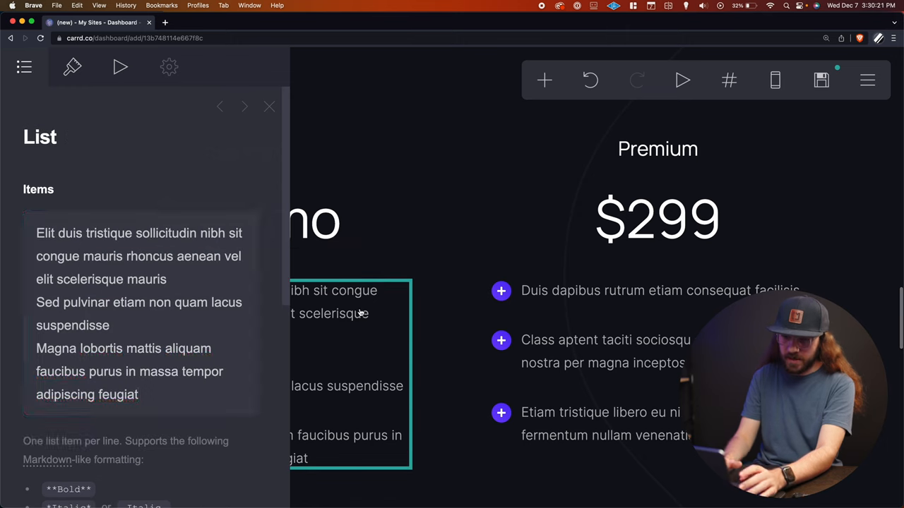
Step: Replace the Standard plan's perks with 'All NavigateNow® features' and 'Chat support'
{"action": "left_click", "coordinate": [141, 314]}
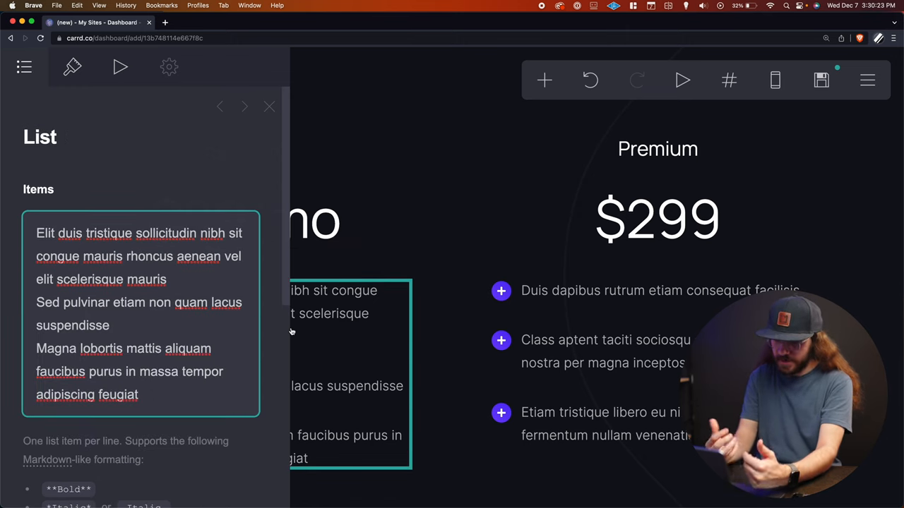
{"action": "scroll", "scroll_direction": "down", "scroll_amount": 3}
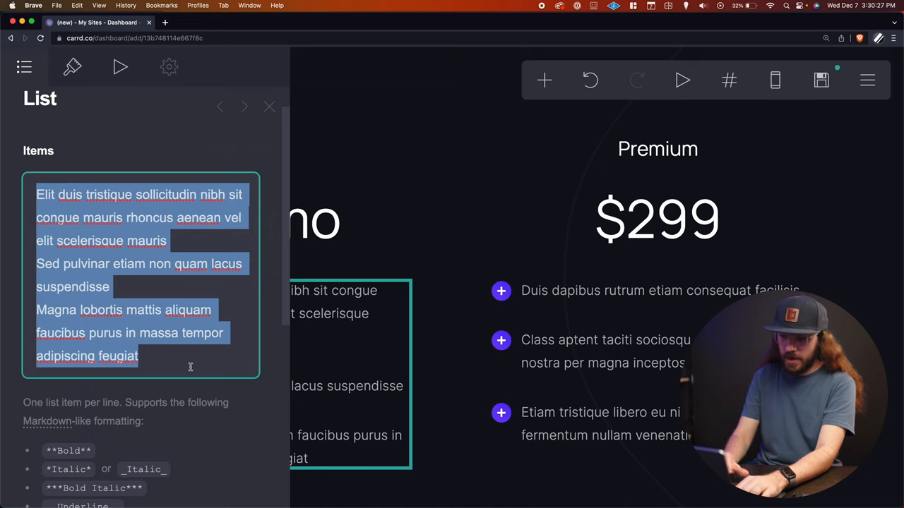
{"action": "key", "text": "delete"}
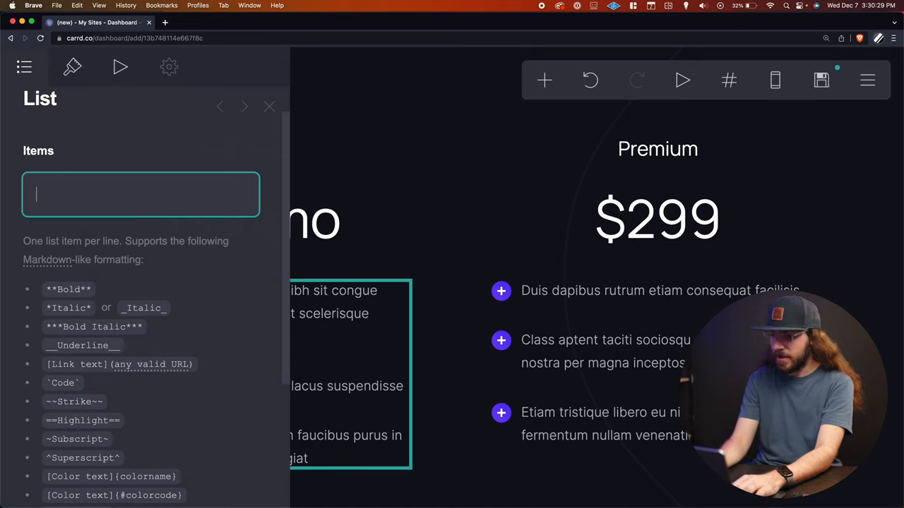
{"action": "type", "text": "All"}
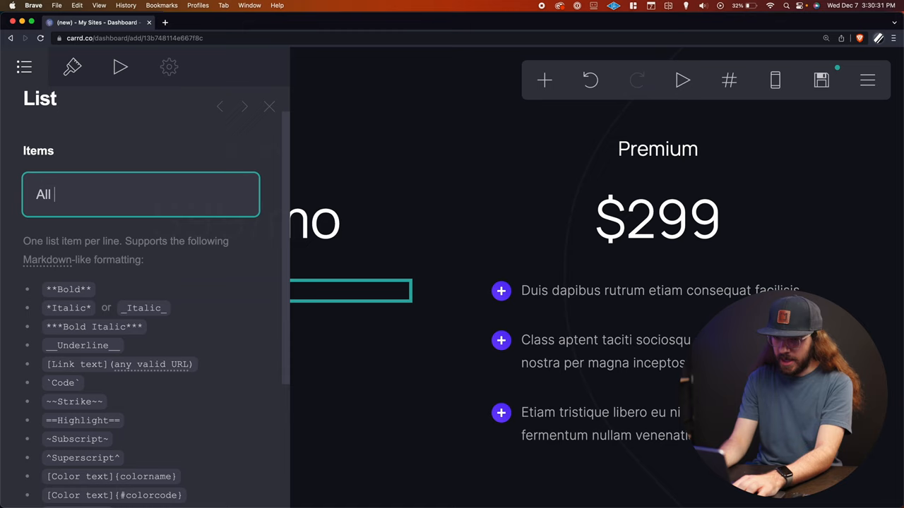
{"action": "type", "text": "Navei"}
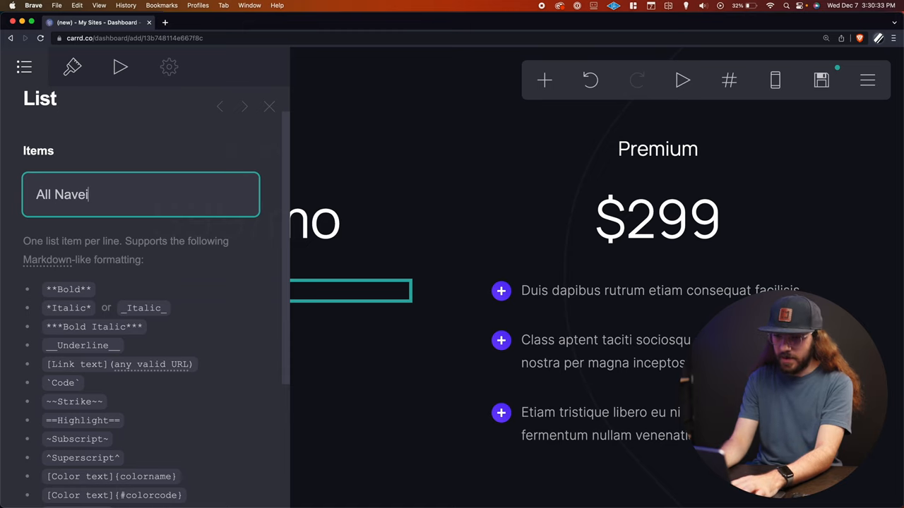
{"action": "key", "text": "Backspace"}
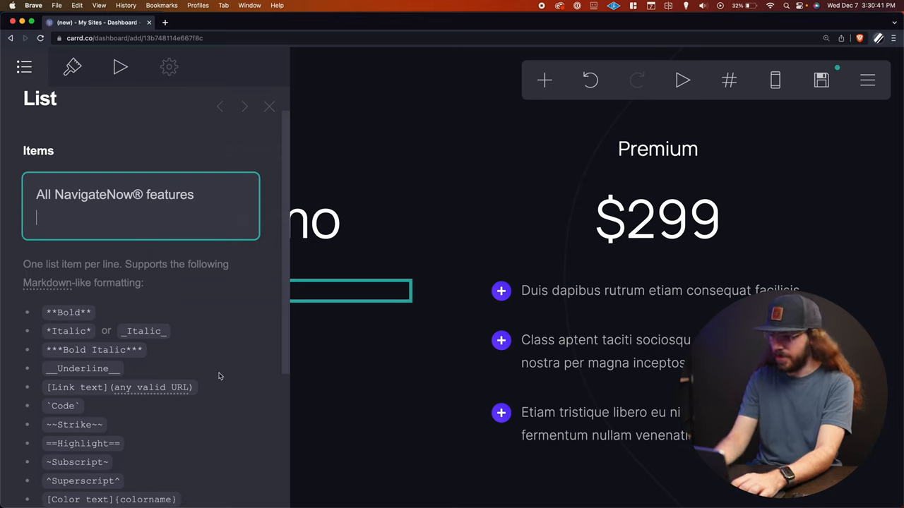
{"action": "type", "text": "Chat sup"}
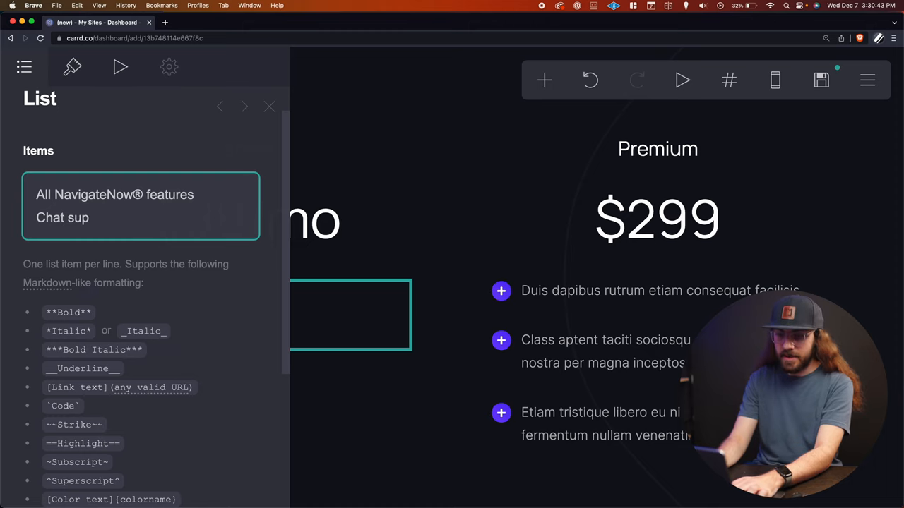
{"action": "type", "text": "port"}
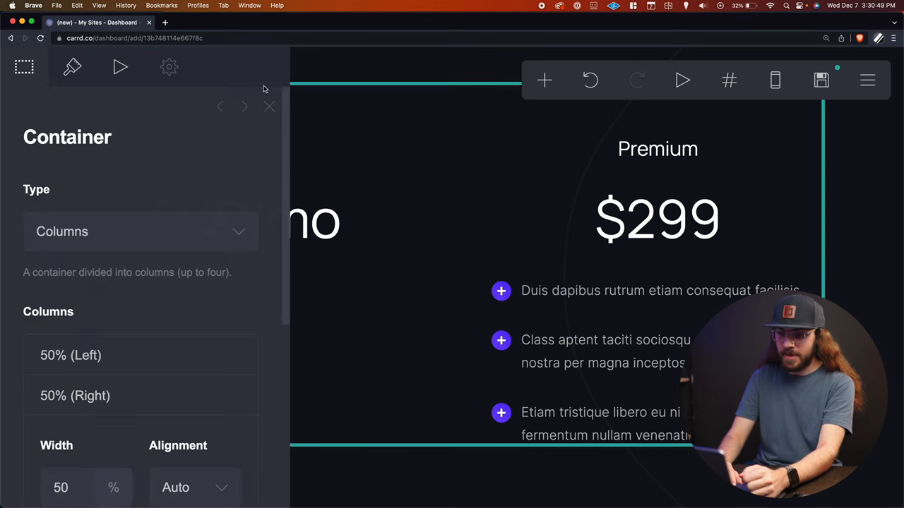
Step: Review the updated plan and leave the Premium $299 price unchanged
{"action": "left_click", "coordinate": [269, 107]}
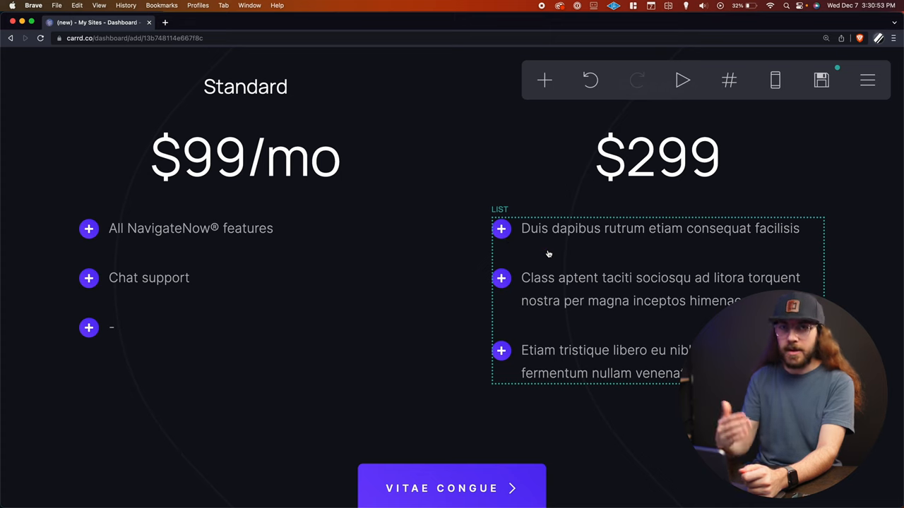
{"action": "left_click", "coordinate": [635, 156]}
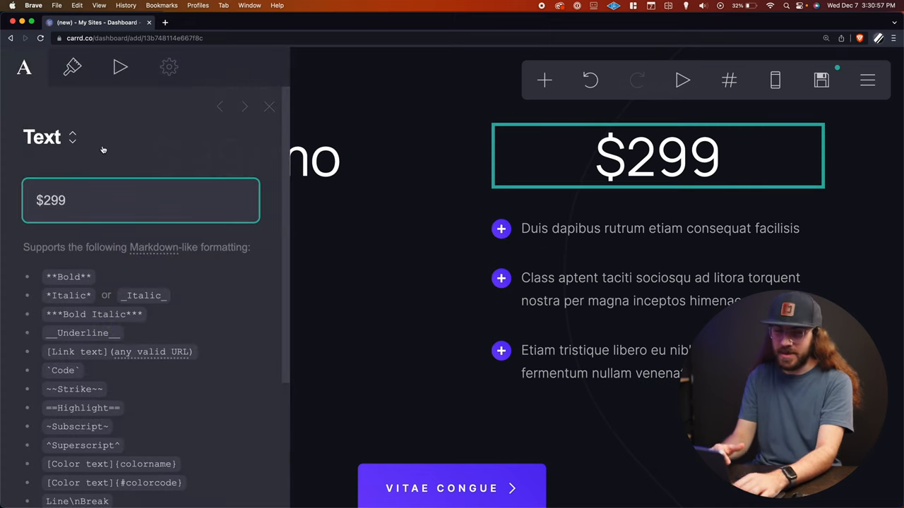
{"action": "left_click", "coordinate": [268, 106]}
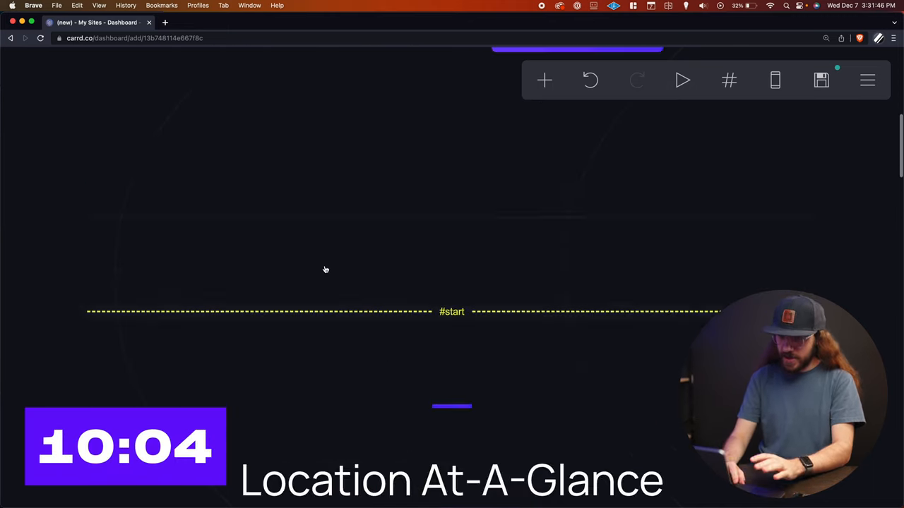
Step: Bring up the signup form's settings and keep Mailchimp as its email service
{"action": "scroll", "scroll_direction": "down", "scroll_amount": 3}
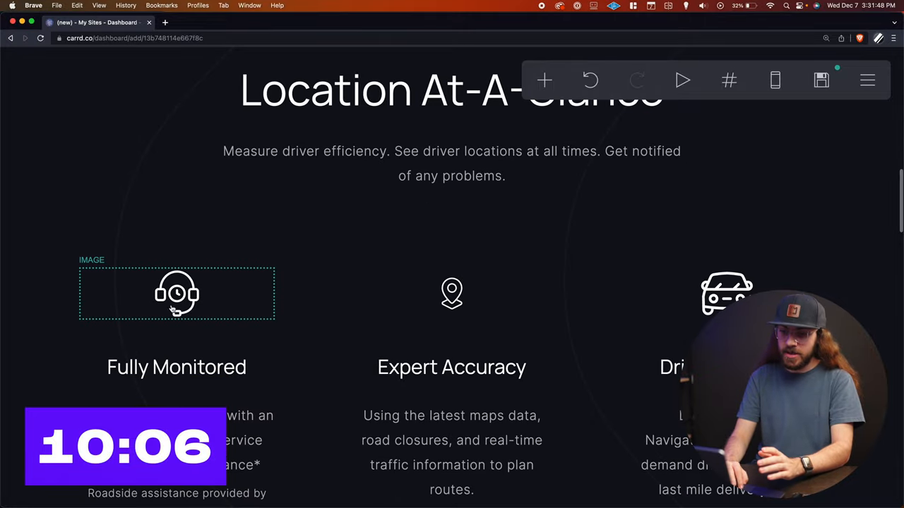
{"action": "scroll", "scroll_direction": "down", "scroll_amount": 3}
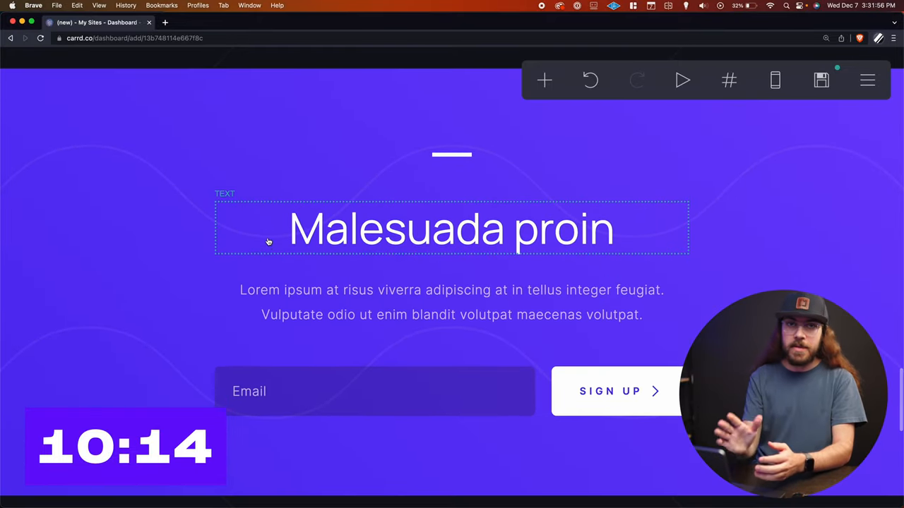
{"action": "left_click", "coordinate": [374, 391]}
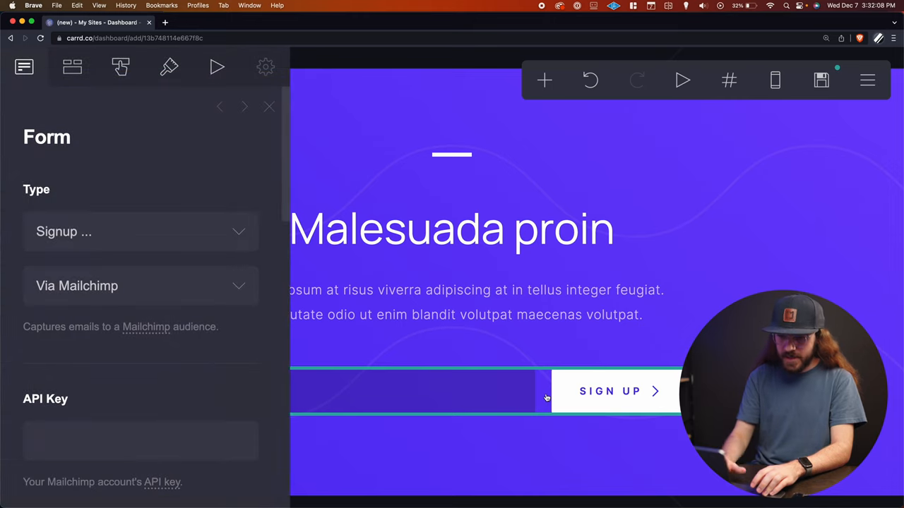
{"action": "scroll", "scroll_direction": "down", "scroll_amount": 3}
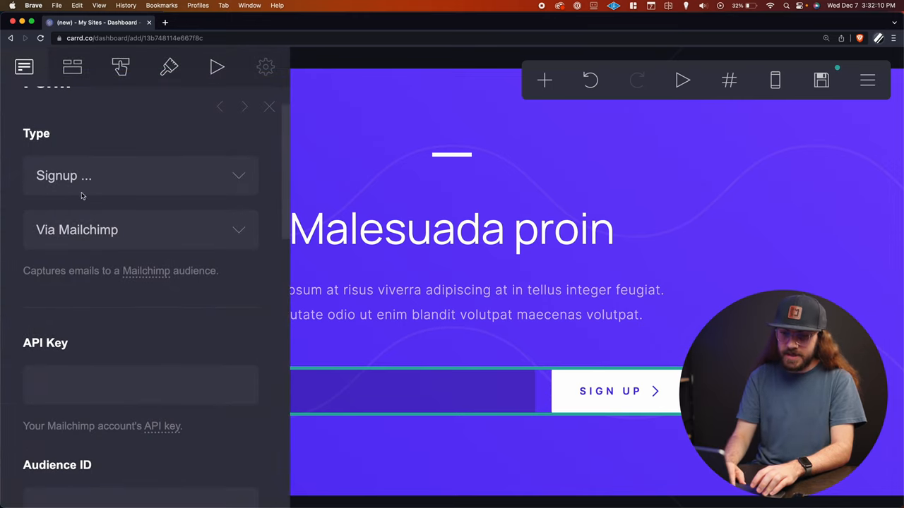
{"action": "left_click", "coordinate": [141, 229]}
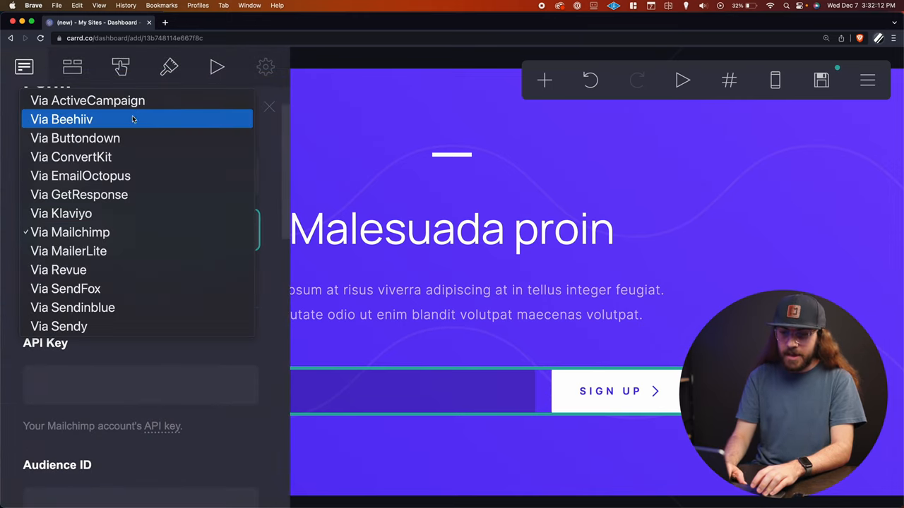
{"action": "mouse_move", "coordinate": [130, 81]}
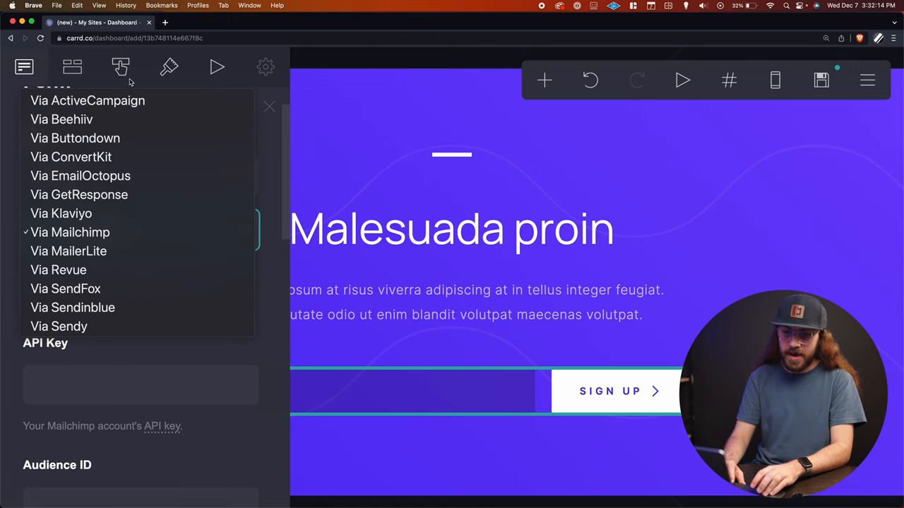
{"action": "mouse_move", "coordinate": [110, 358]}
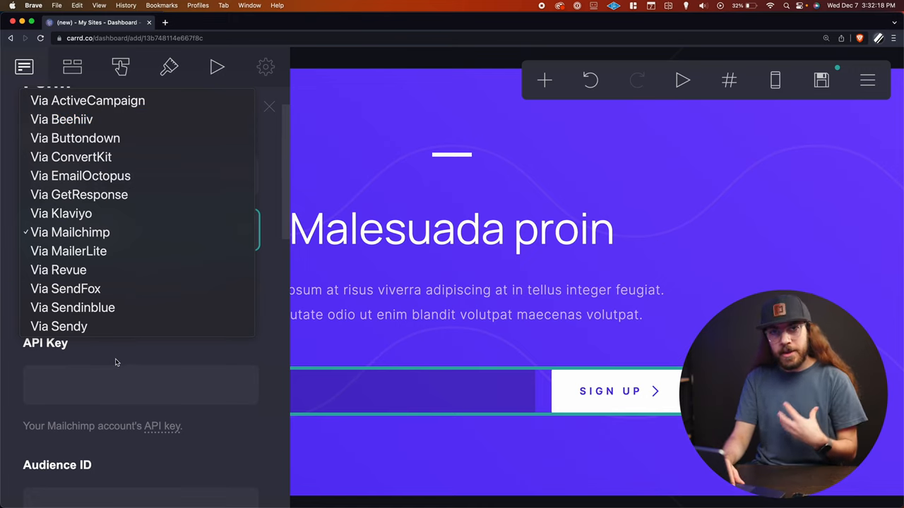
{"action": "left_click", "coordinate": [71, 232]}
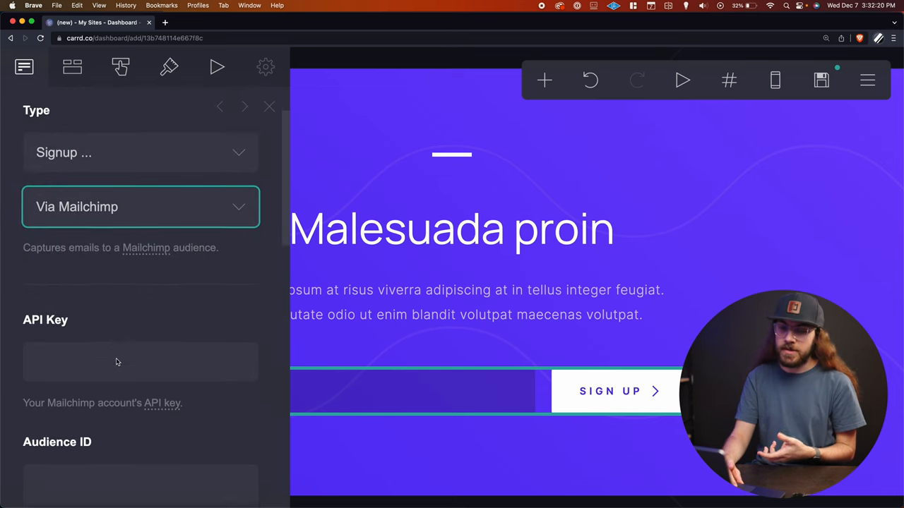
Step: Review the Mailchimp API Key, Audience ID and On Completion redirect to #done
{"action": "scroll", "scroll_direction": "down", "scroll_amount": 3}
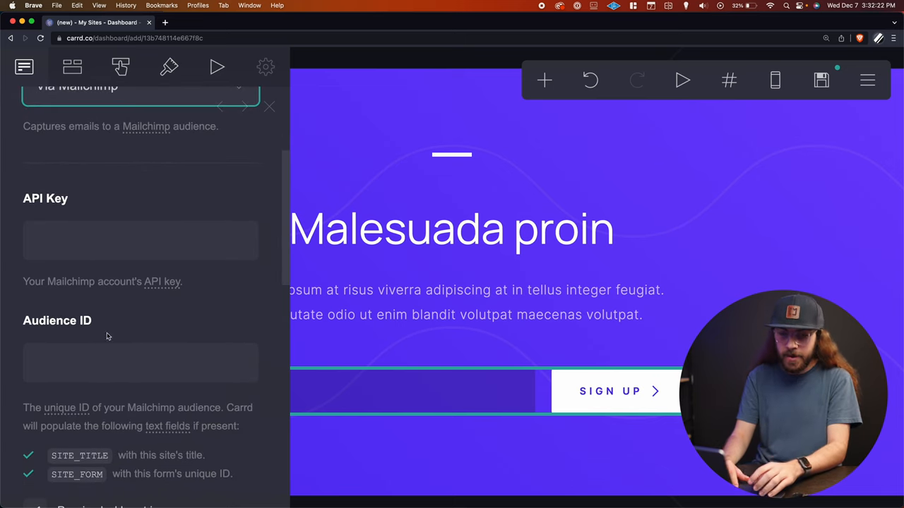
{"action": "left_click", "coordinate": [141, 361]}
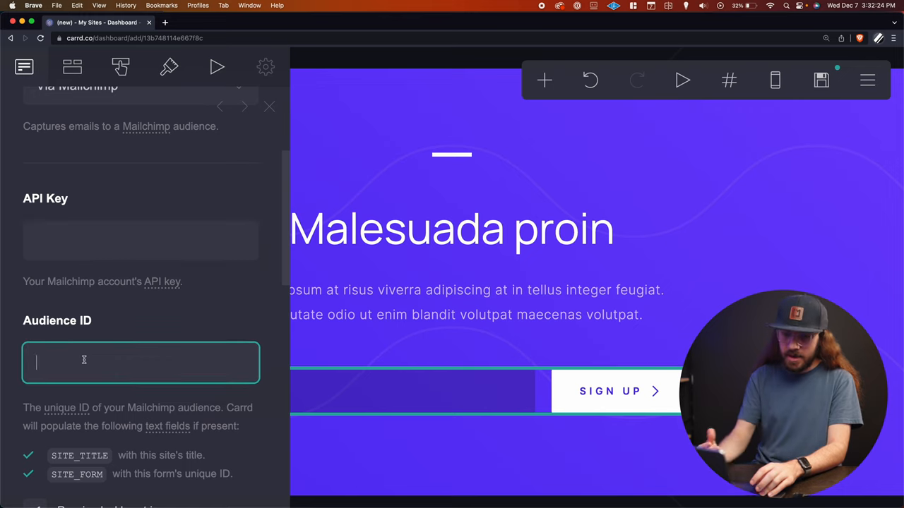
{"action": "scroll", "scroll_direction": "down", "scroll_amount": 3}
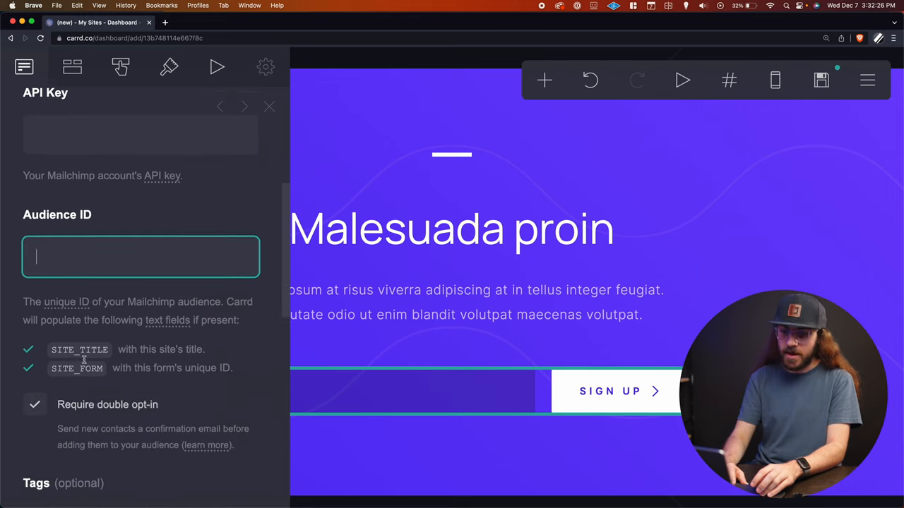
{"action": "scroll", "scroll_direction": "down", "scroll_amount": 3}
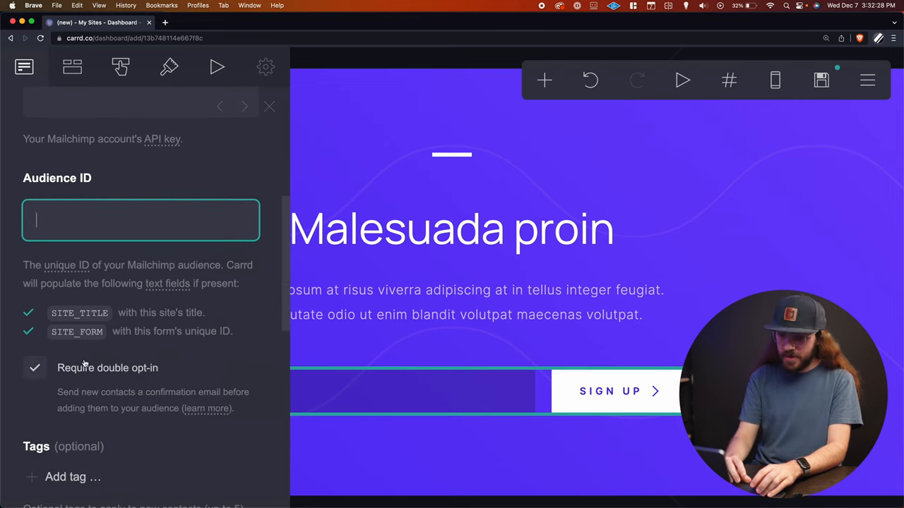
{"action": "scroll", "scroll_direction": "down", "scroll_amount": 3}
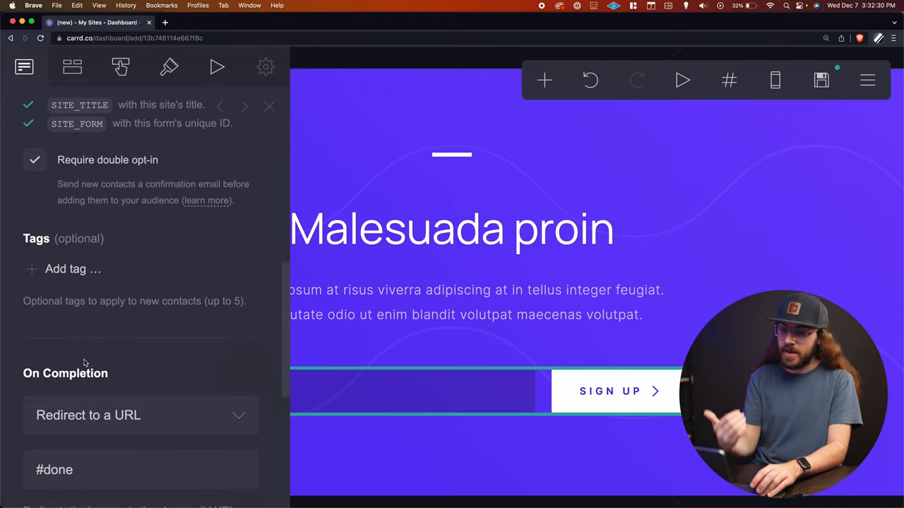
{"action": "scroll", "scroll_direction": "down", "scroll_amount": 3}
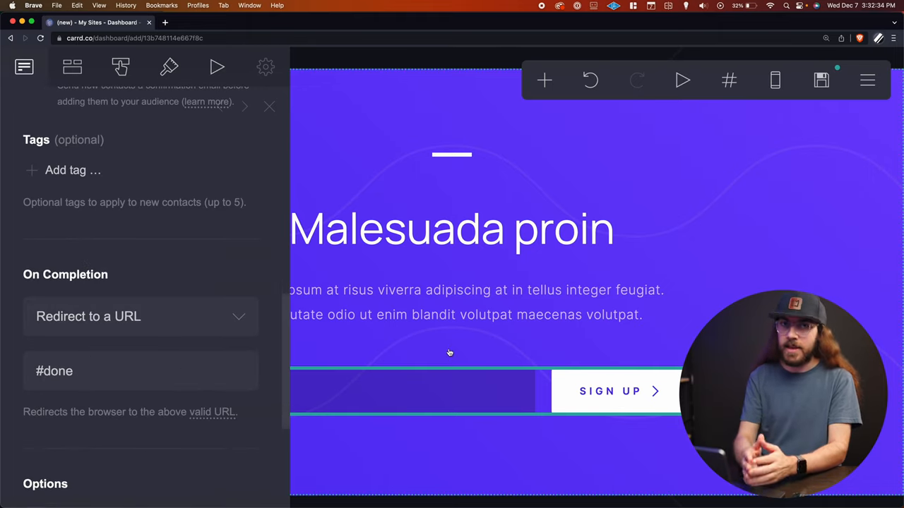
{"action": "left_click", "coordinate": [473, 302]}
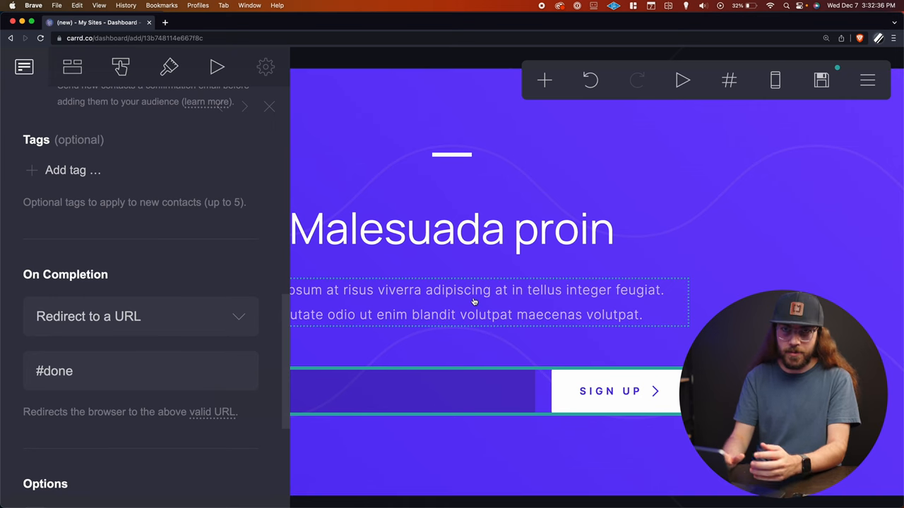
Step: Retitle the signup heading 'Subscribe for Email Updates' and edit the note beneath it
{"action": "left_click", "coordinate": [452, 228]}
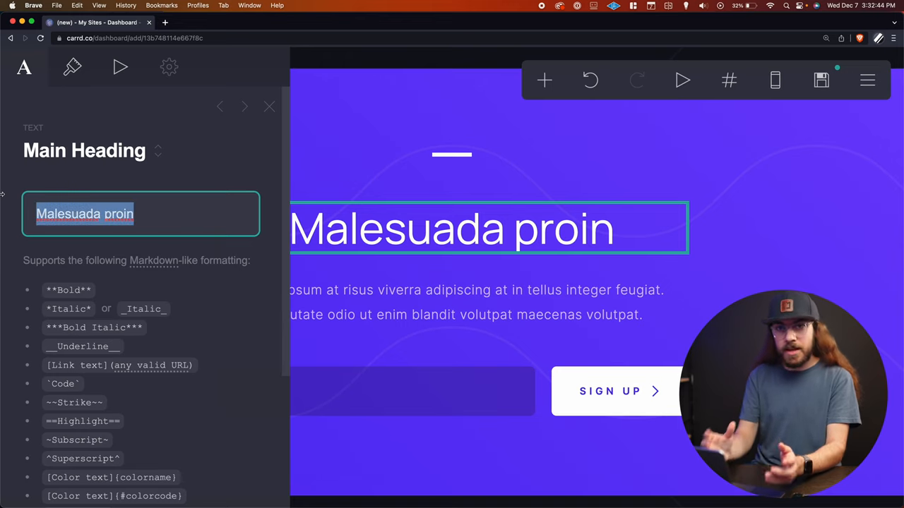
{"action": "type", "text": "Subscribe for"}
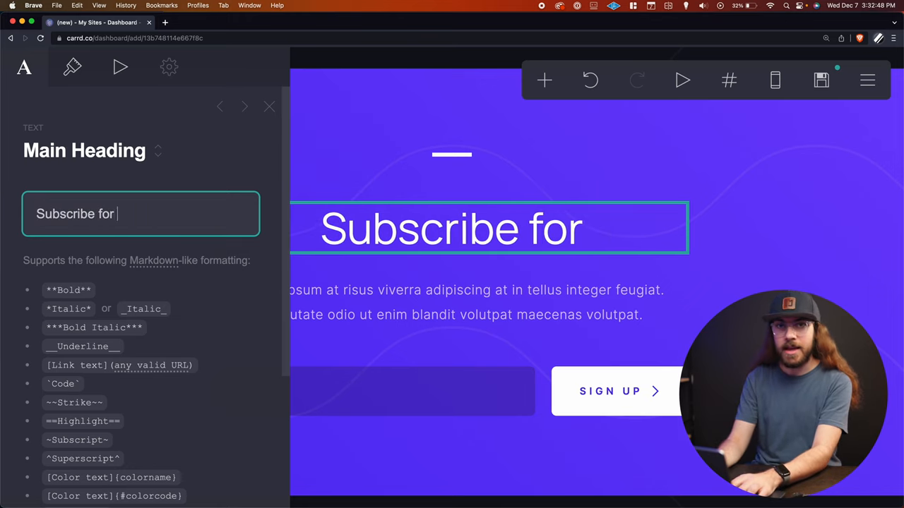
{"action": "type", "text": "Email Updates"}
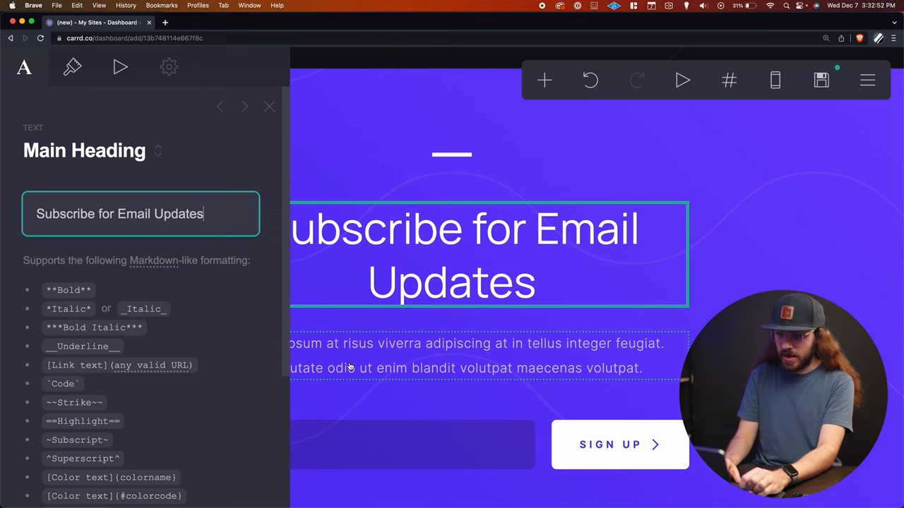
{"action": "left_click", "coordinate": [473, 356]}
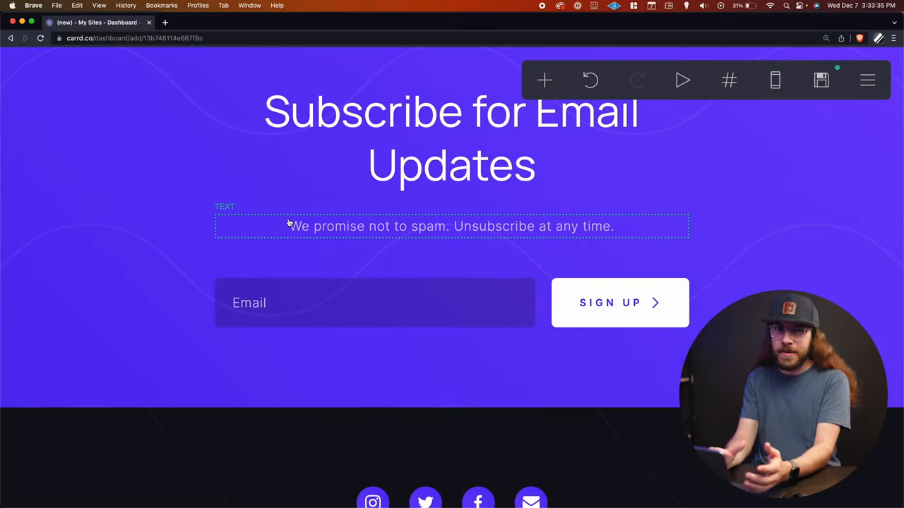
Step: Check the #done Thank you! section that the signup form redirects to on completion
{"action": "scroll", "scroll_direction": "down", "scroll_amount": 3}
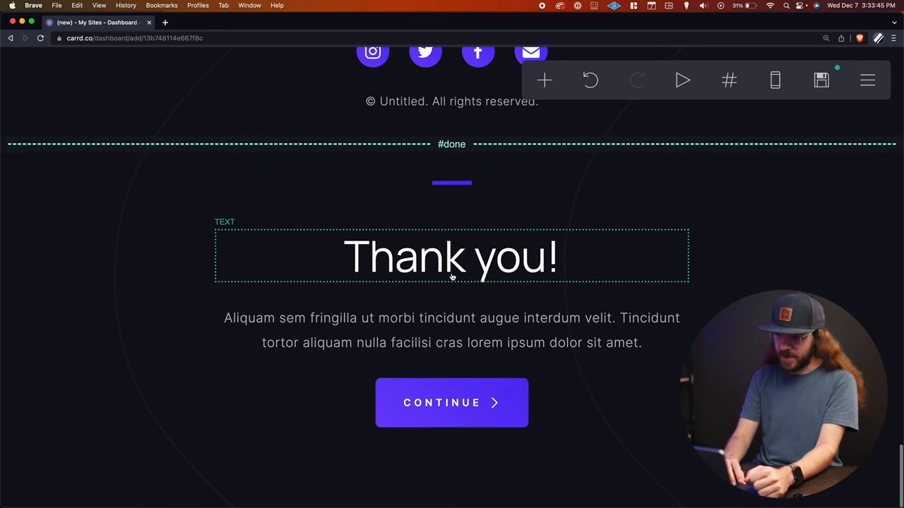
{"action": "left_click", "coordinate": [452, 331]}
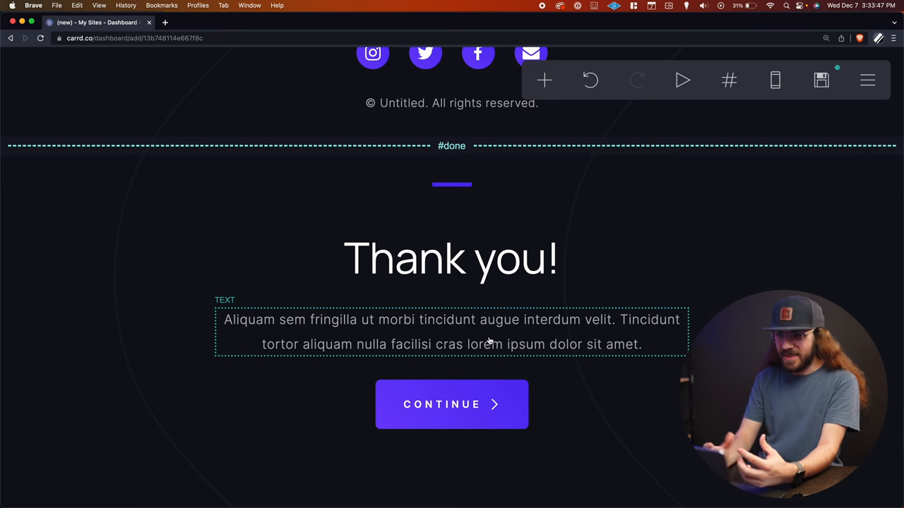
{"action": "scroll", "scroll_direction": "up", "scroll_amount": 3}
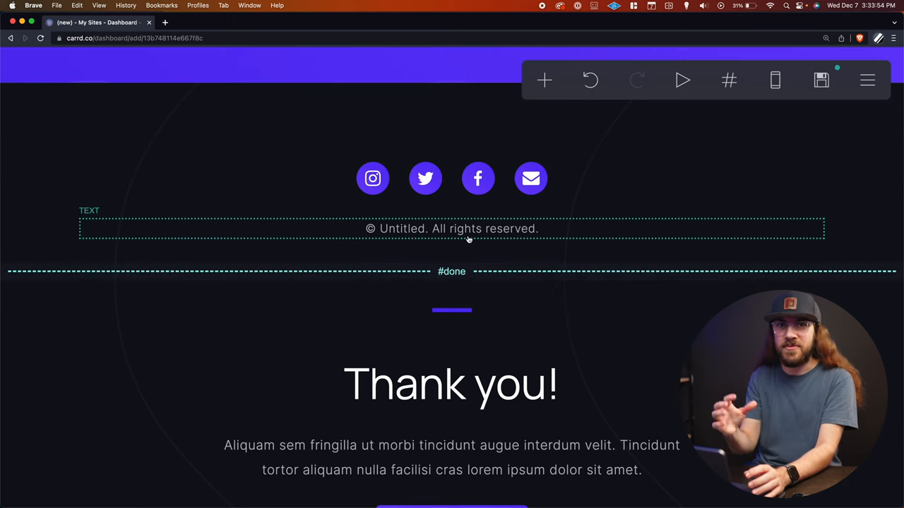
{"action": "scroll", "scroll_direction": "down", "scroll_amount": 3}
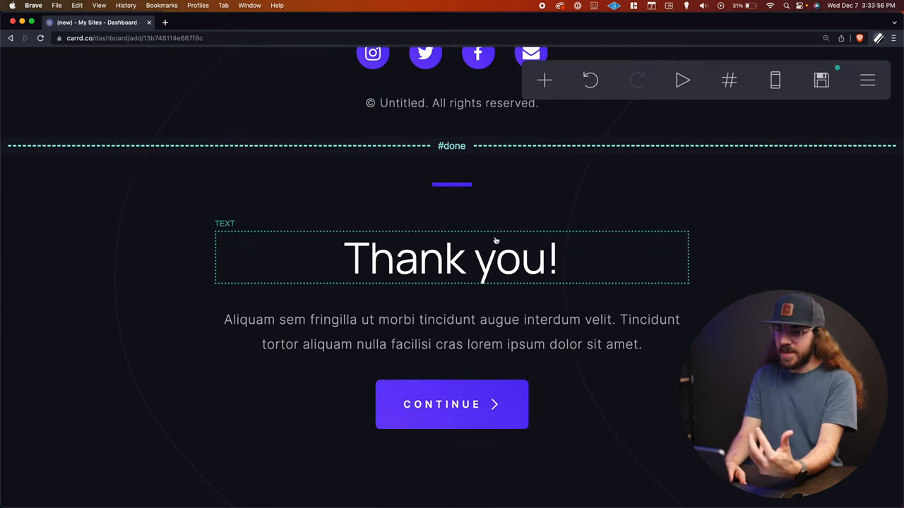
{"action": "scroll", "scroll_direction": "up", "scroll_amount": 3}
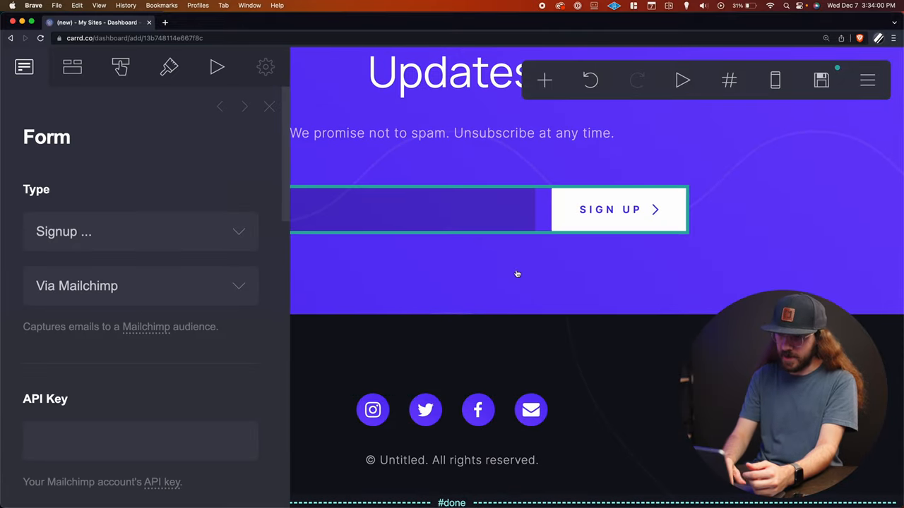
{"action": "scroll", "scroll_direction": "down", "scroll_amount": 3}
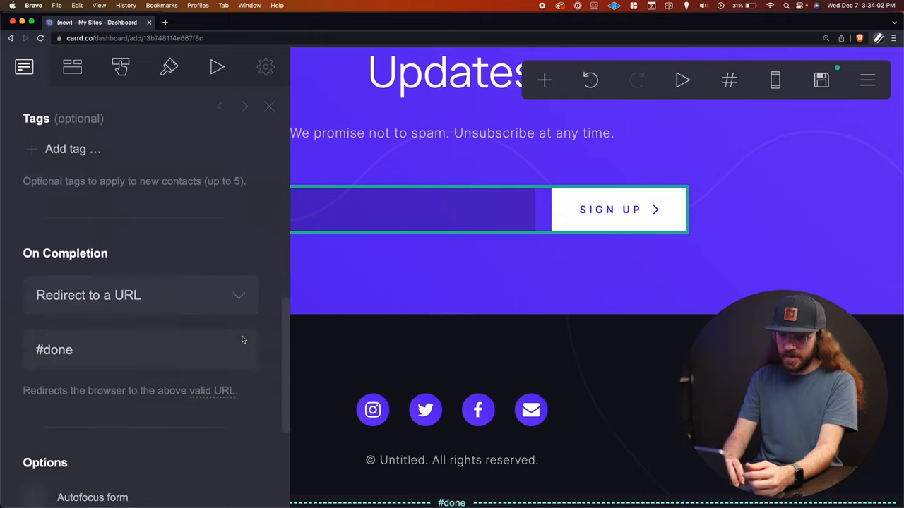
{"action": "scroll", "scroll_direction": "down", "scroll_amount": 3}
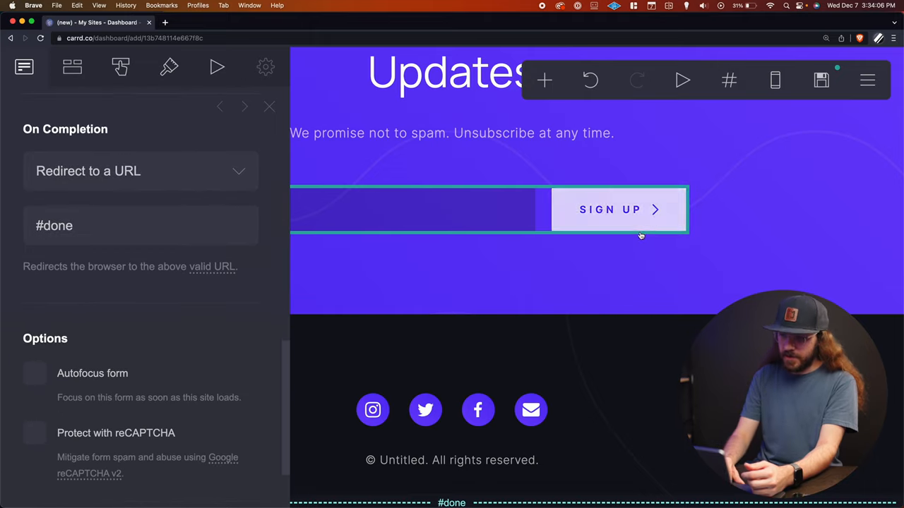
{"action": "scroll", "scroll_direction": "down", "scroll_amount": 3}
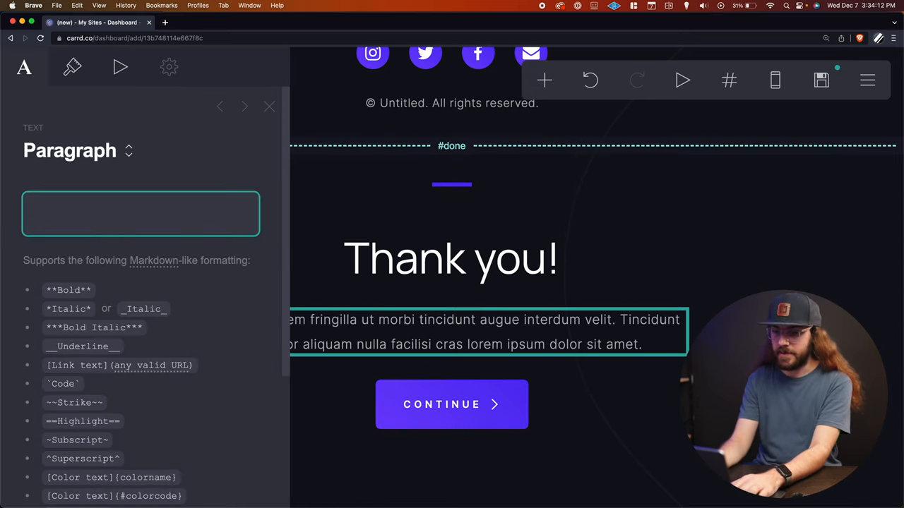
Step: Publish the NavigateNow site to navigatenow.carrd.co
{"action": "left_click", "coordinate": [269, 106]}
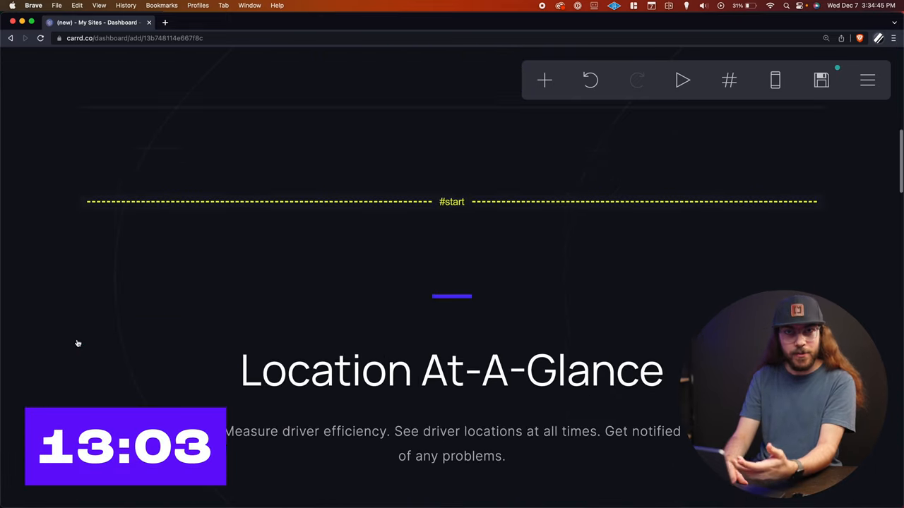
{"action": "scroll", "scroll_direction": "down", "scroll_amount": 3}
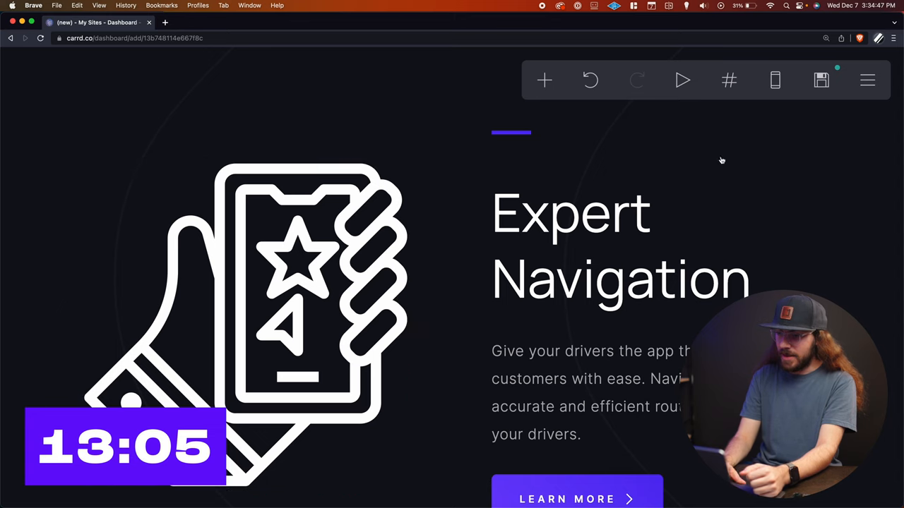
{"action": "left_click", "coordinate": [822, 80]}
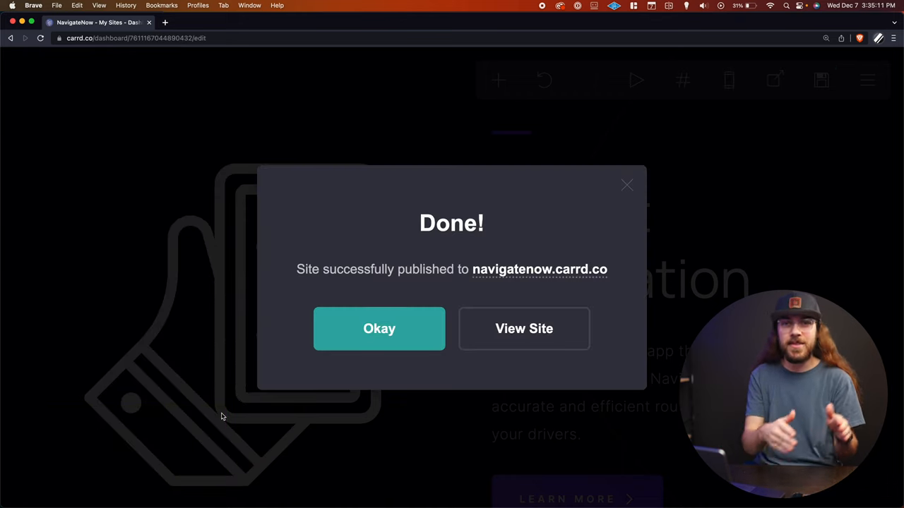
Step: View the live navigatenow.carrd.co site and scroll through its sections
{"action": "left_click", "coordinate": [523, 328]}
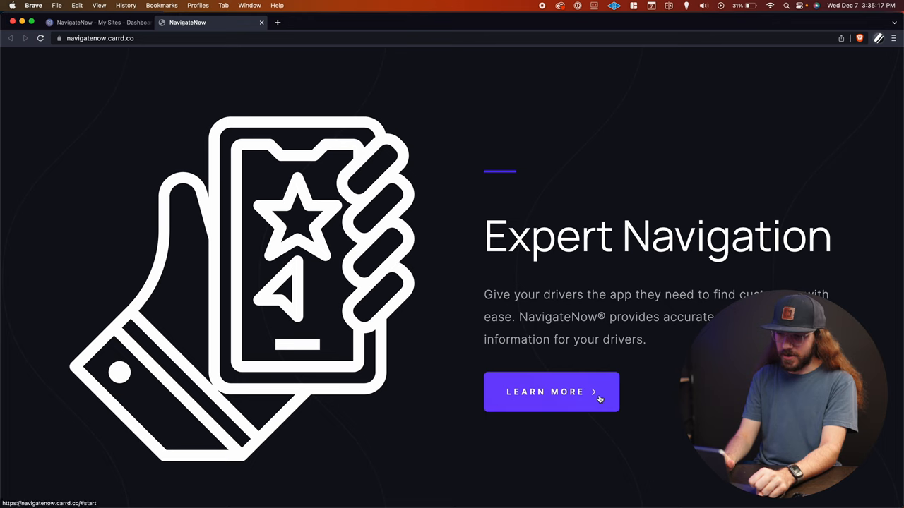
{"action": "scroll", "scroll_direction": "down", "scroll_amount": 3}
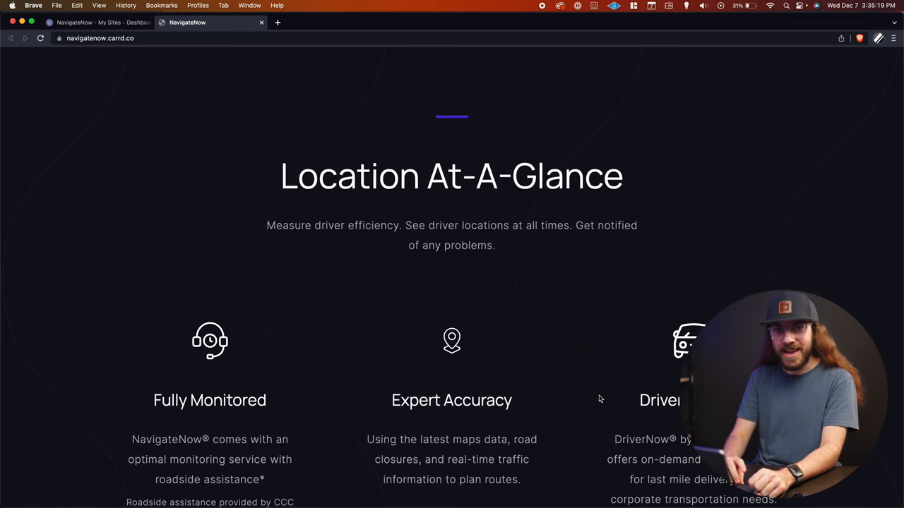
{"action": "scroll", "scroll_direction": "down", "scroll_amount": 3}
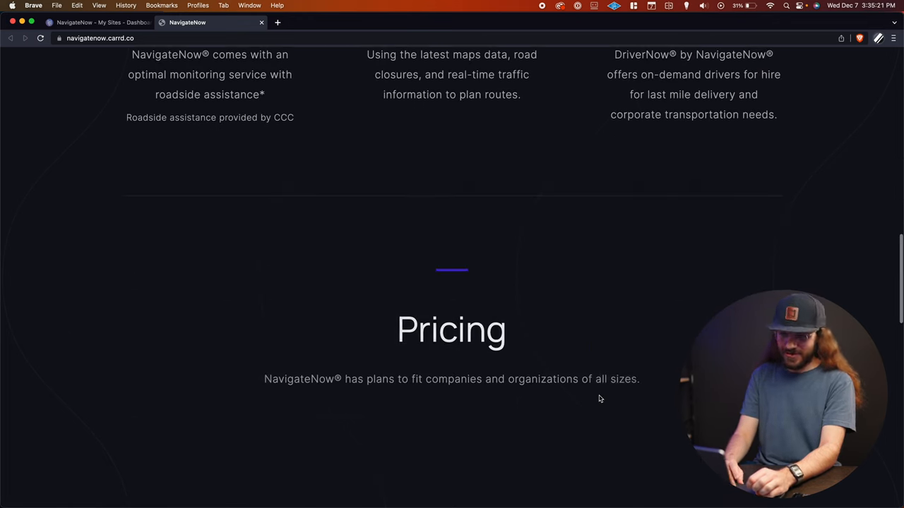
{"action": "scroll", "scroll_direction": "down", "scroll_amount": 3}
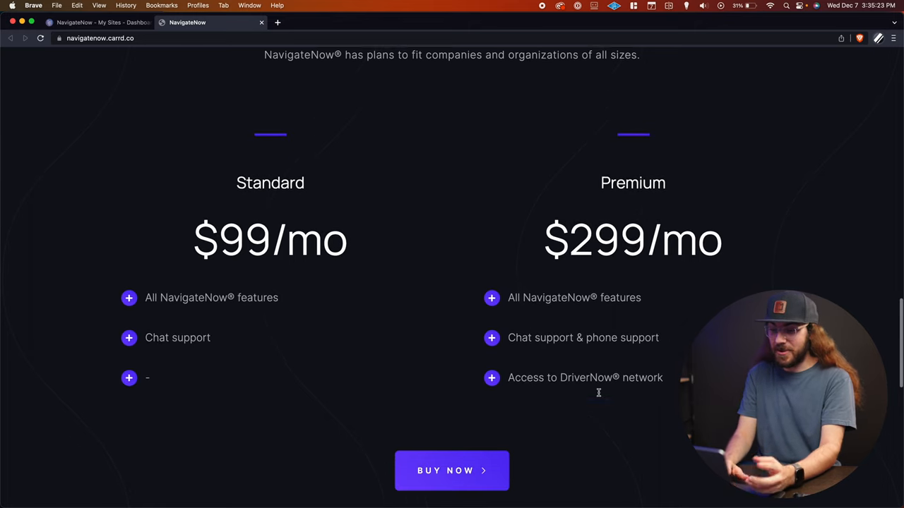
{"action": "scroll", "scroll_direction": "down", "scroll_amount": 3}
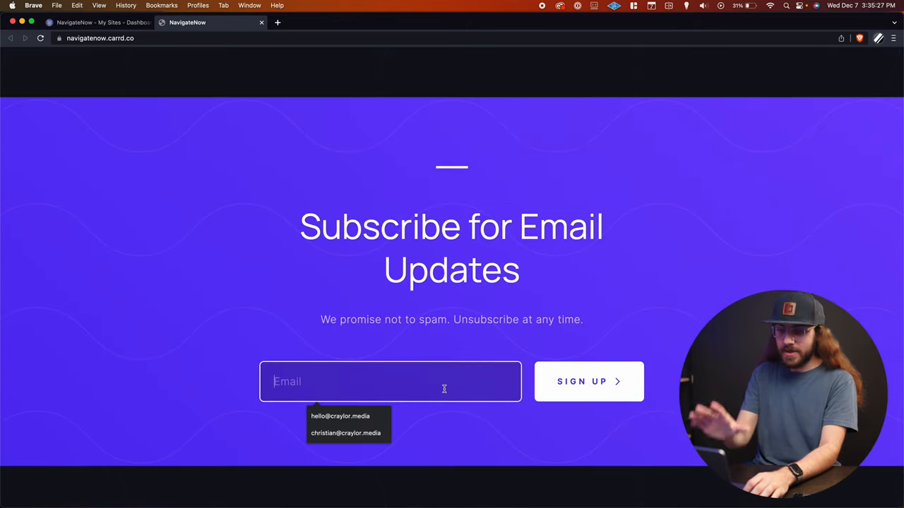
Step: Test the email signup and dismiss the form-not-configured warning
{"action": "left_click", "coordinate": [346, 432]}
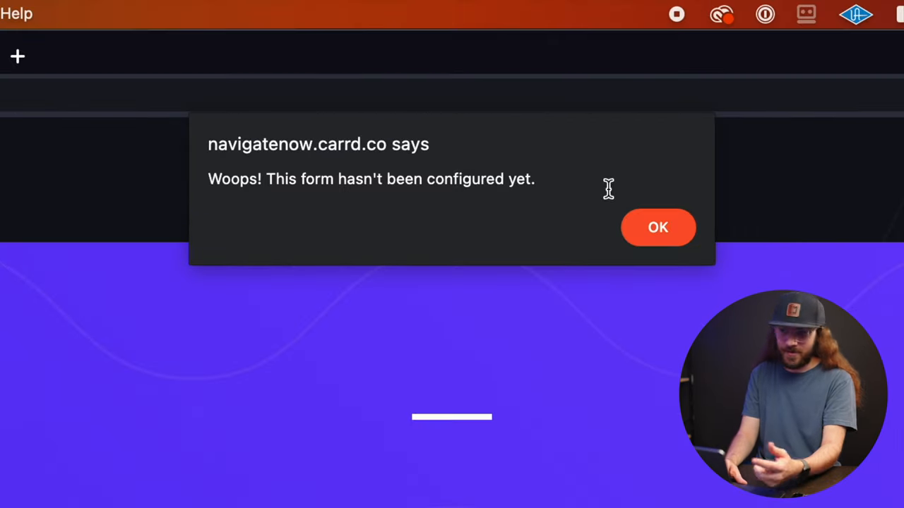
{"action": "left_click", "coordinate": [658, 227]}
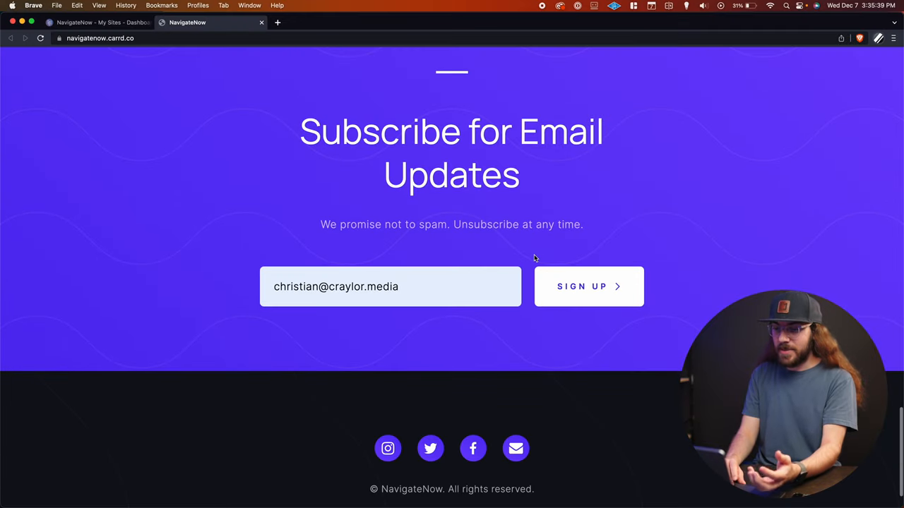
{"action": "scroll", "scroll_direction": "down", "scroll_amount": 3}
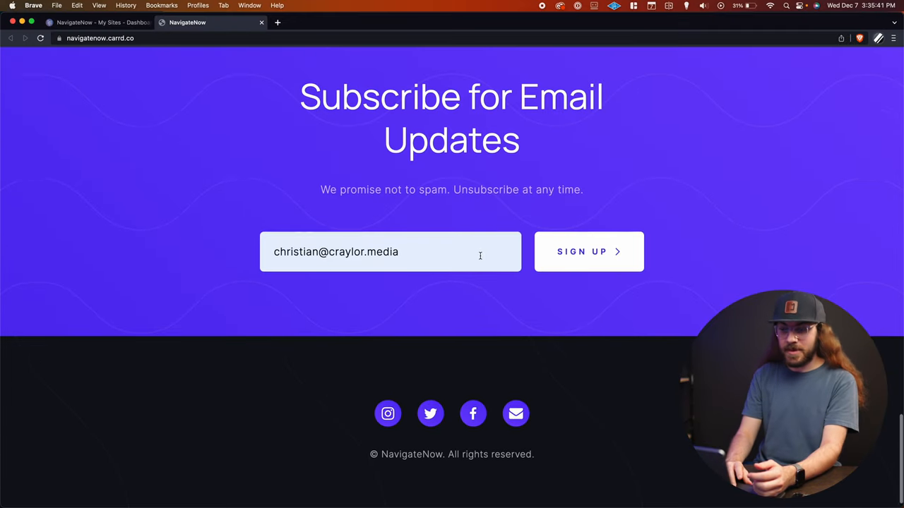
{"action": "scroll", "scroll_direction": "up", "scroll_amount": 3}
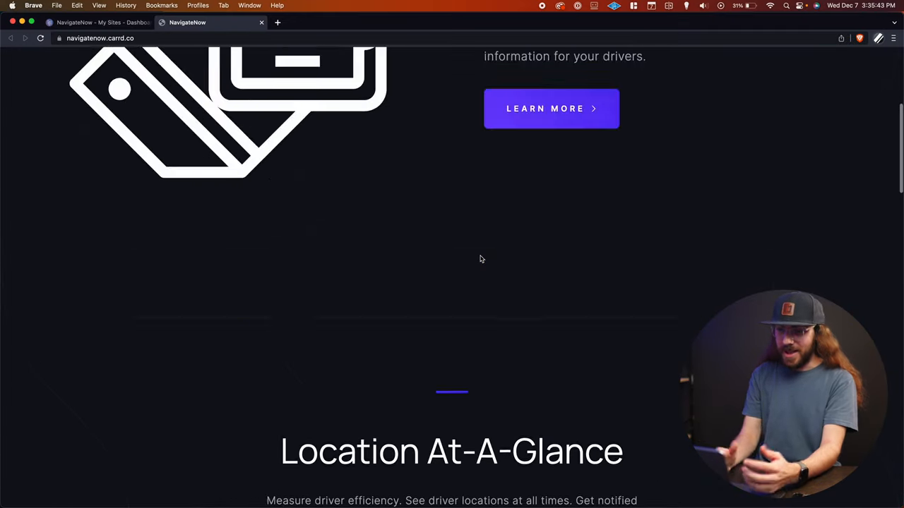
Step: Preview the dark profile-card template with Email and Merch links from the gallery
{"action": "scroll", "scroll_direction": "up", "scroll_amount": 3}
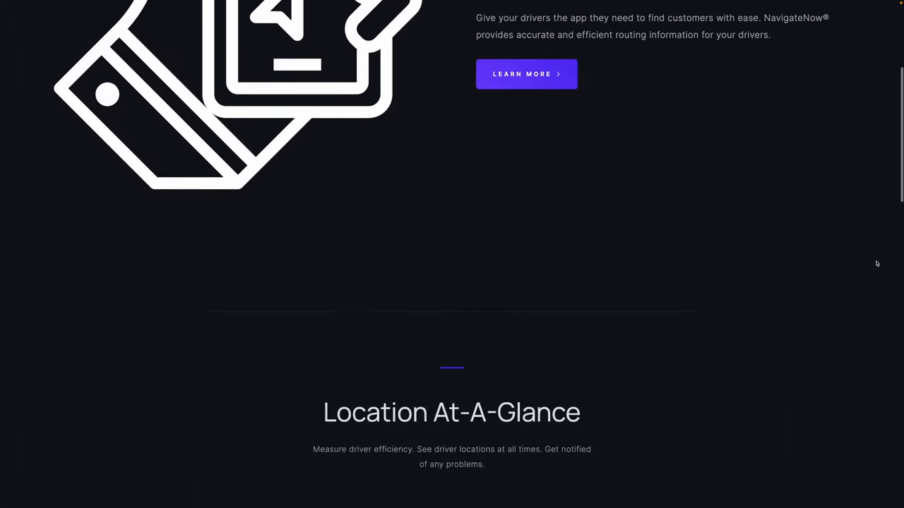
{"action": "scroll", "scroll_direction": "down", "scroll_amount": 3}
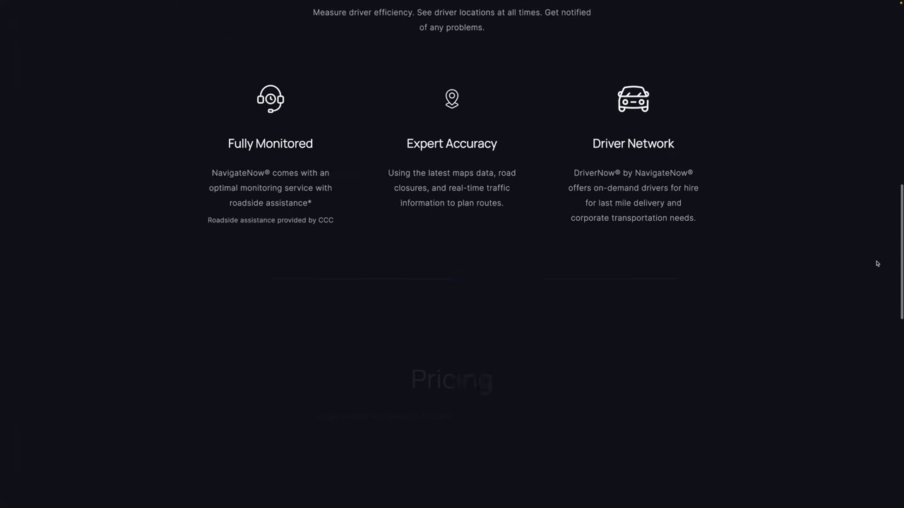
{"action": "scroll", "scroll_direction": "down", "scroll_amount": 3}
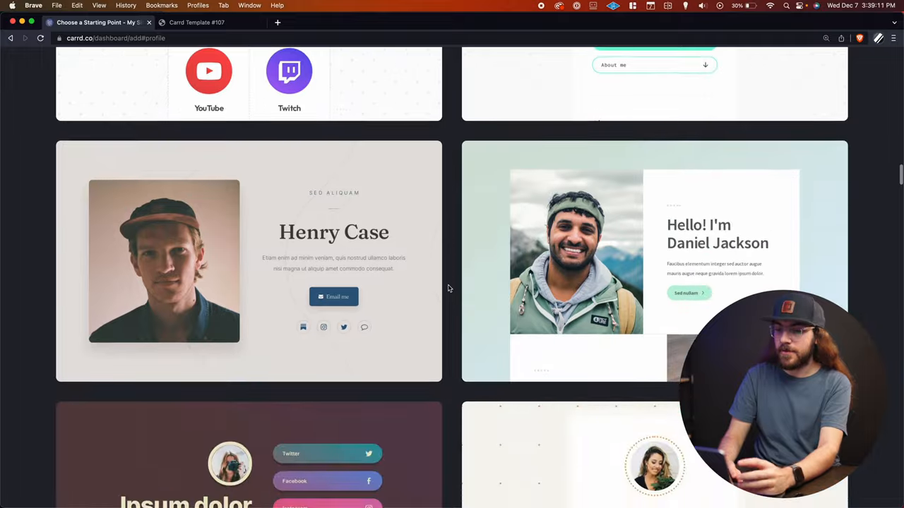
{"action": "left_click", "coordinate": [197, 23]}
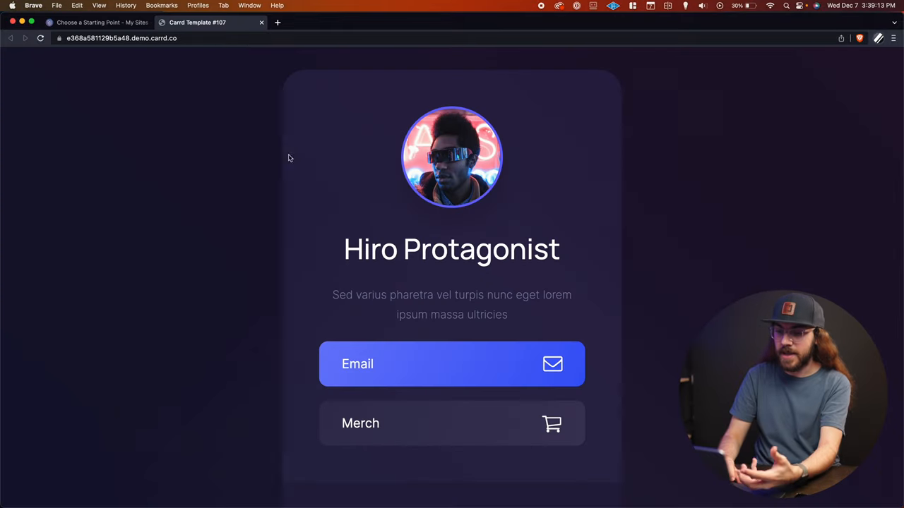
{"action": "scroll", "scroll_direction": "down", "scroll_amount": 3}
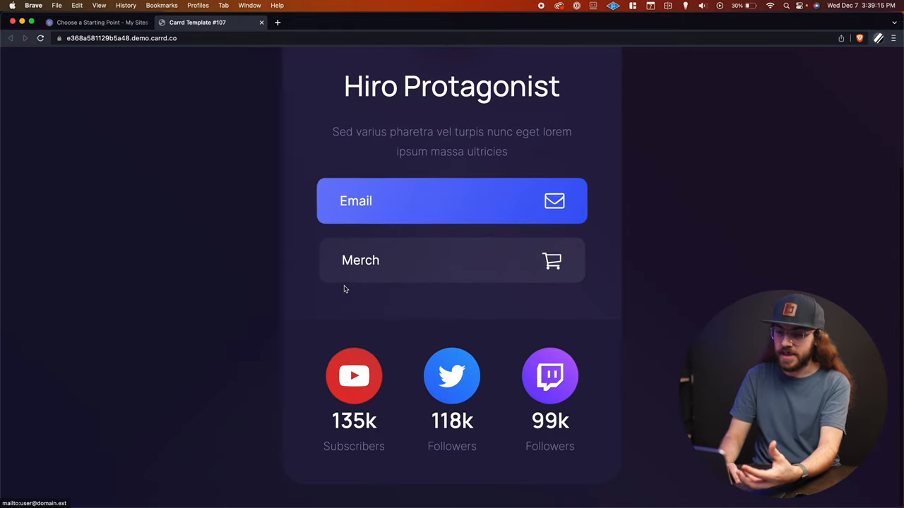